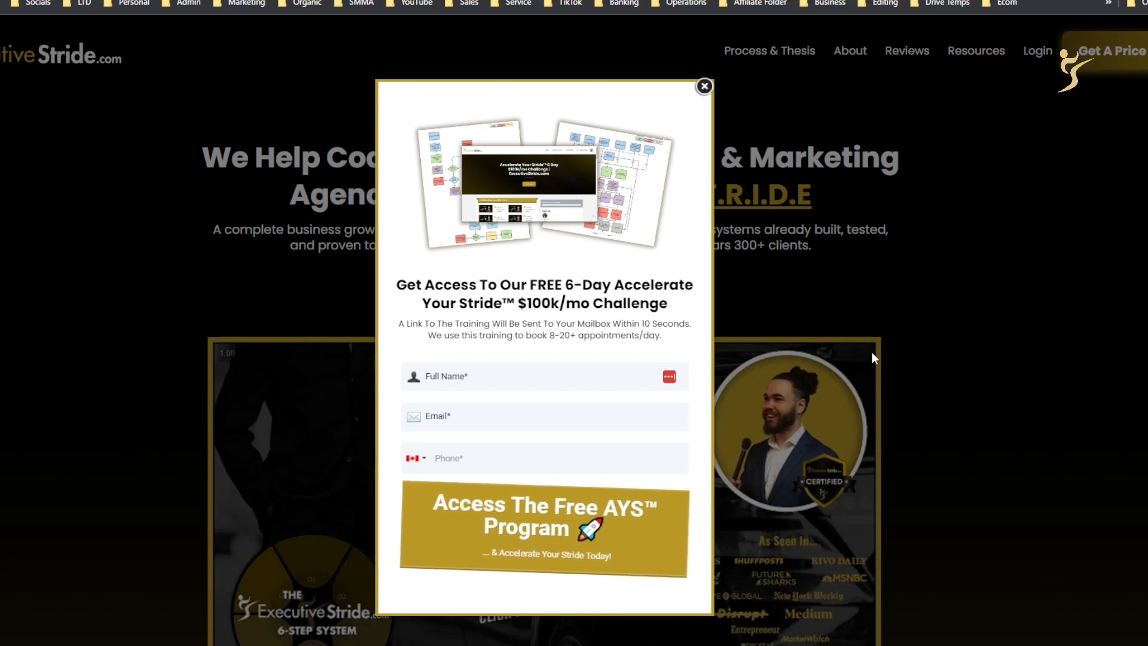
mouse_move(812, 349)
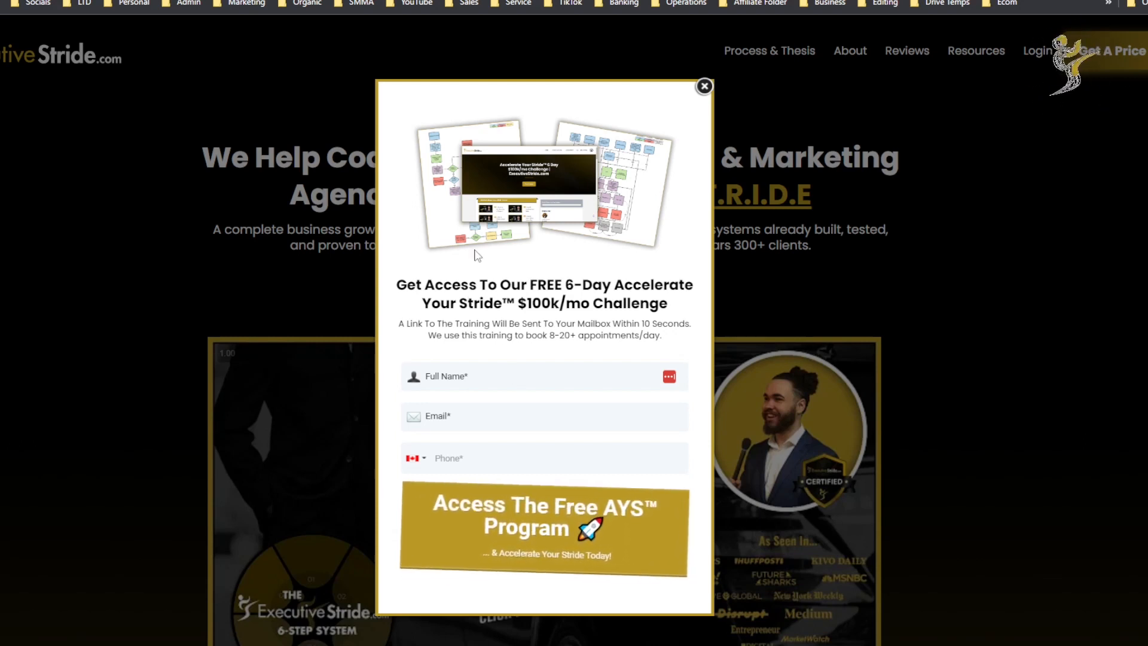
mouse_move(728, 78)
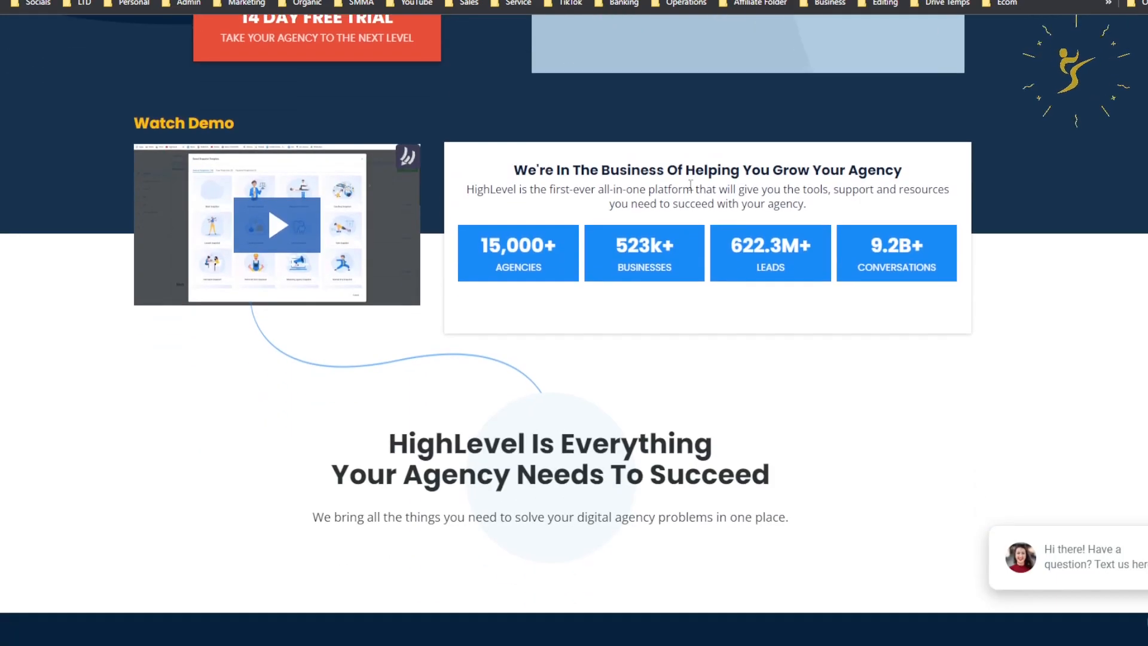
- Scroll down the HighLevel sales page through its features to the Close More Deals section
scroll(down, 3)
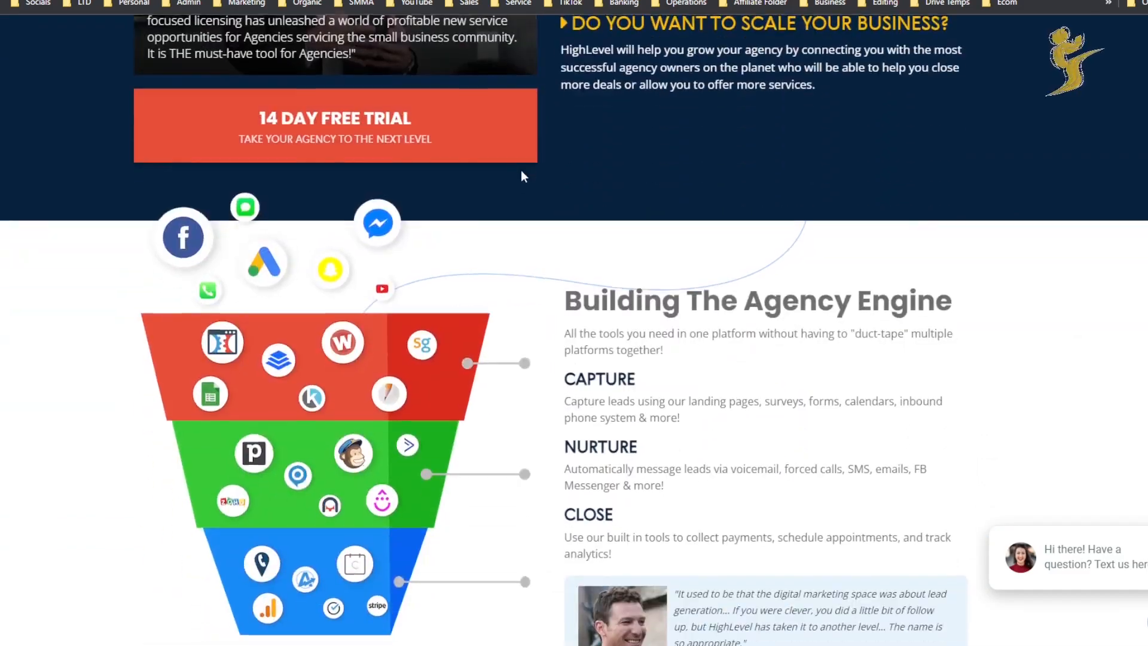
scroll(down, 3)
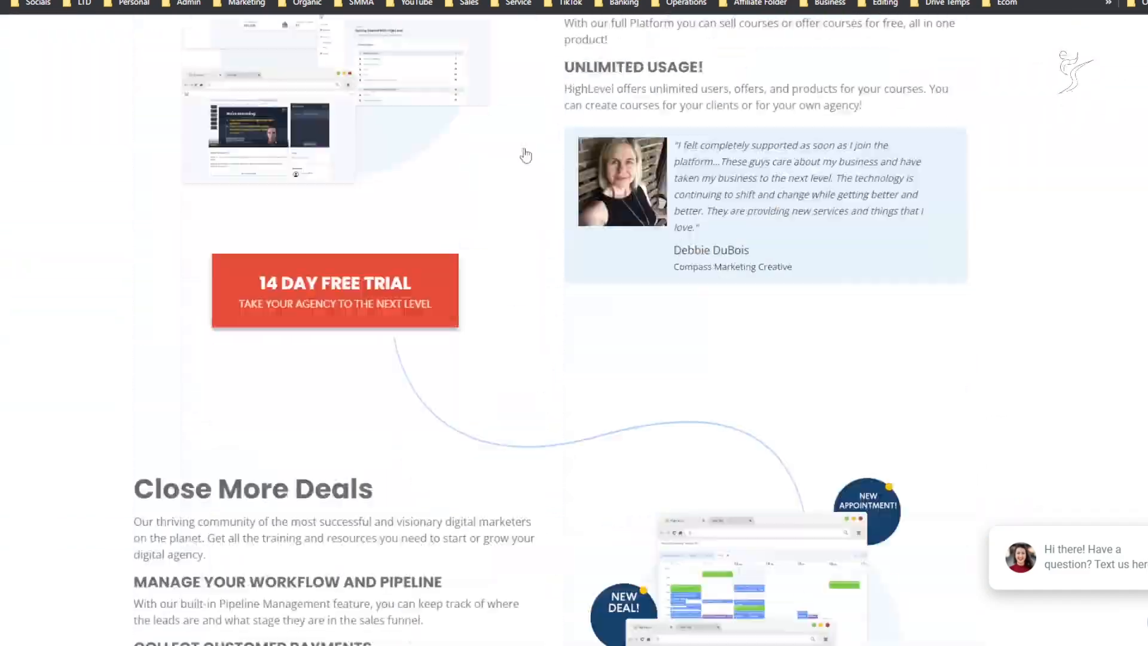
scroll(down, 3)
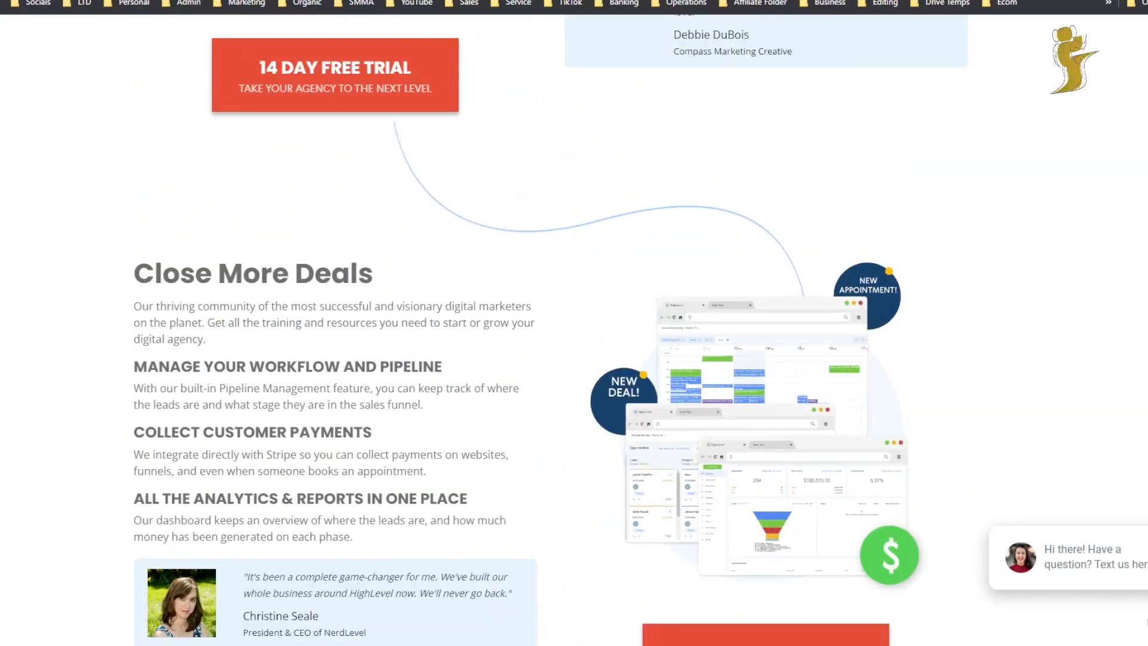
scroll(down, 3)
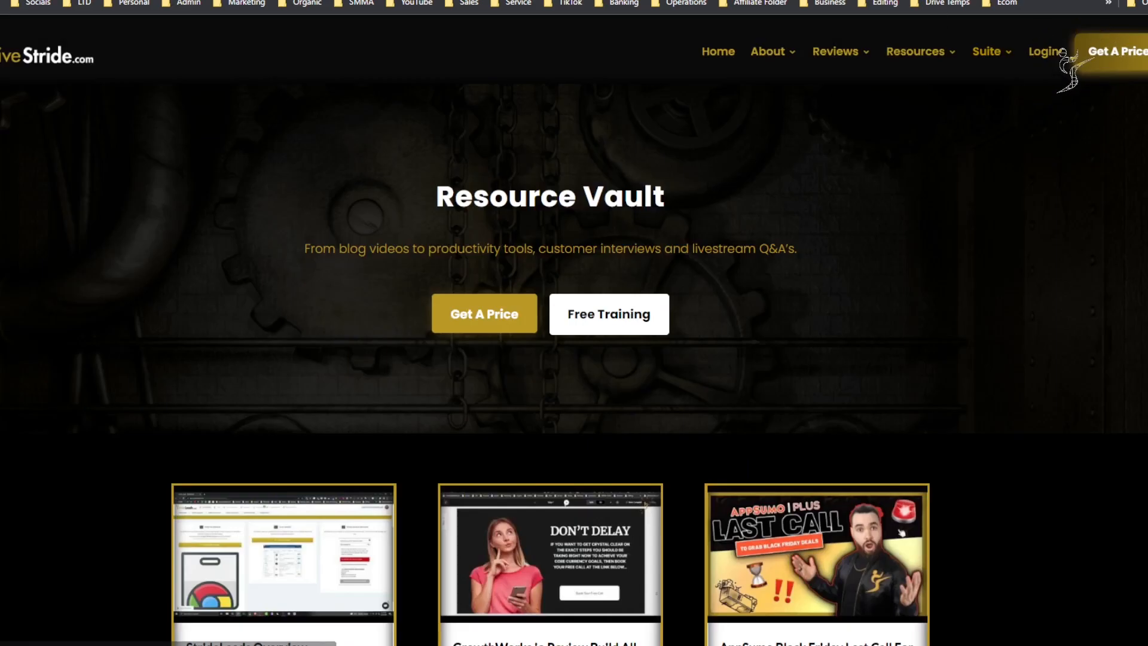
- Scroll the Resource Vault post grid down to the early November 2022 reviews and guides
scroll(down, 3)
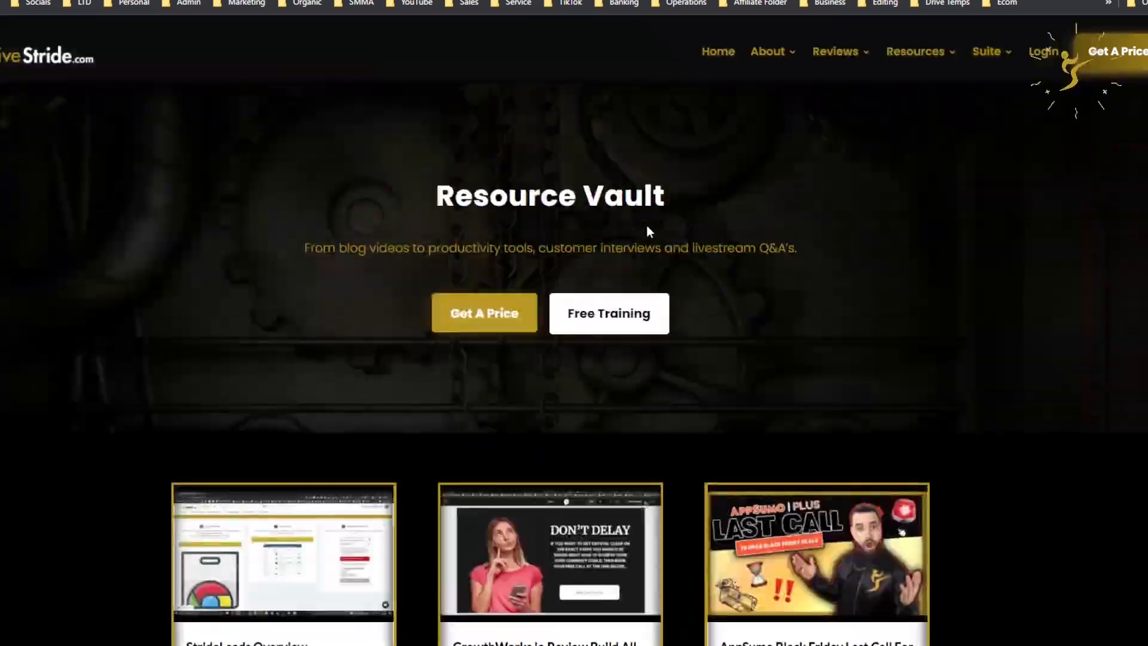
scroll(down, 3)
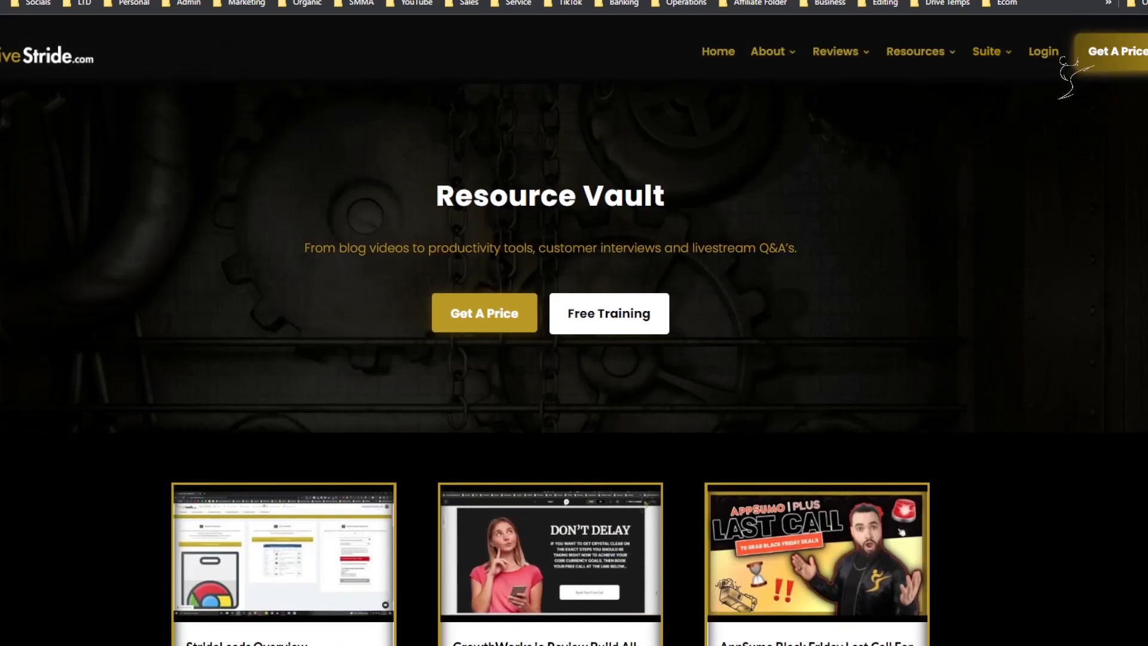
scroll(down, 3)
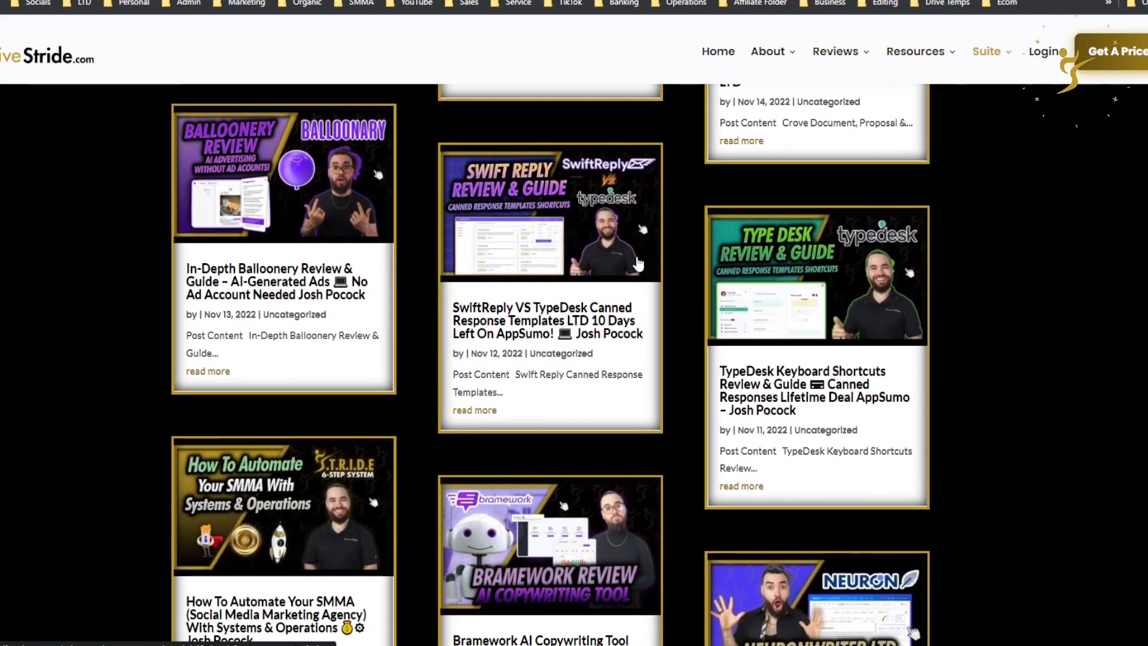
scroll(down, 3)
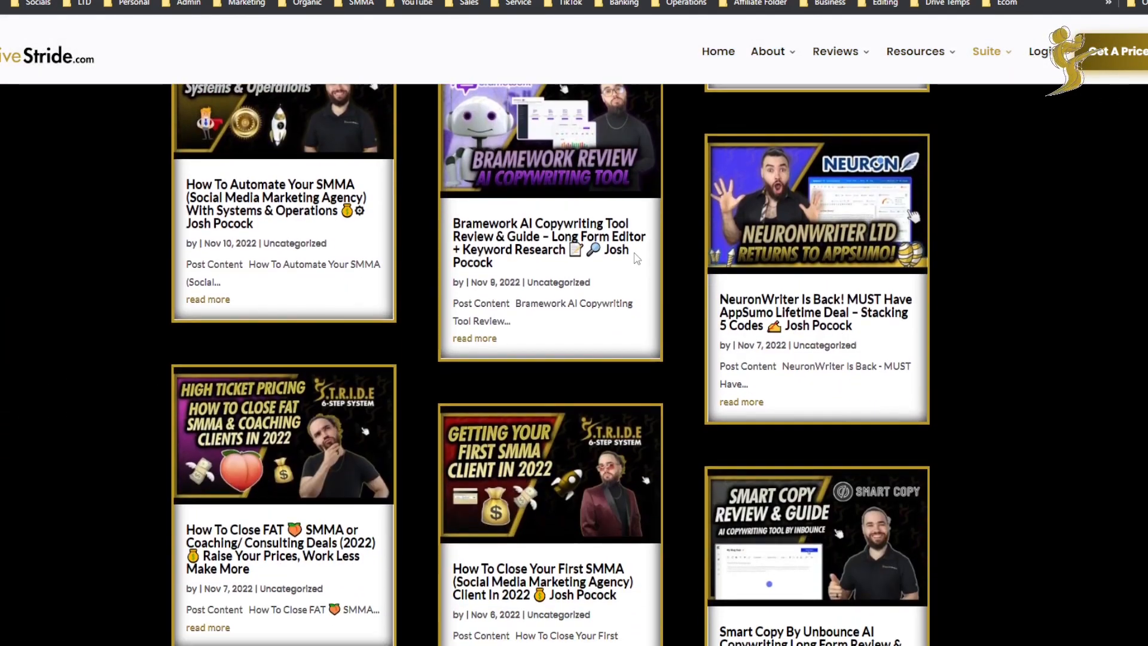
scroll(down, 3)
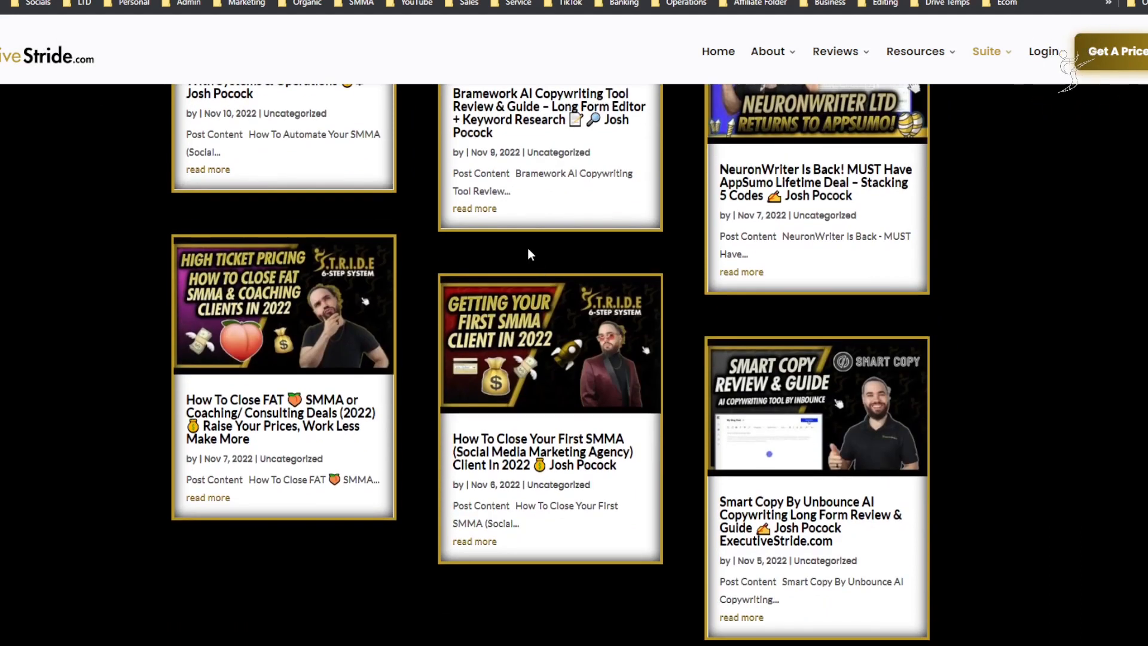
mouse_move(506, 247)
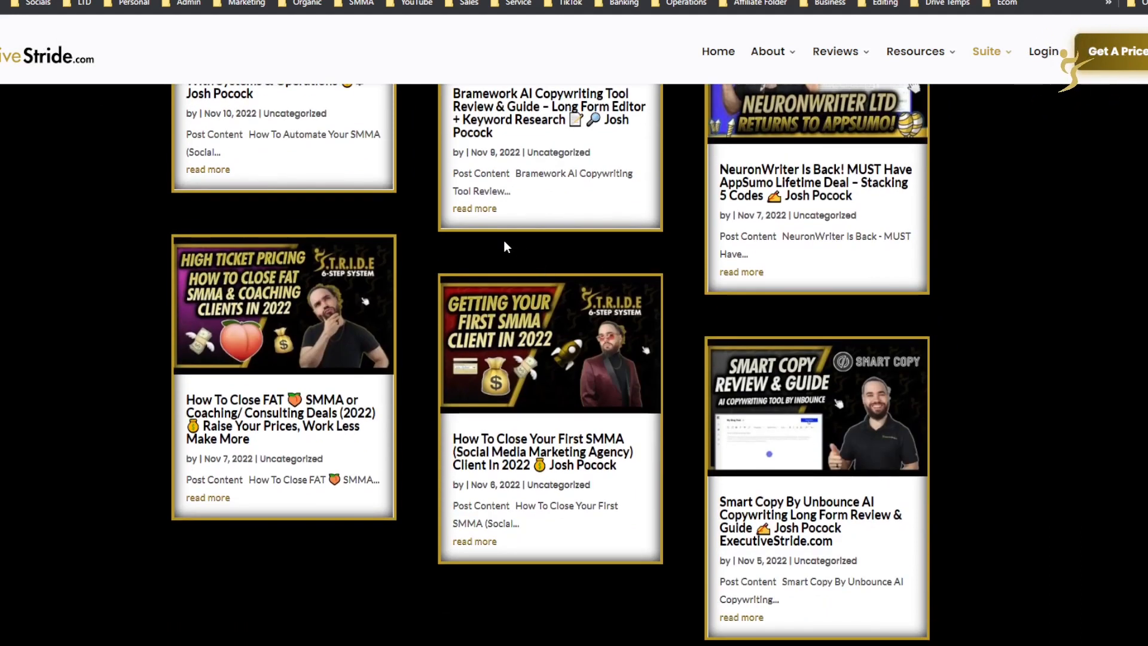
mouse_move(518, 244)
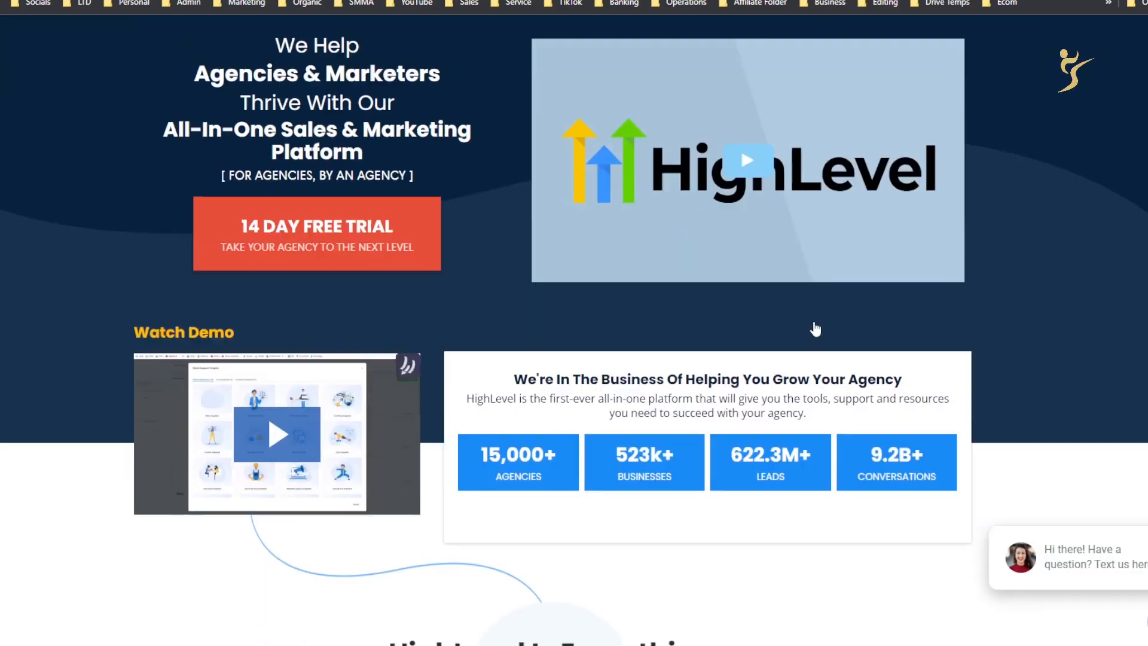
- Scroll down the HighLevel sales page from the 14-day free trial hero section
scroll(down, 3)
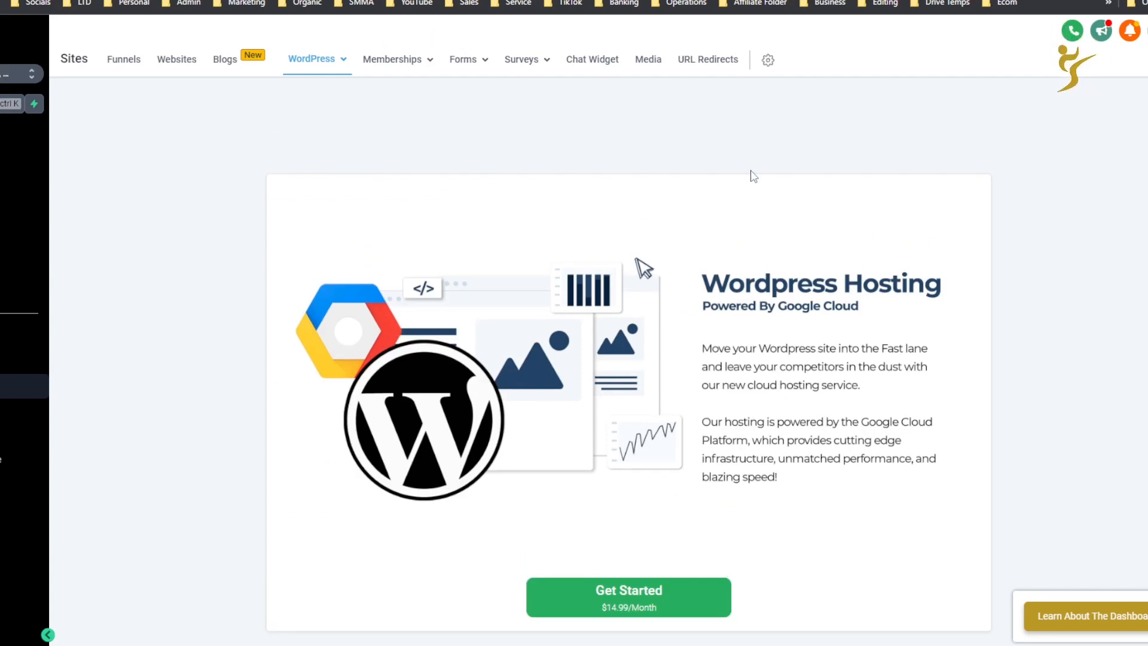
mouse_move(267, 146)
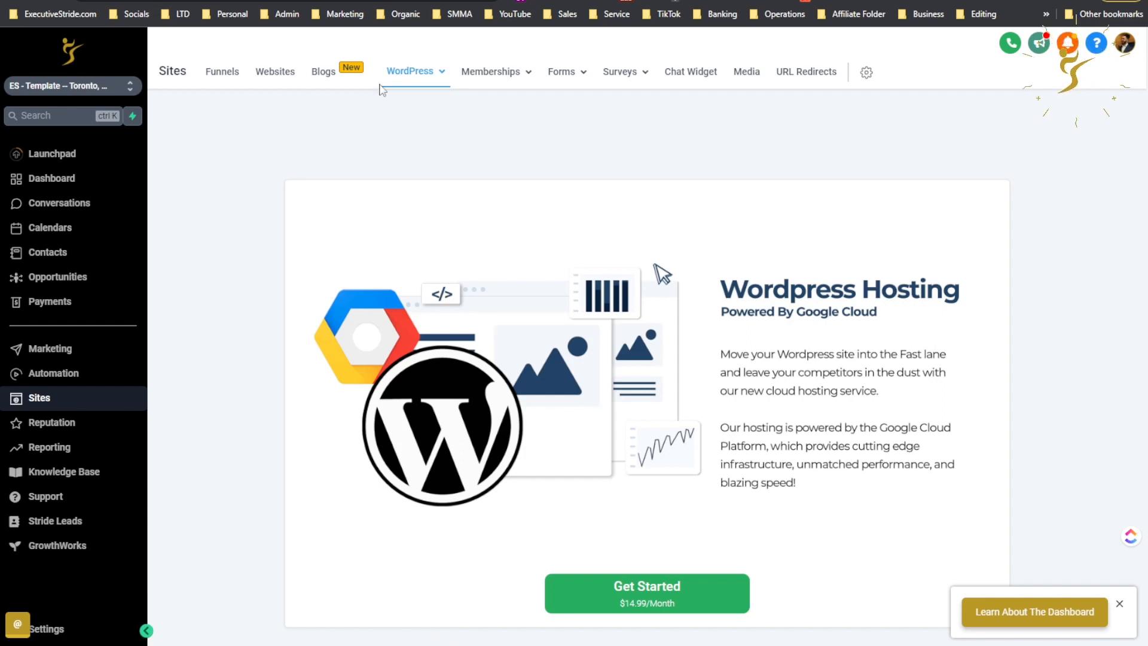
click(409, 71)
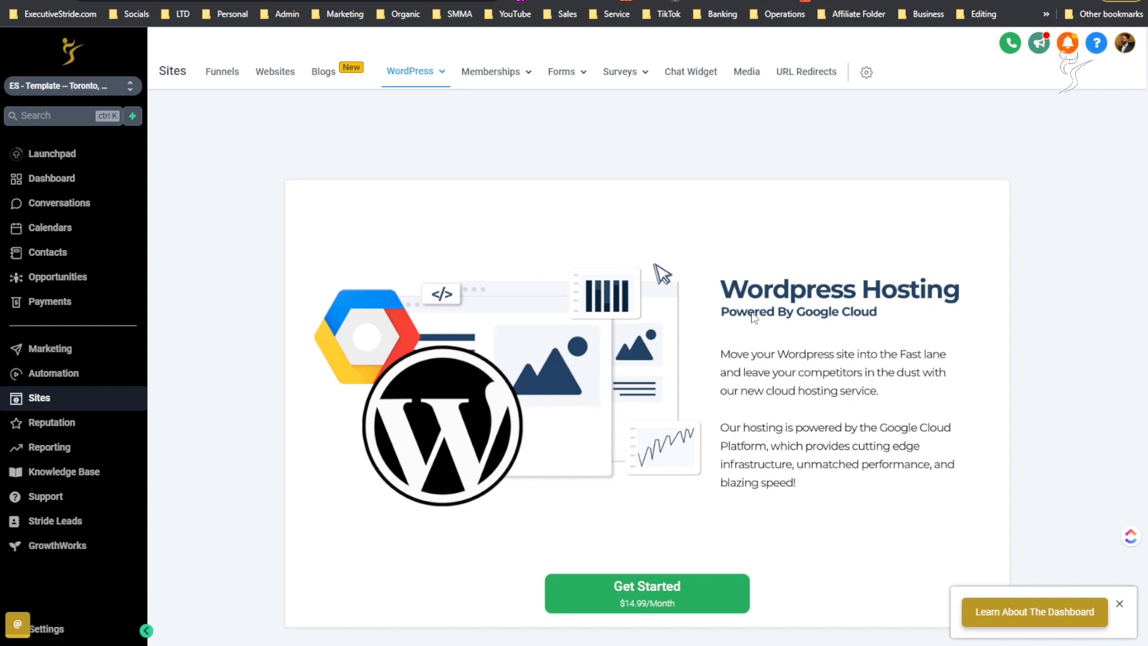
mouse_move(834, 322)
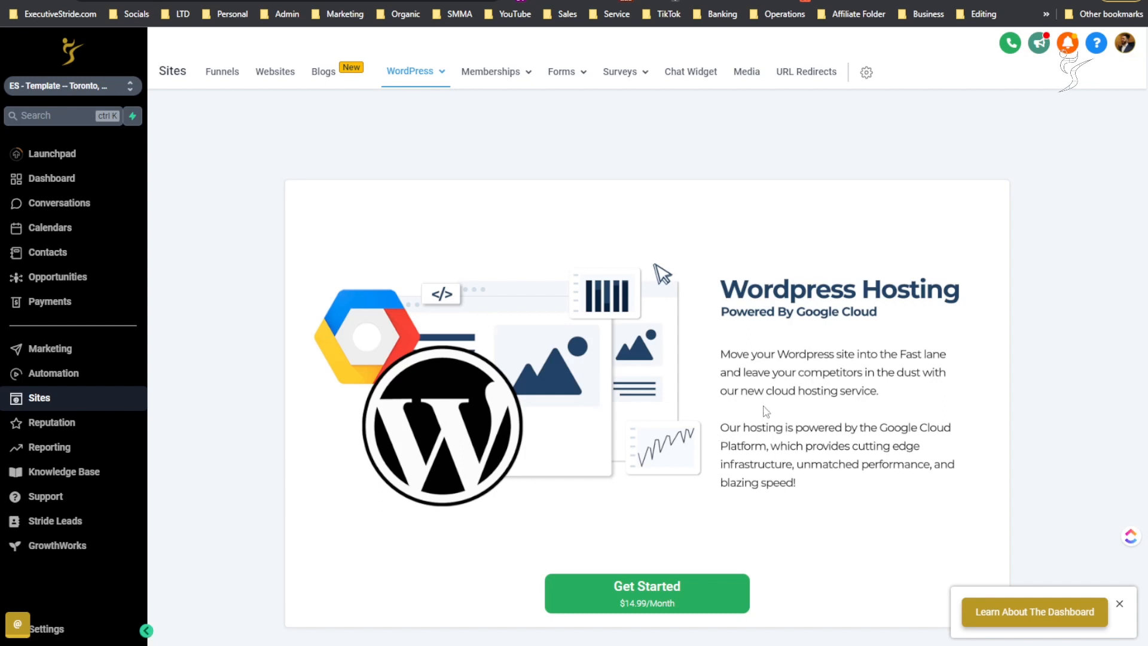
mouse_move(738, 400)
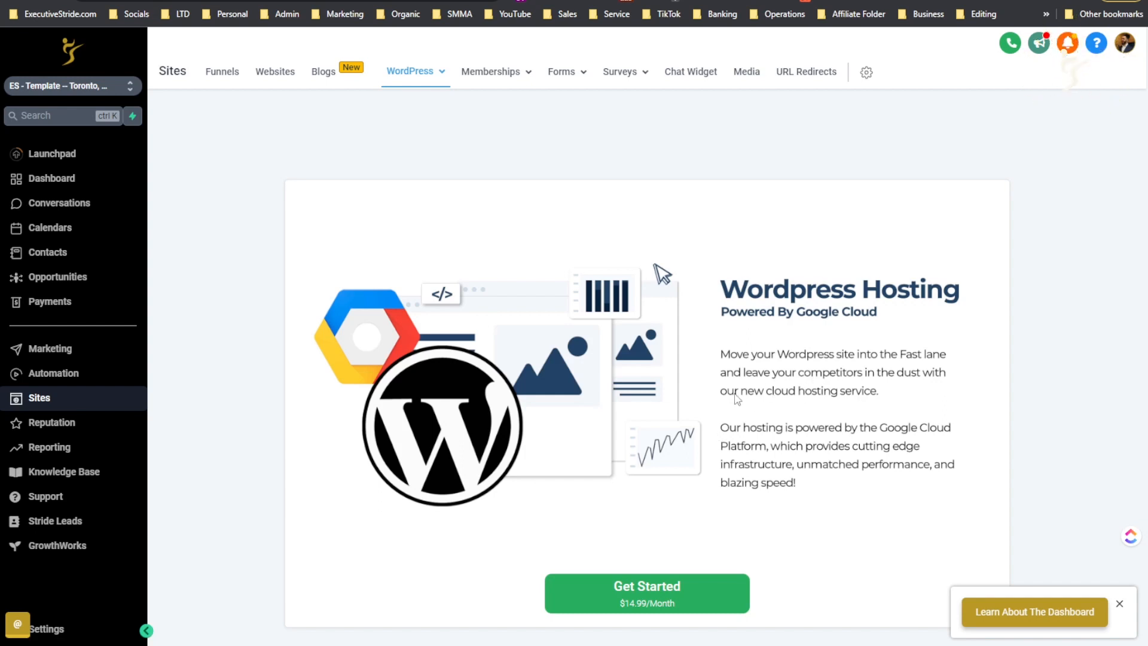
mouse_move(774, 441)
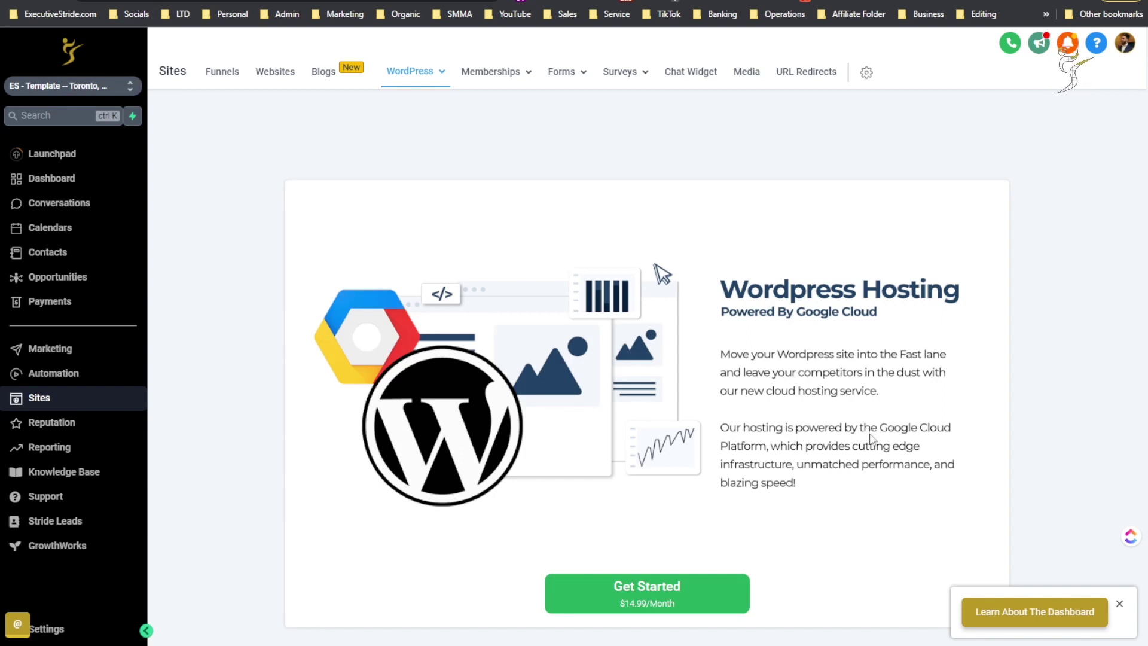
mouse_move(809, 493)
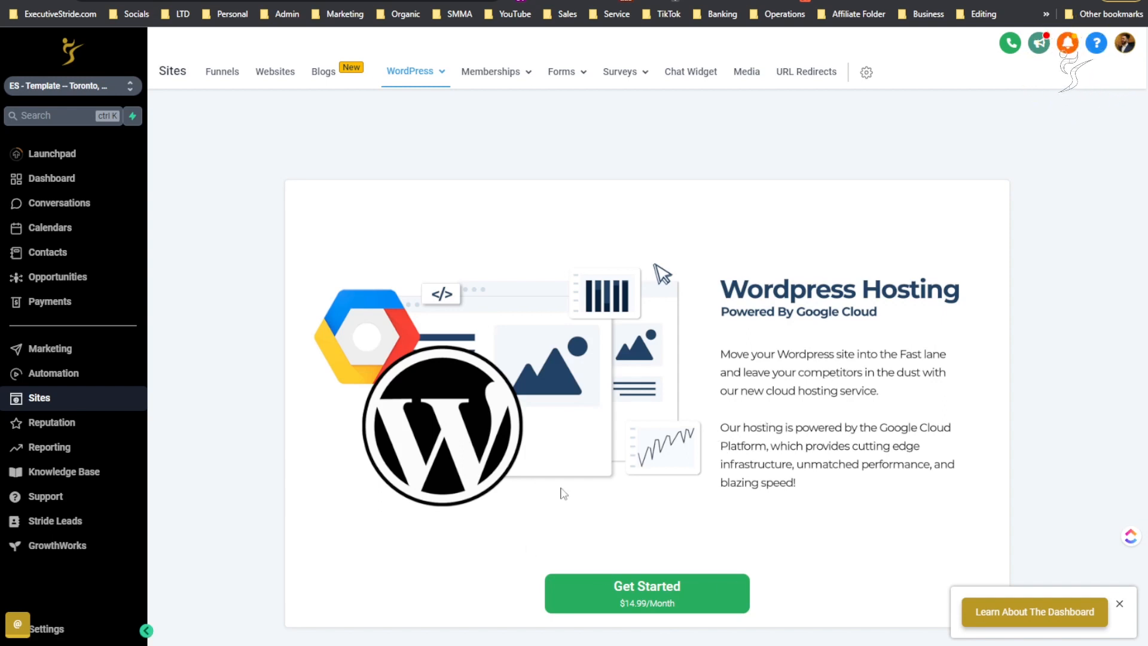
mouse_move(800, 384)
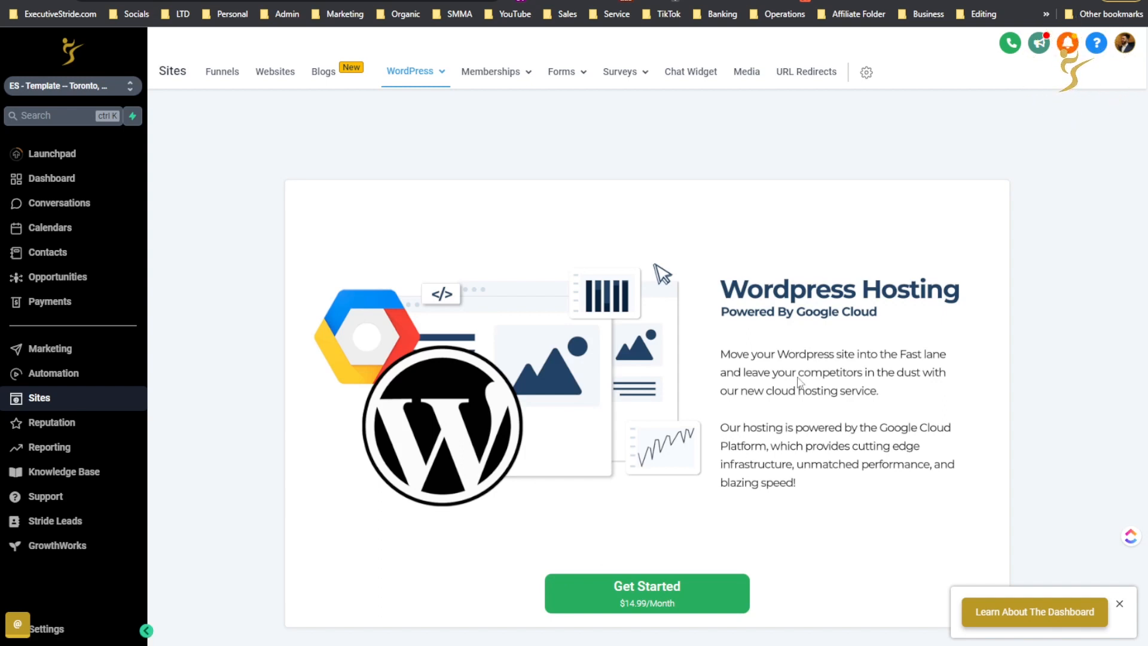
mouse_move(879, 114)
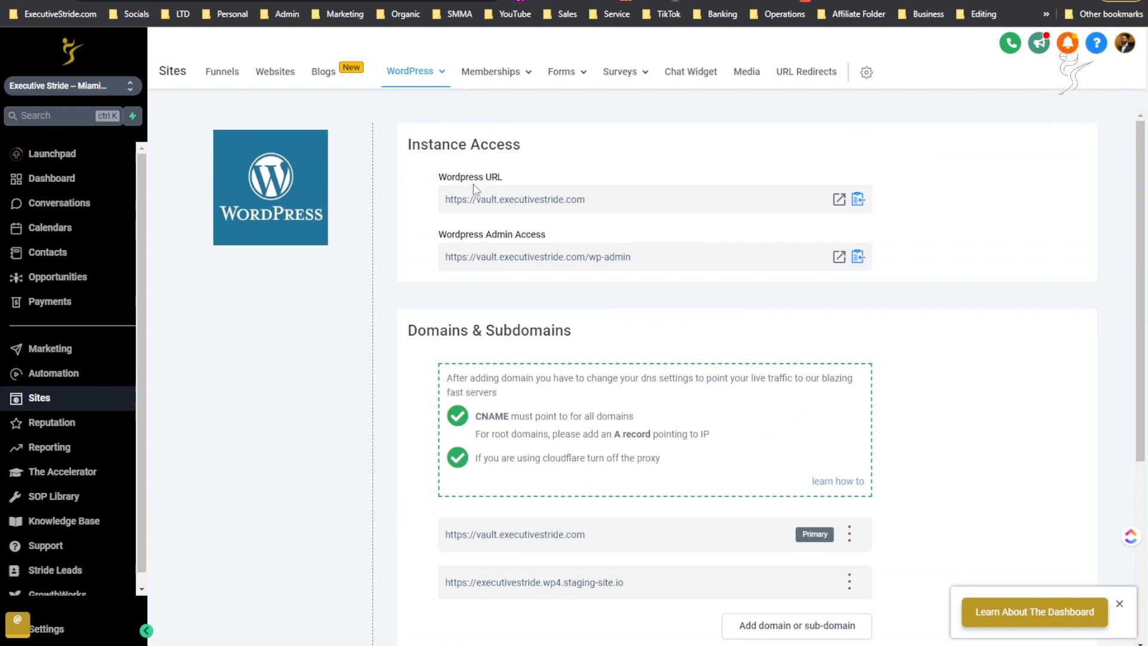
- Review the vault.executivestride.com and staging domains, then open and dismiss the Add Domain form
double_click(463, 144)
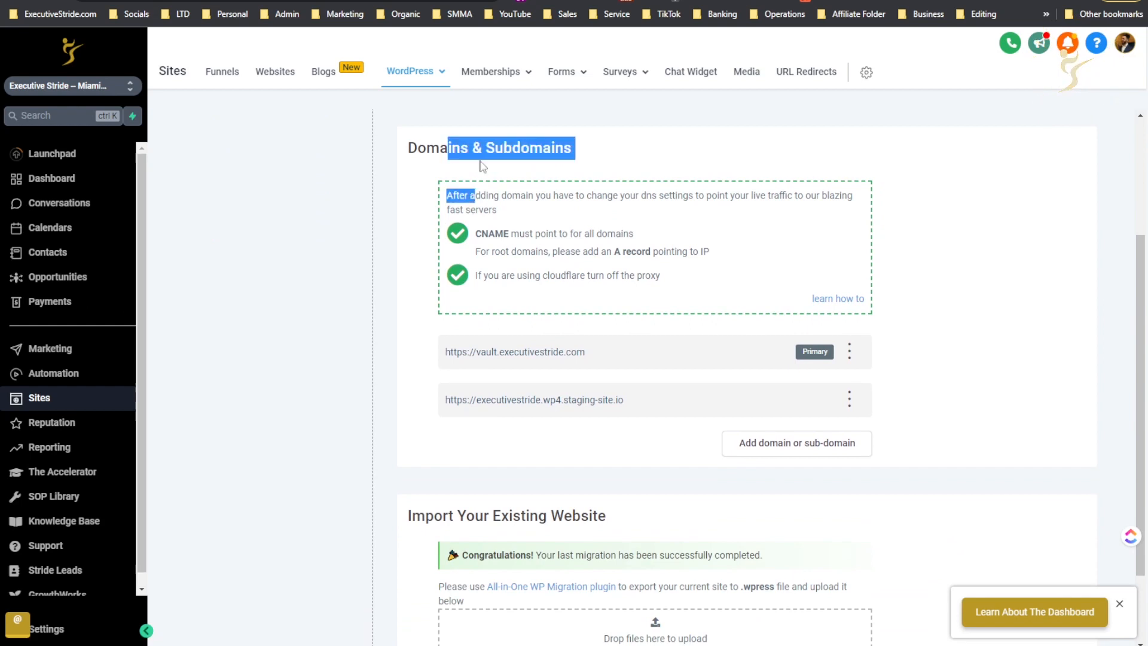
scroll(down, 3)
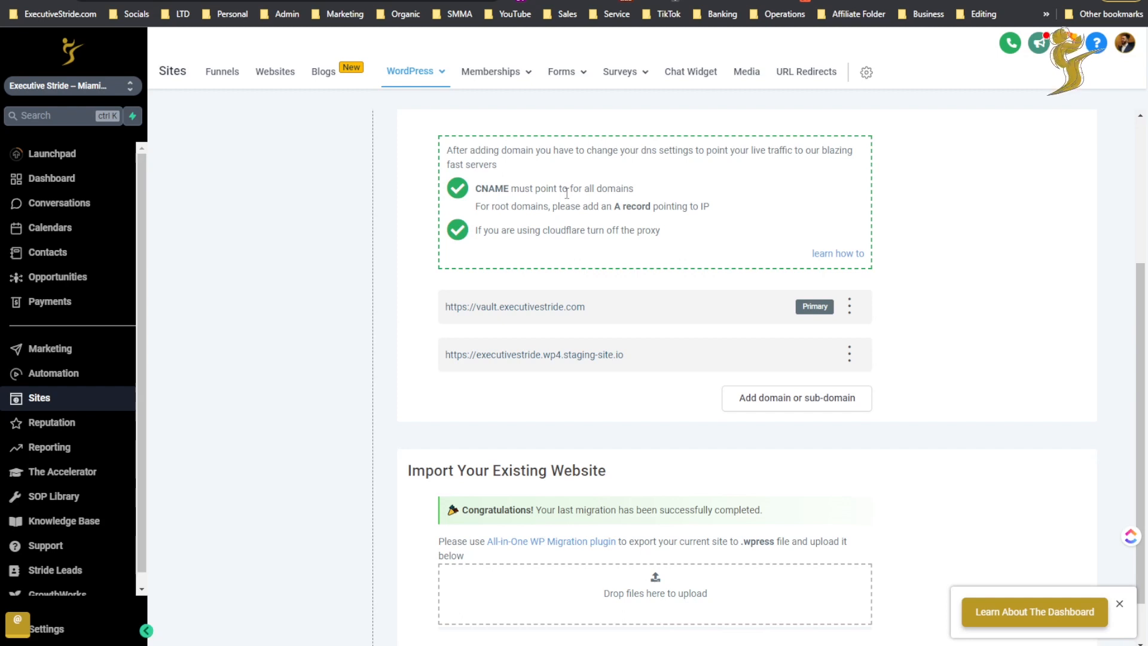
double_click(617, 189)
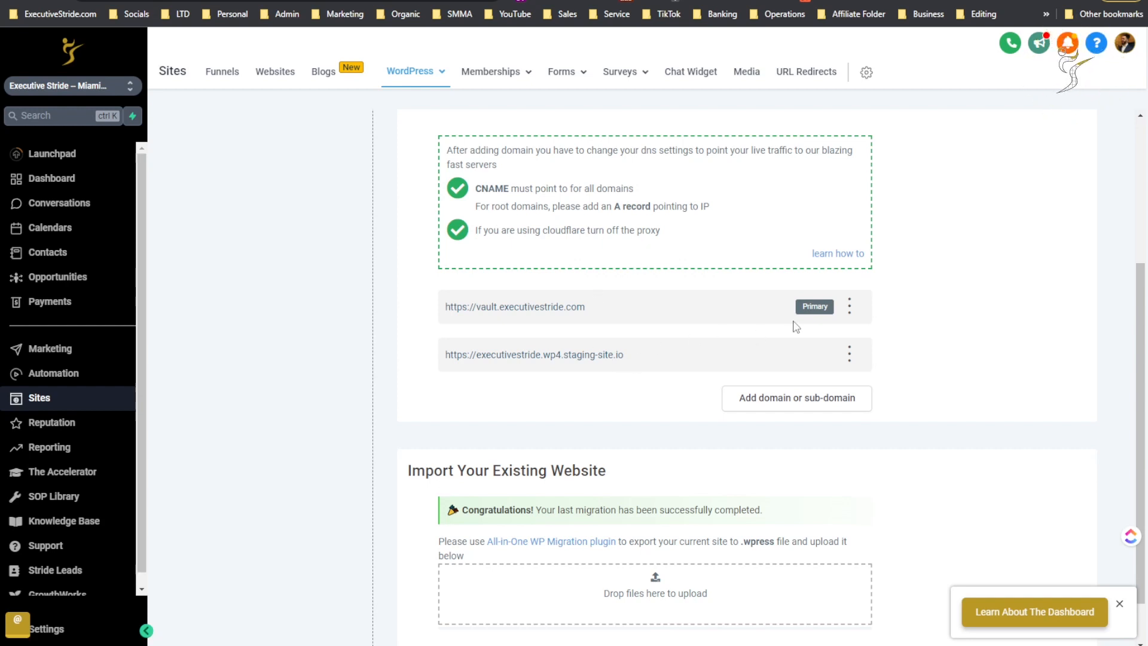
mouse_move(827, 311)
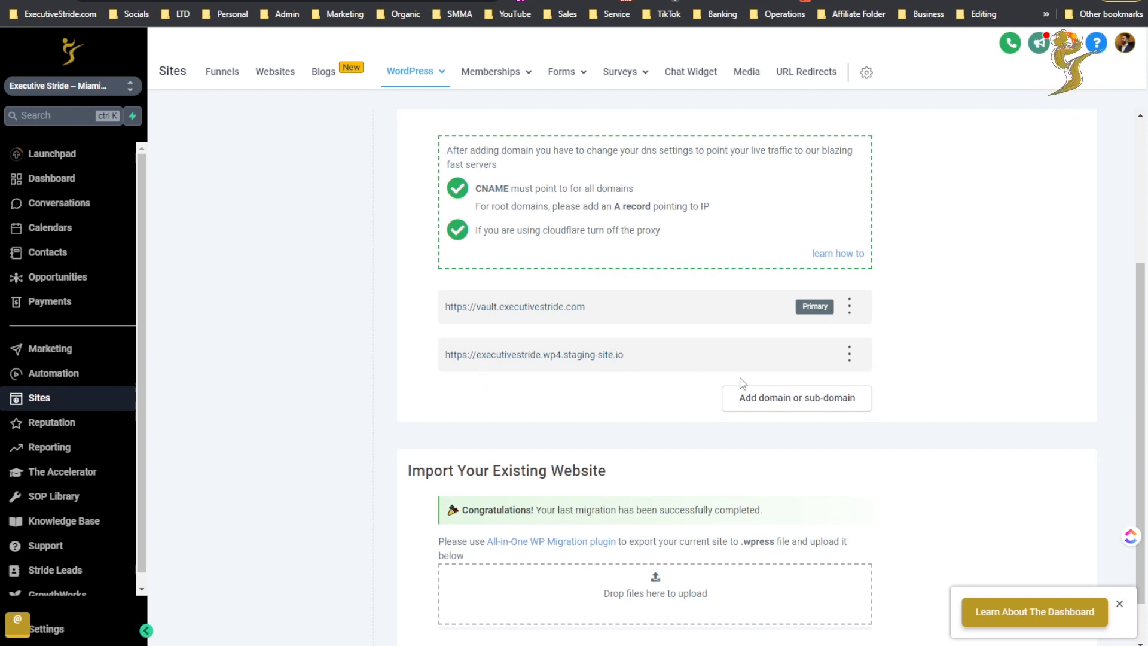
click(796, 399)
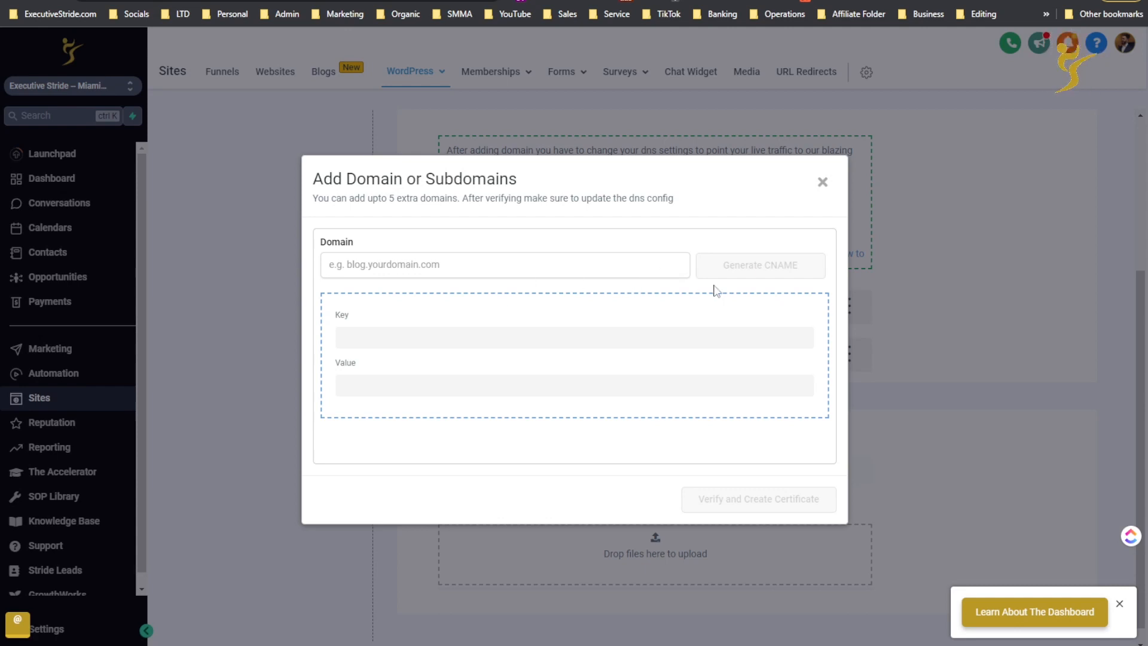
mouse_move(785, 273)
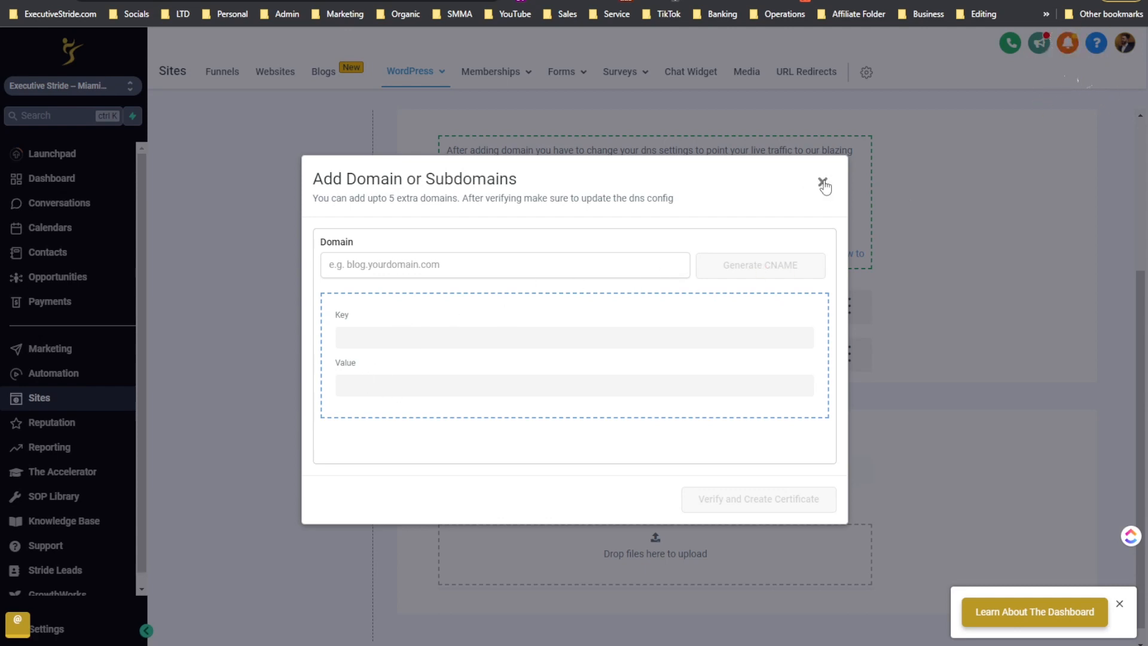
click(823, 184)
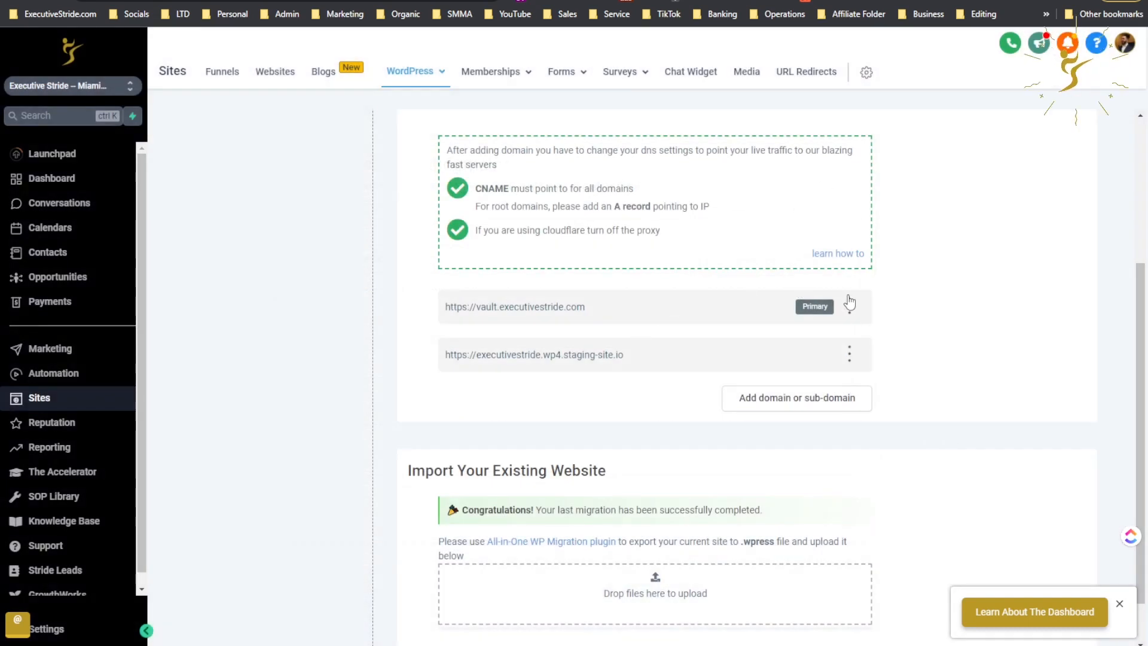
click(849, 354)
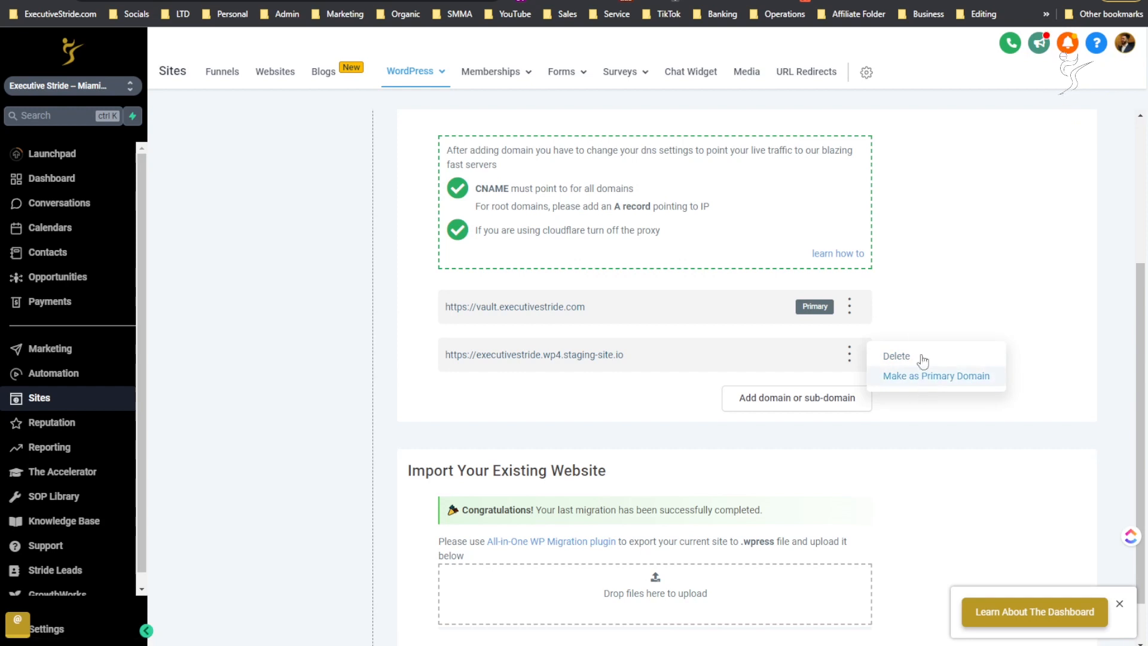
click(539, 397)
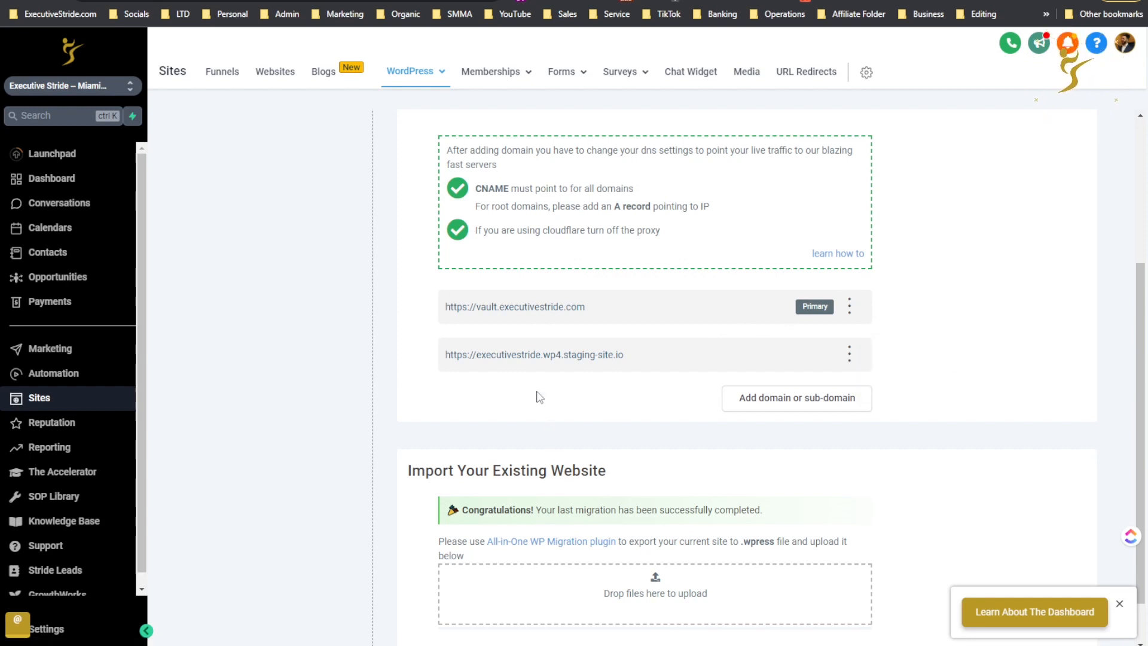
mouse_move(866, 317)
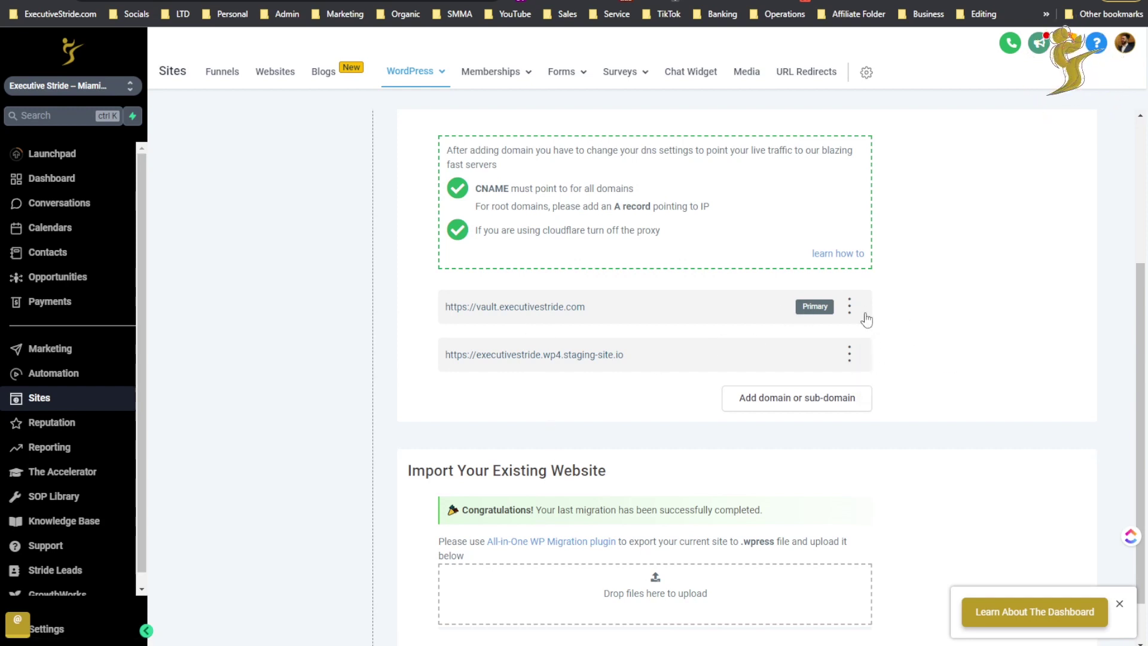
click(849, 306)
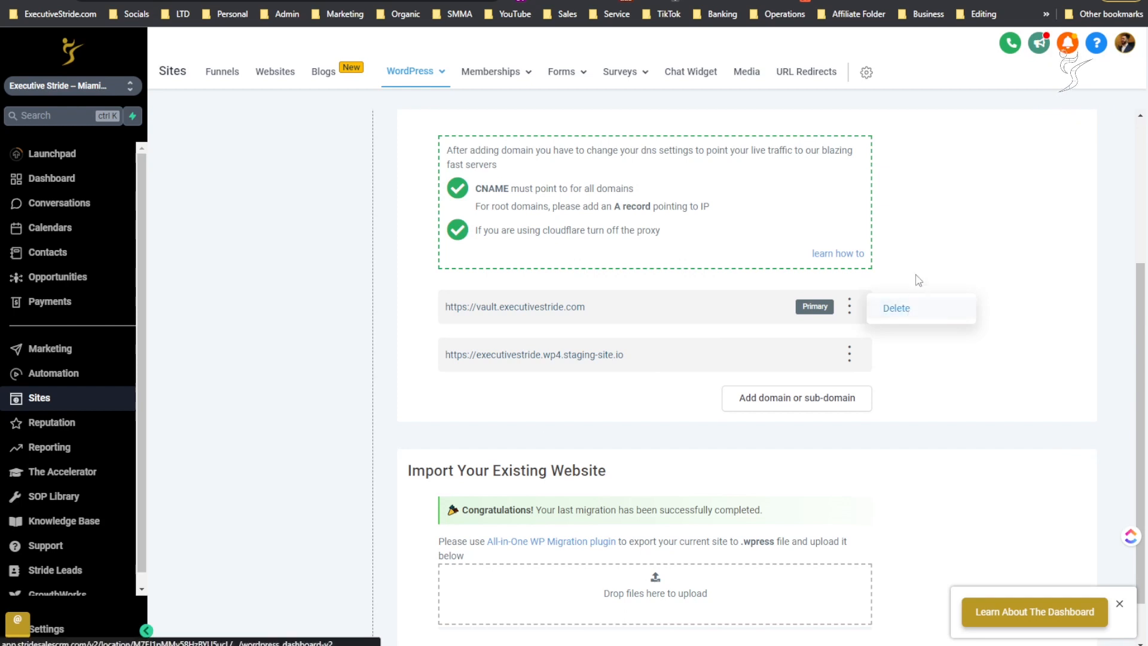
click(818, 348)
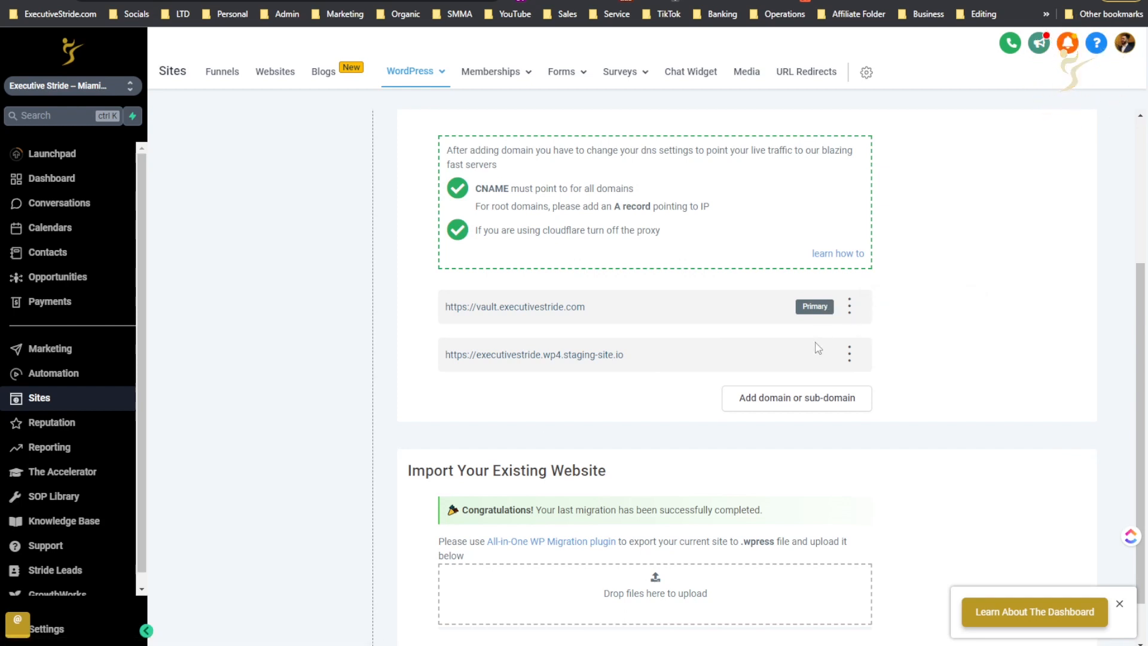
scroll(down, 3)
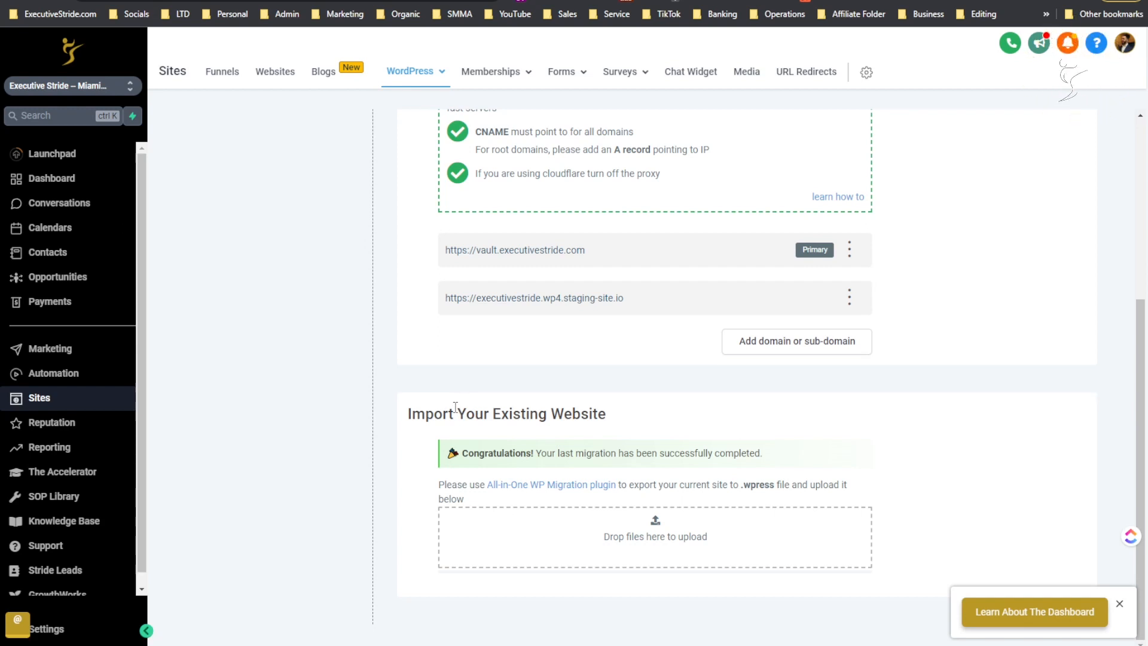
mouse_move(524, 491)
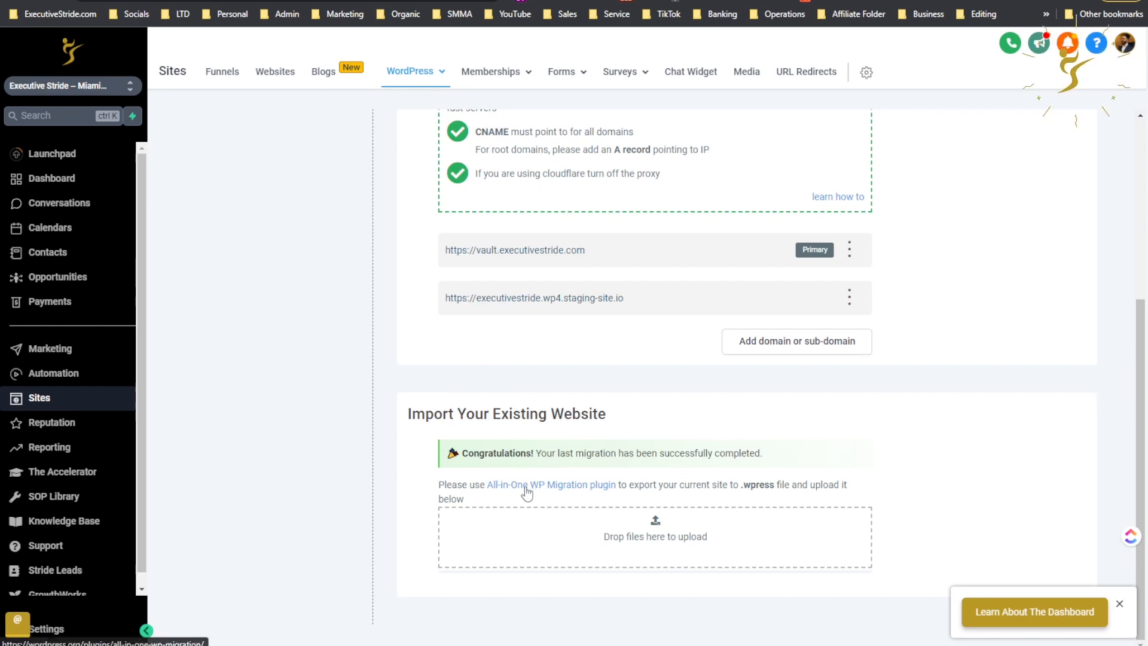
mouse_move(498, 520)
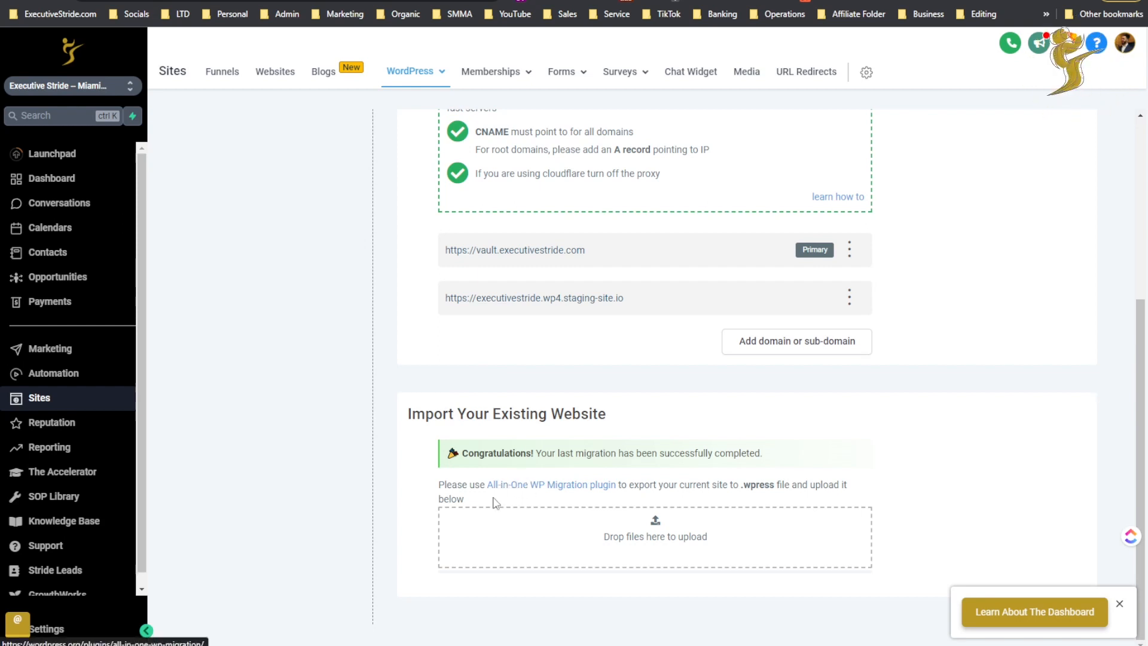
mouse_move(509, 488)
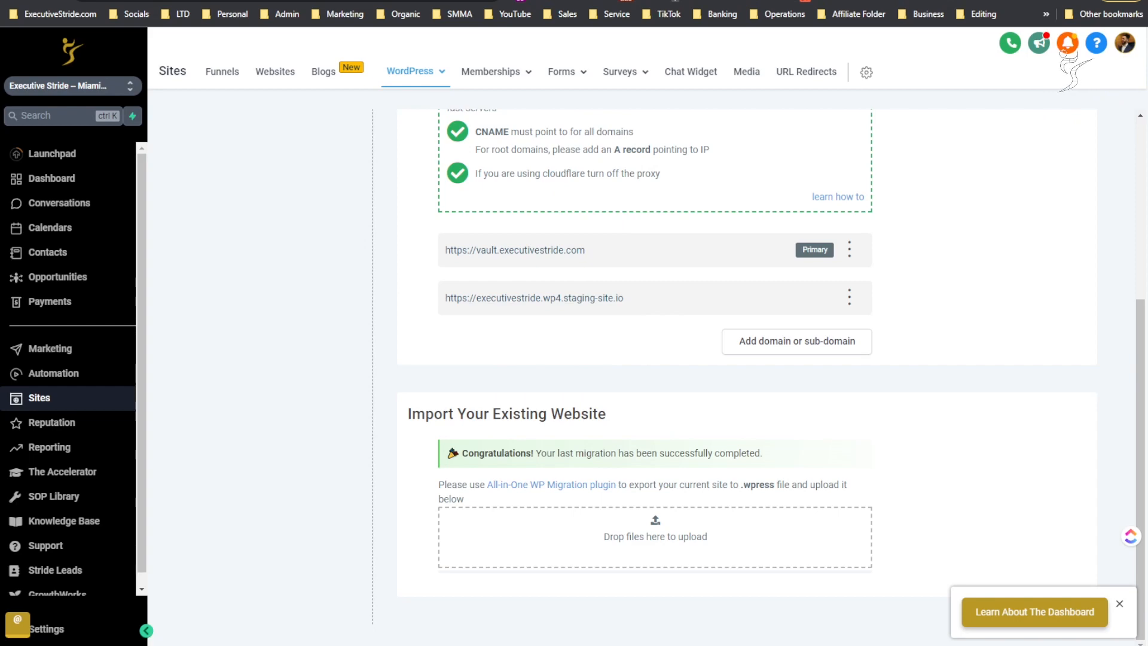
- Open the All-in-One WP Migration plugin page and read through its Details description
click(548, 485)
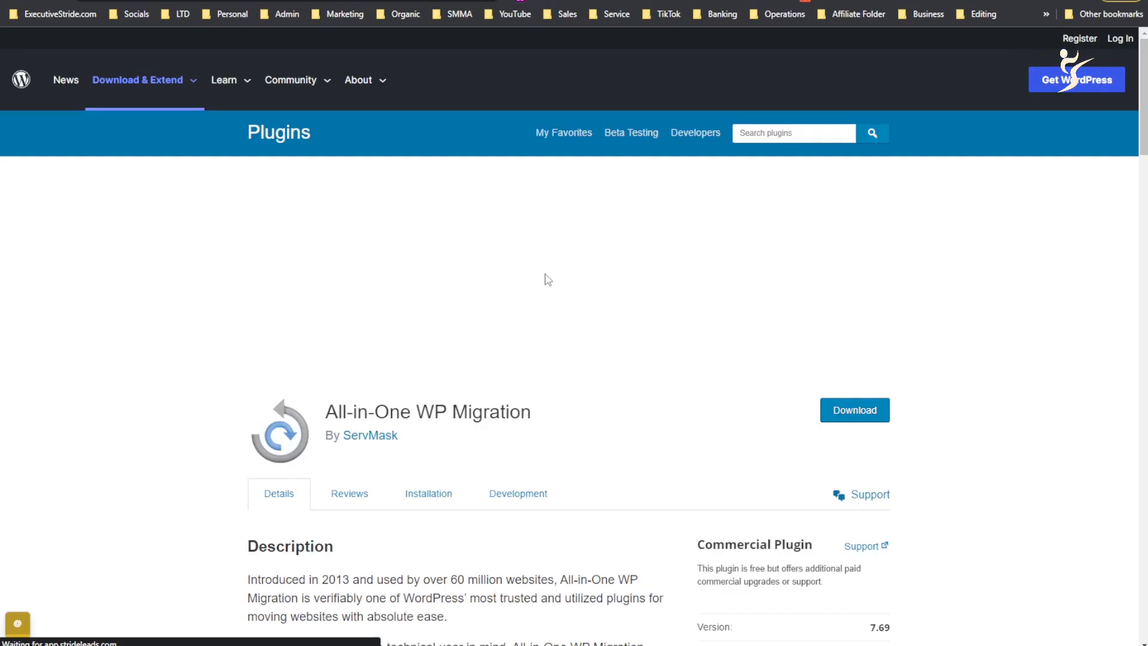
scroll(down, 3)
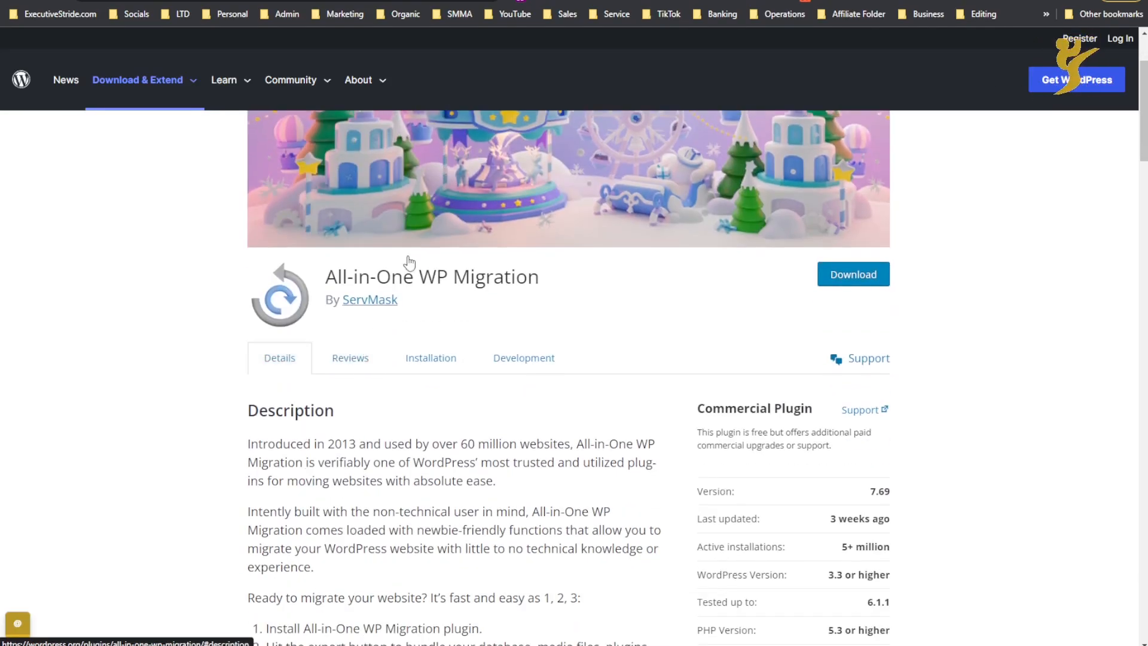
scroll(down, 3)
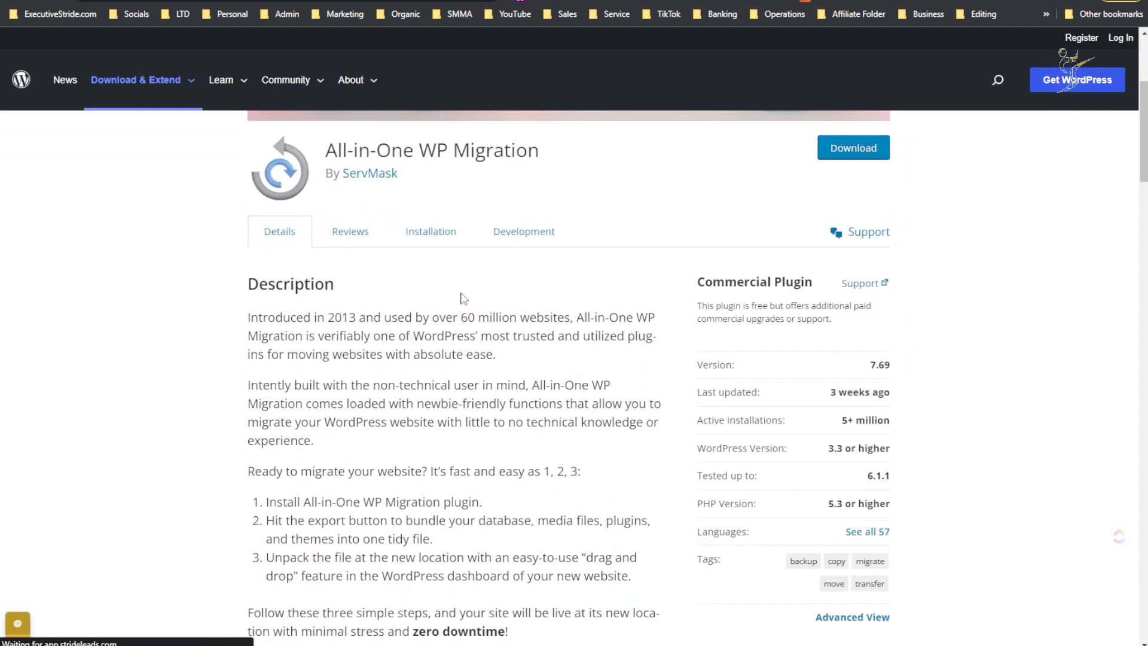
scroll(down, 3)
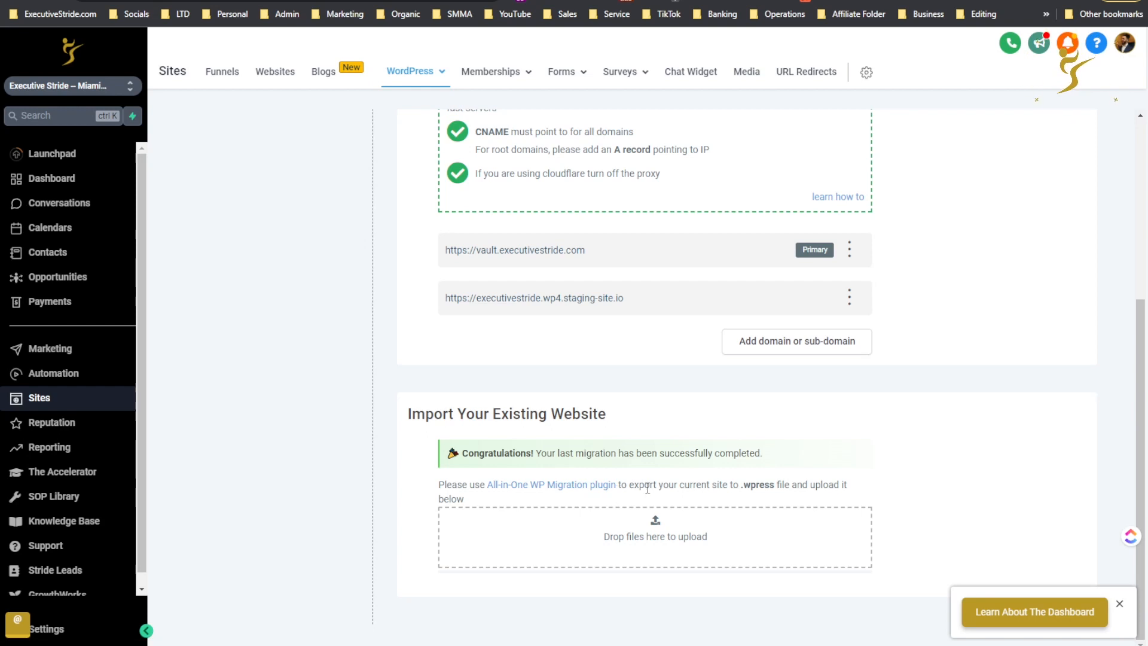
mouse_move(750, 498)
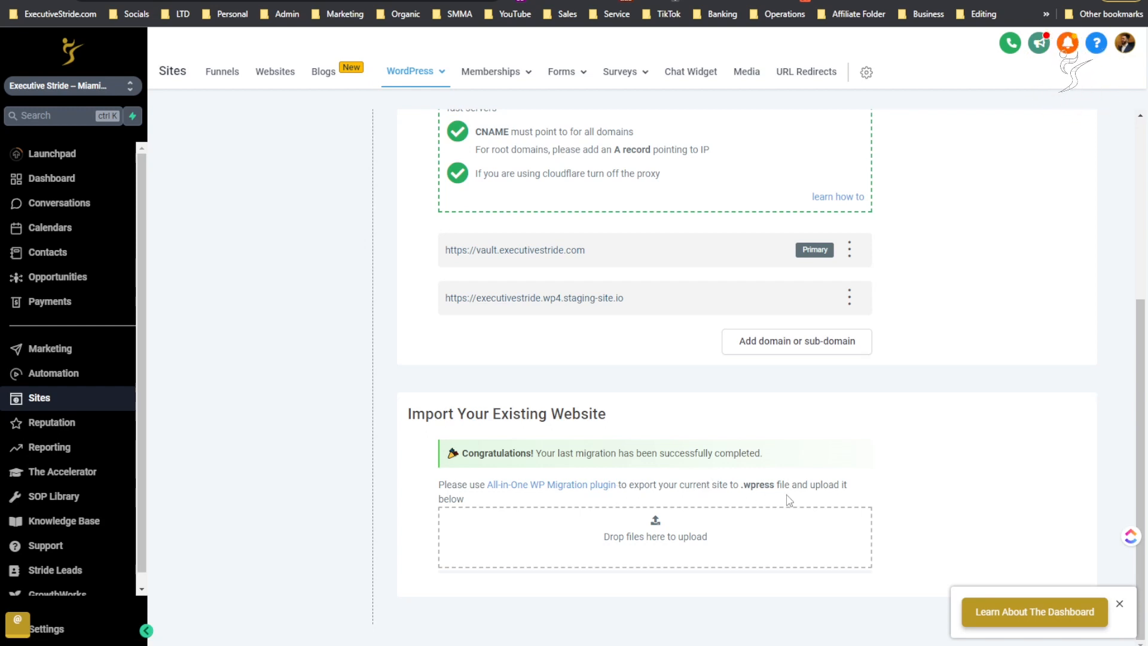
mouse_move(685, 522)
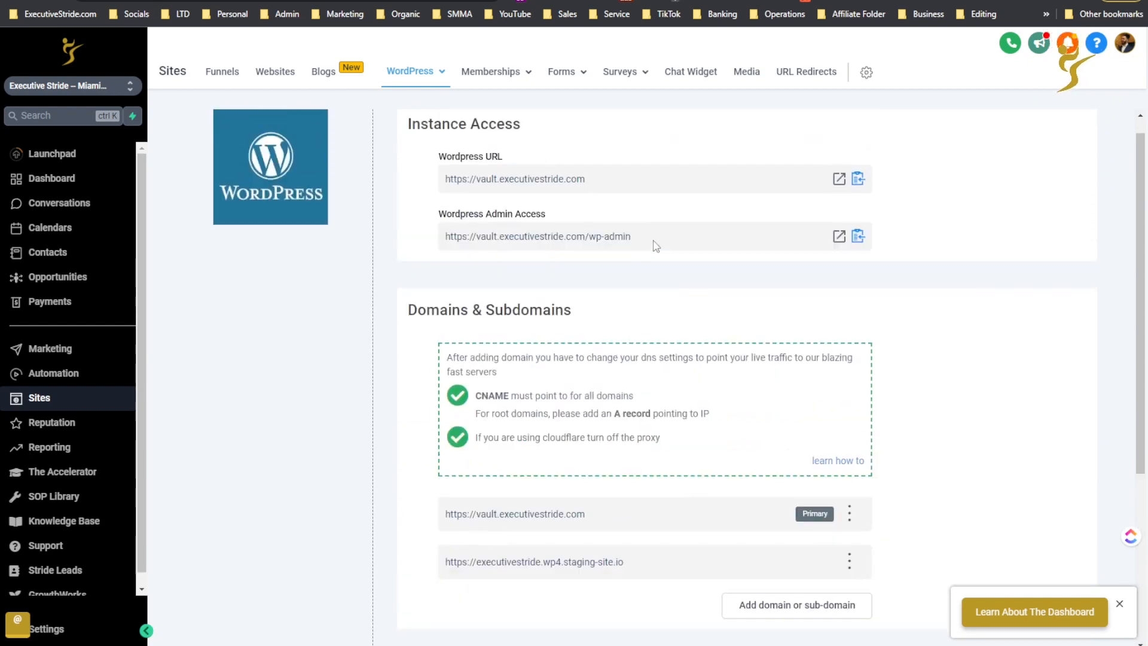
- Open the WordPress menu listing Dashboard, Users, Plugins, Themes, Backup and Advance Settings
click(414, 71)
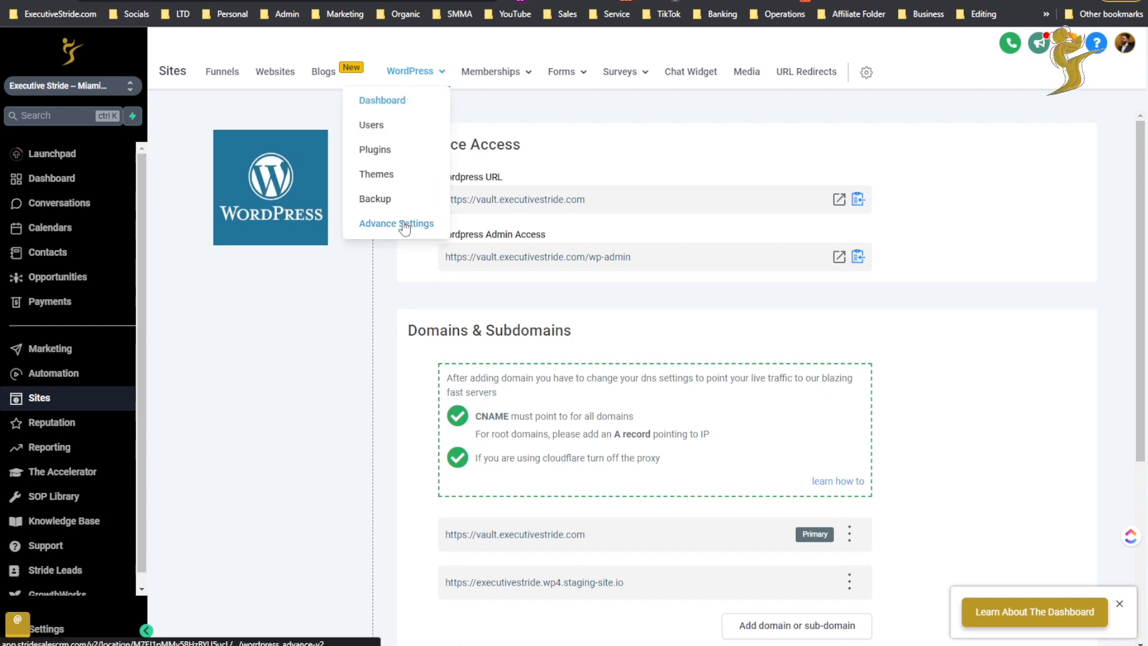
- Go to Advance Settings and expand FTP access, which shows Coming Soon
click(396, 224)
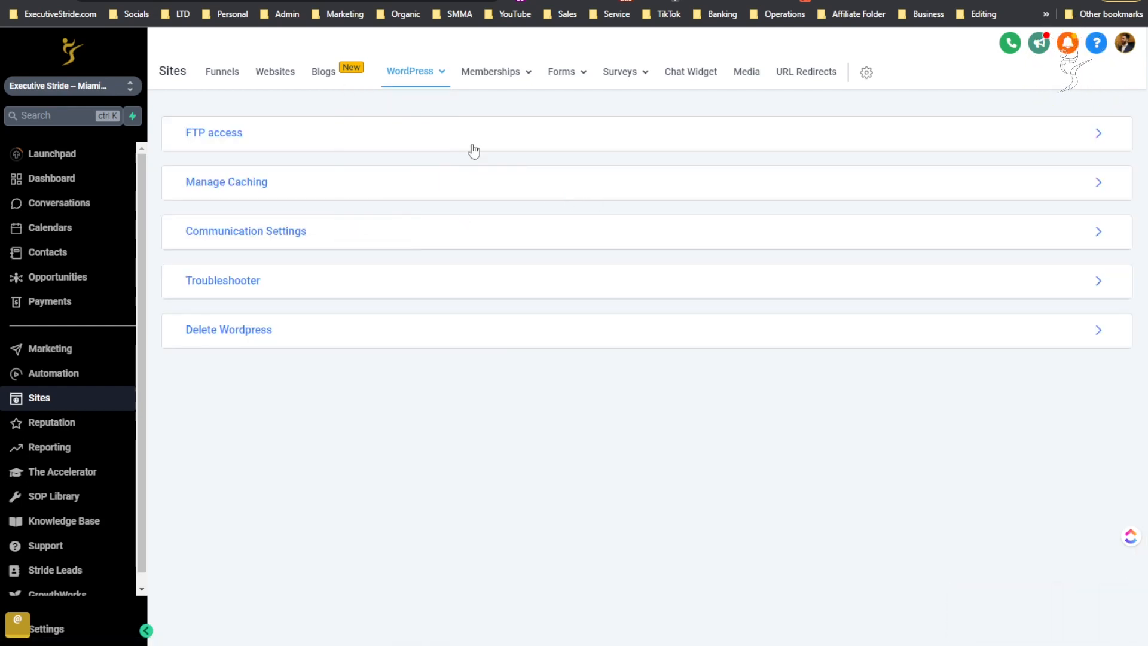
click(213, 133)
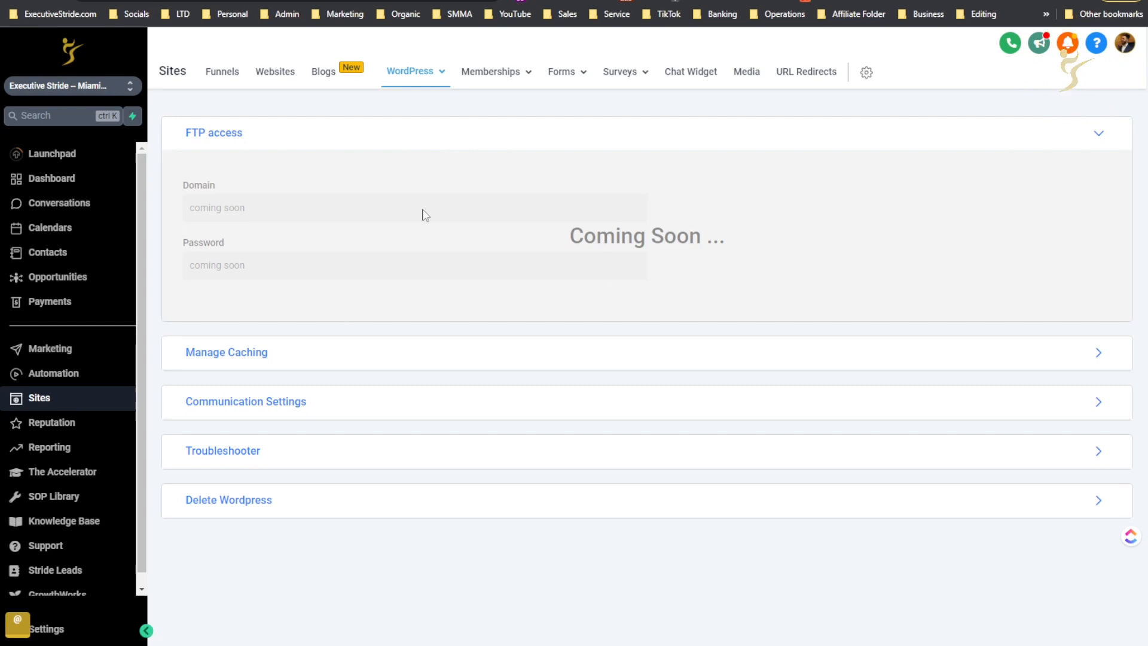
mouse_move(459, 273)
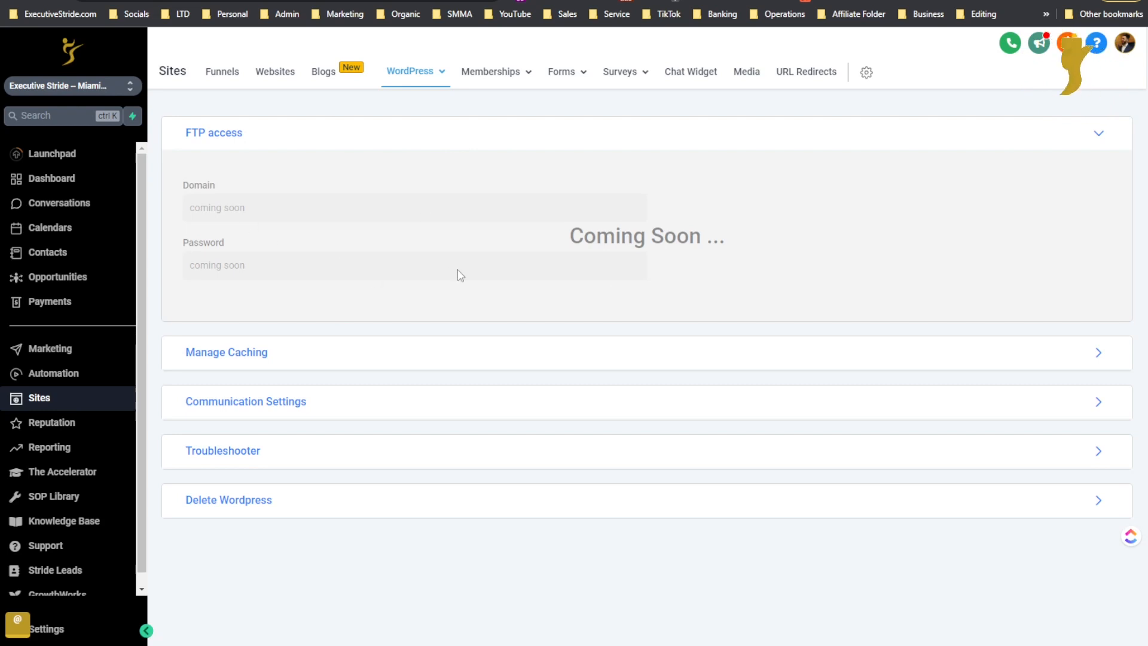
mouse_move(438, 314)
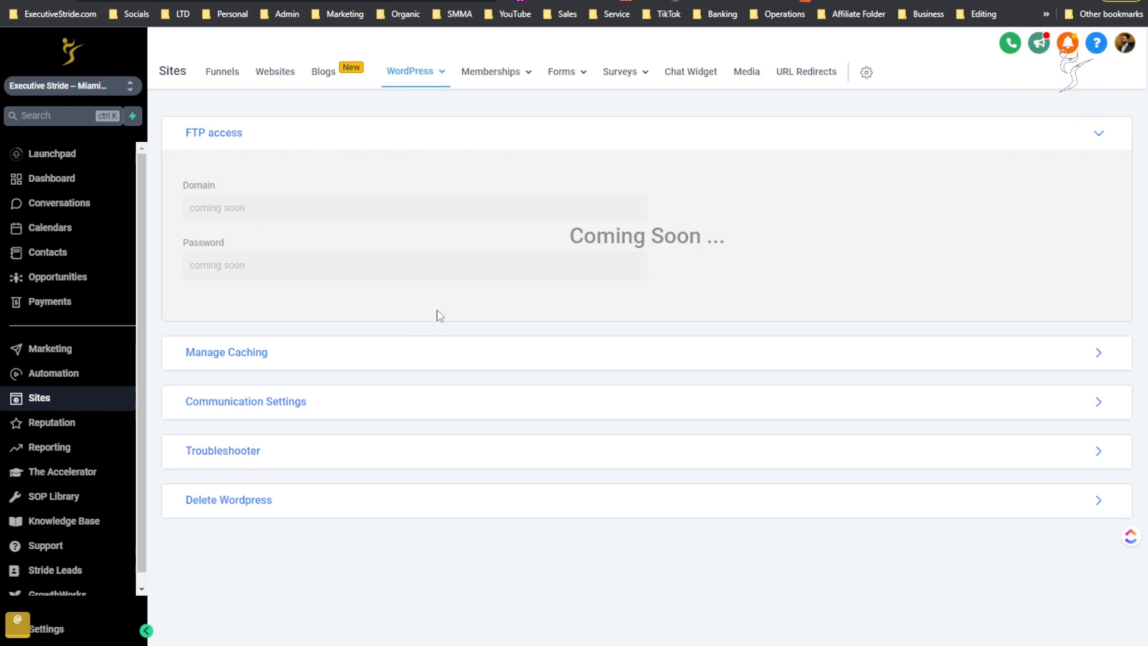
- Expand Manage Caching and review options, keeping Cache Static Content (Recommended) selected
click(226, 352)
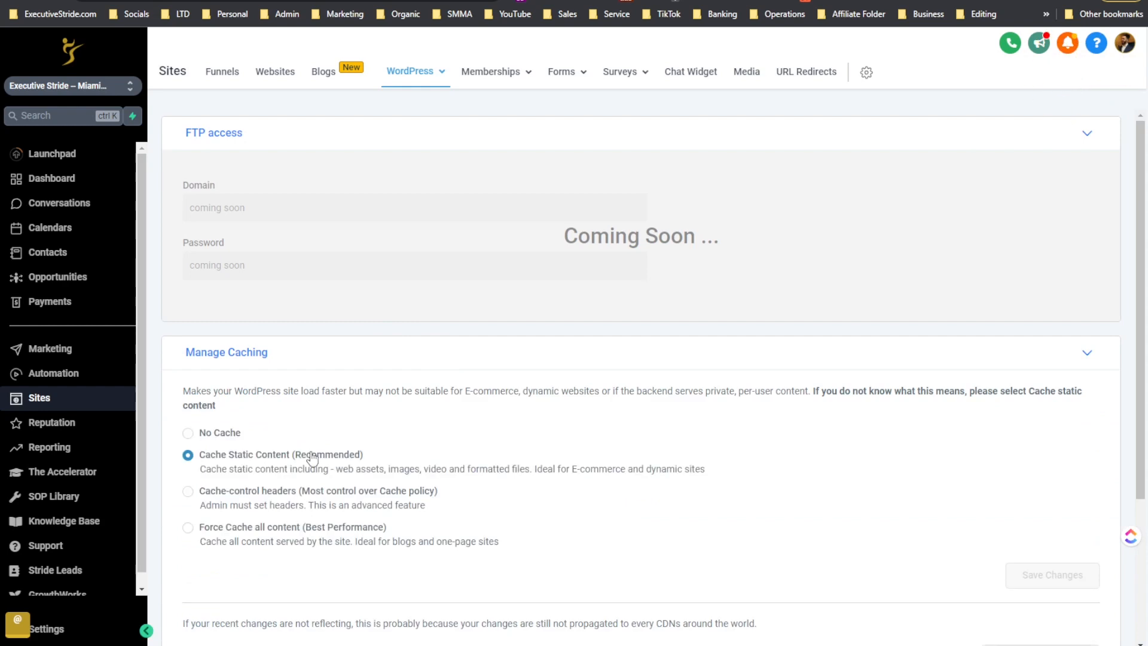
scroll(down, 3)
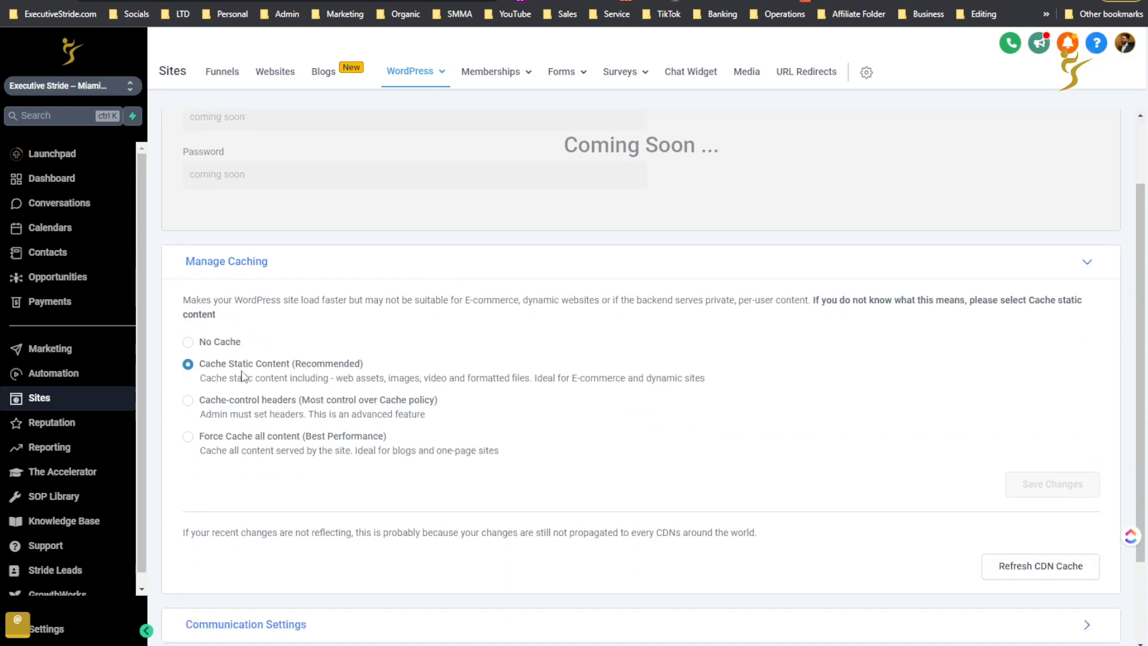
mouse_move(263, 387)
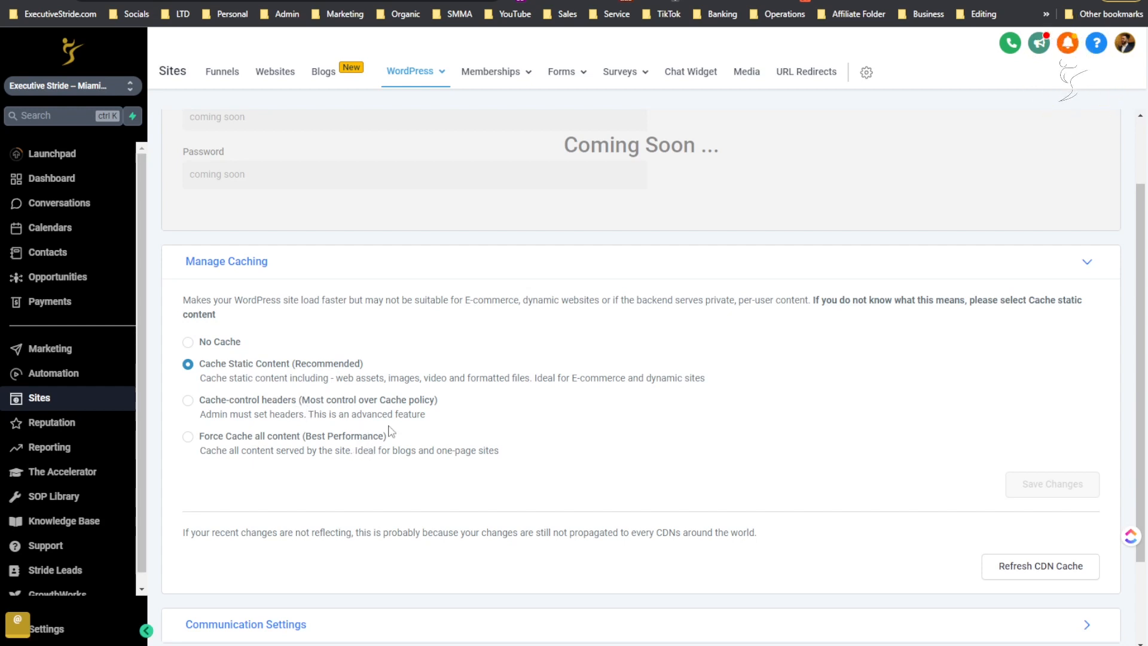
mouse_move(241, 450)
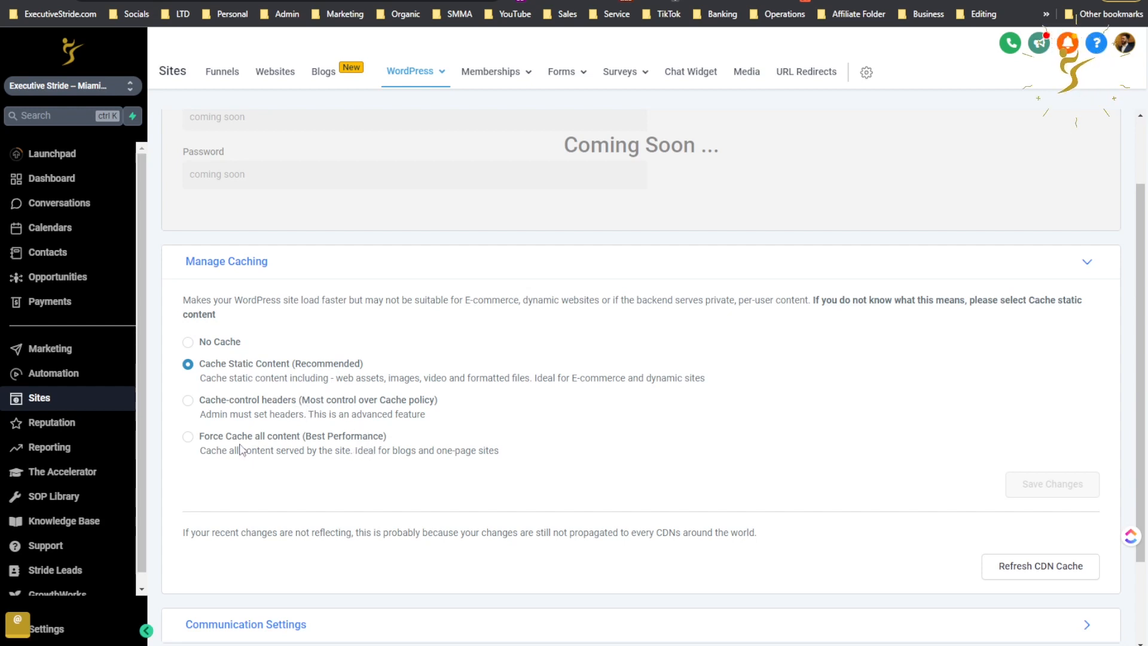
scroll(down, 3)
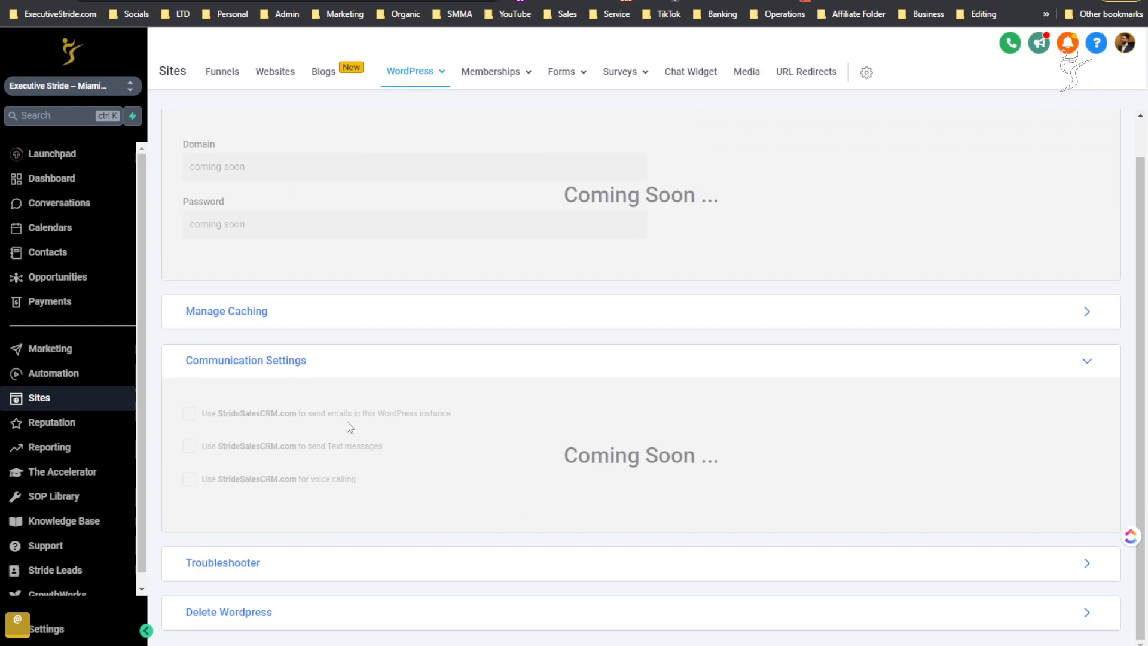
mouse_move(386, 440)
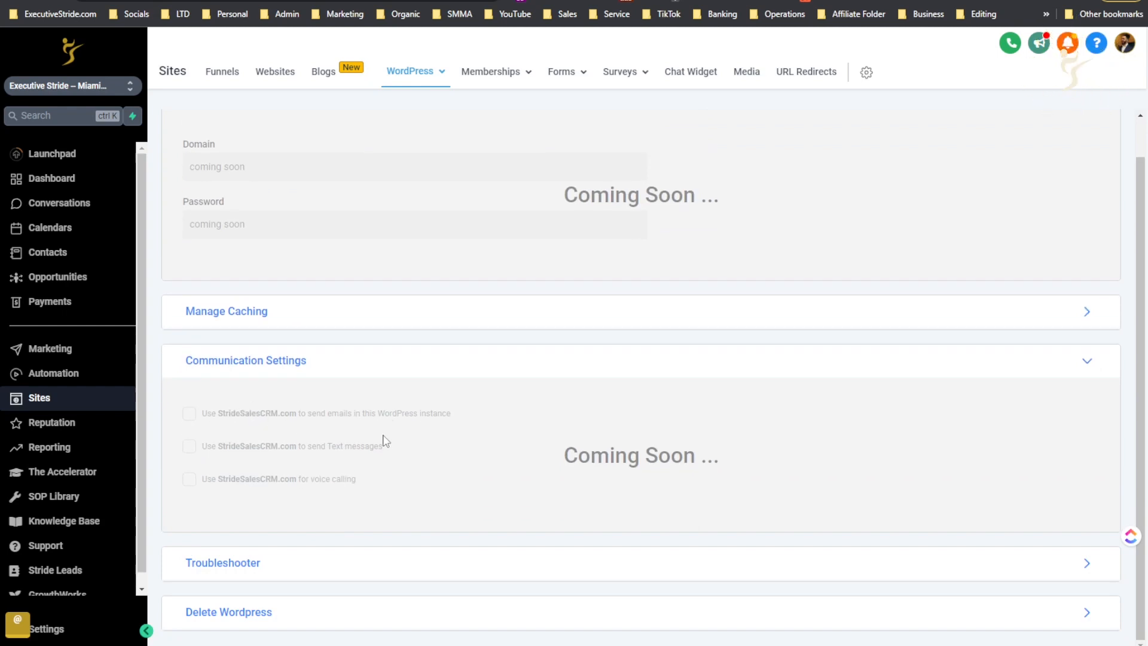
mouse_move(350, 466)
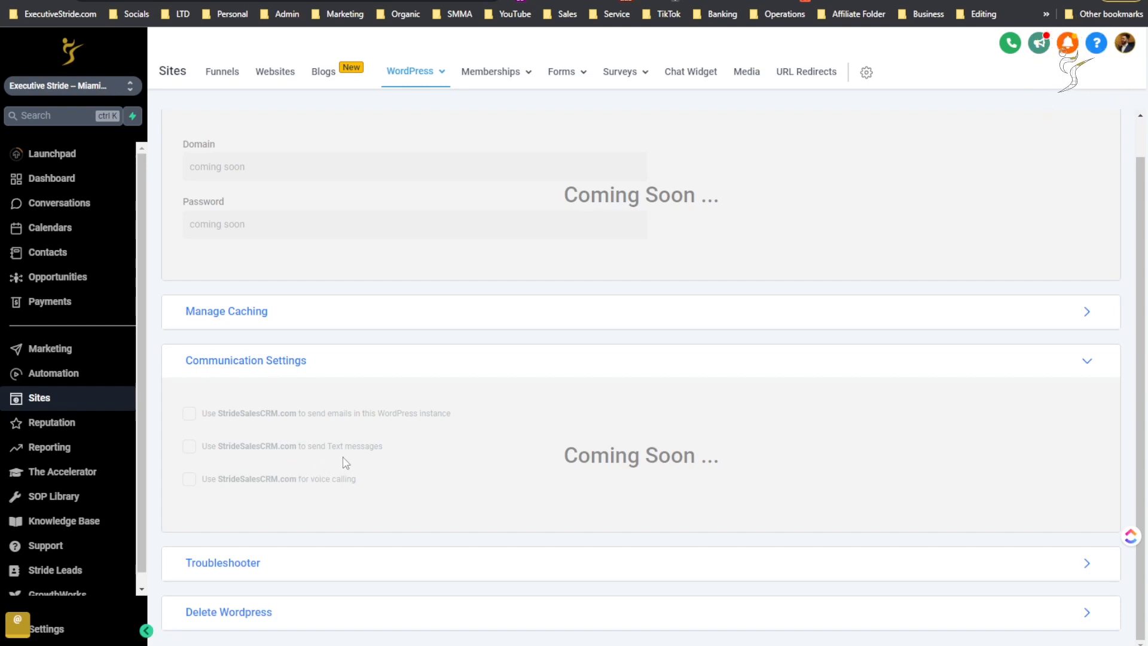
mouse_move(350, 474)
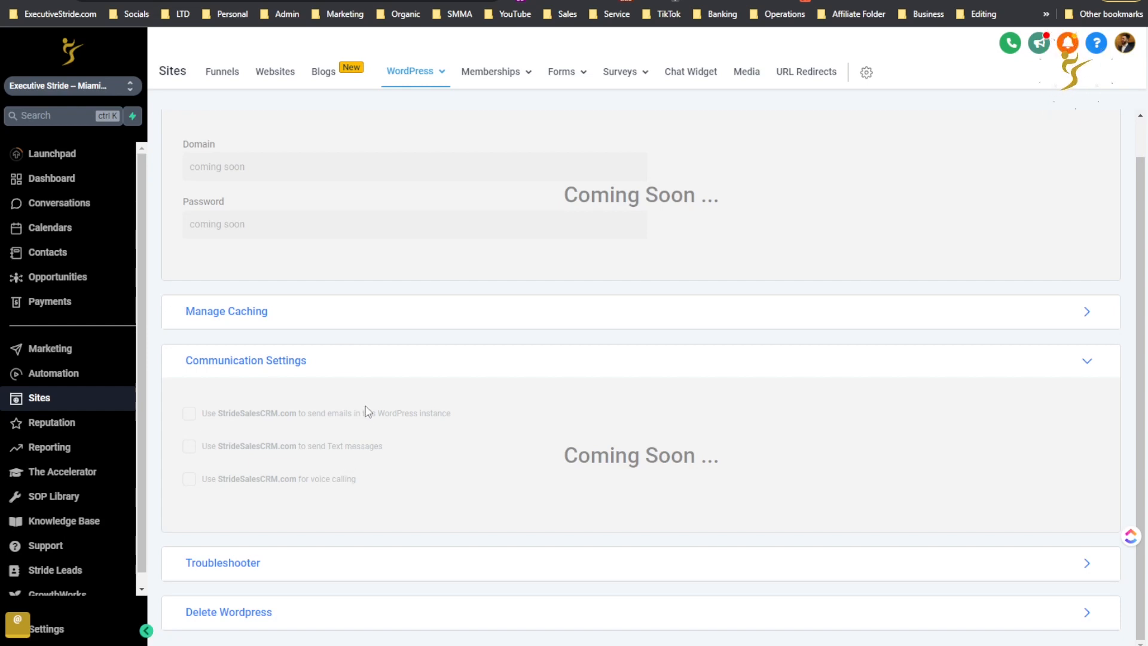
mouse_move(292, 380)
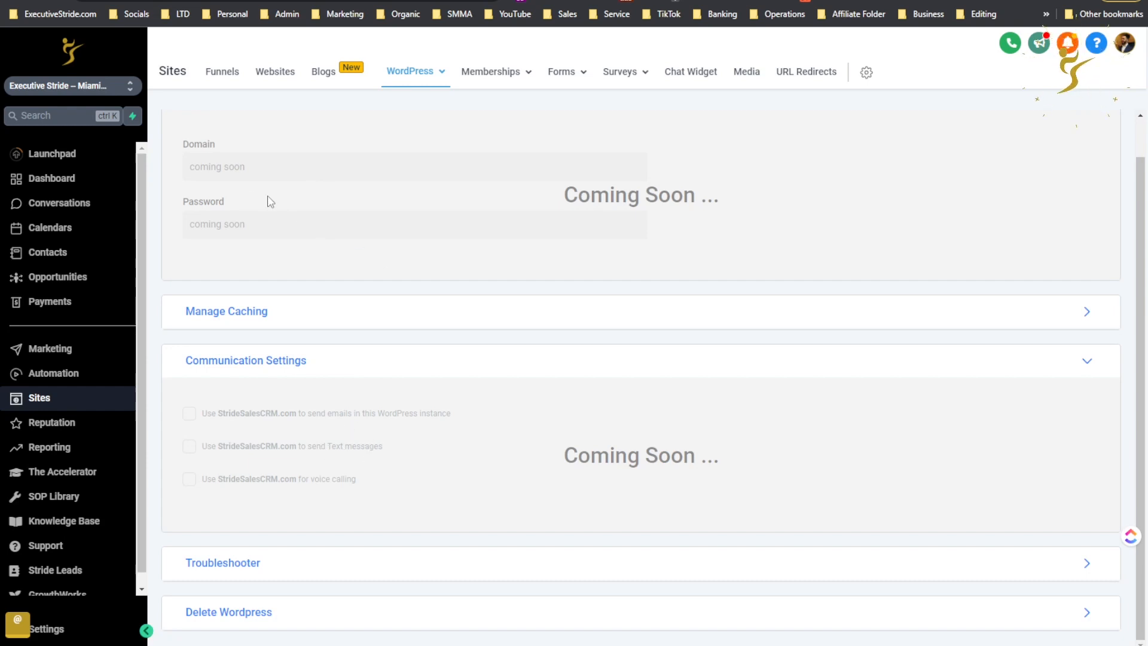
mouse_move(365, 462)
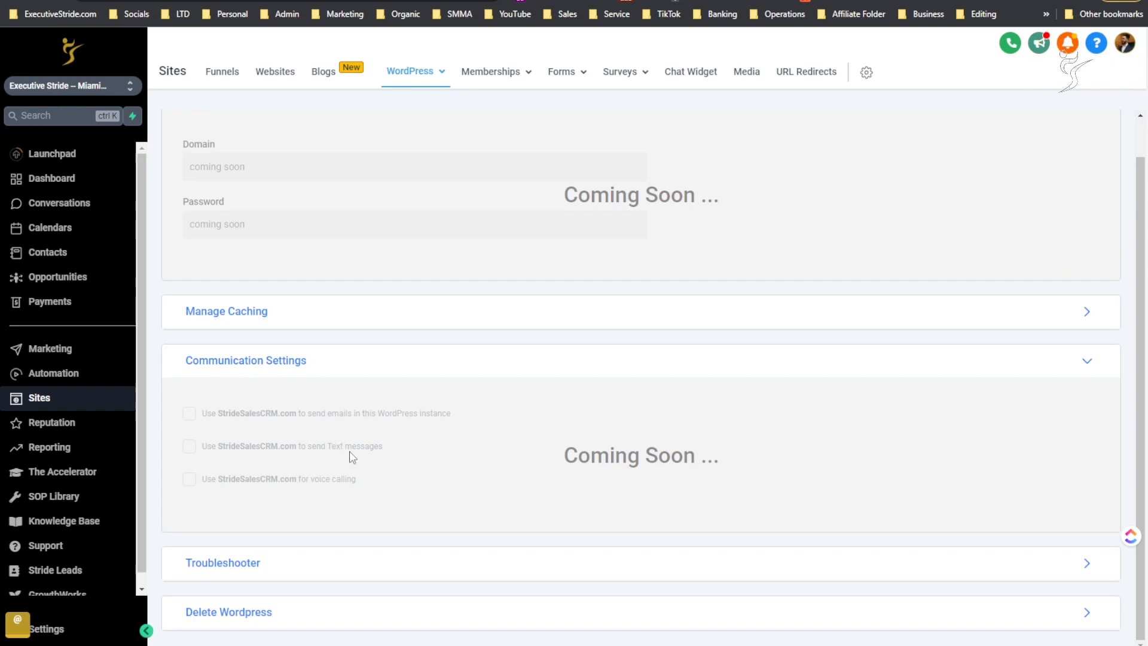
mouse_move(285, 512)
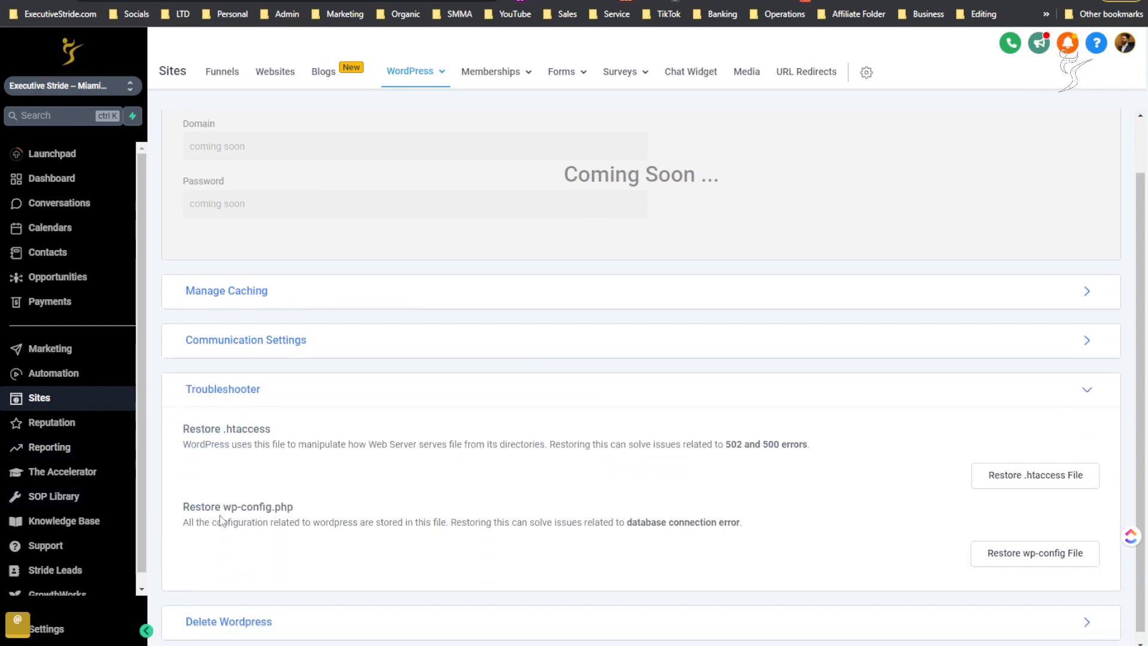
scroll(down, 3)
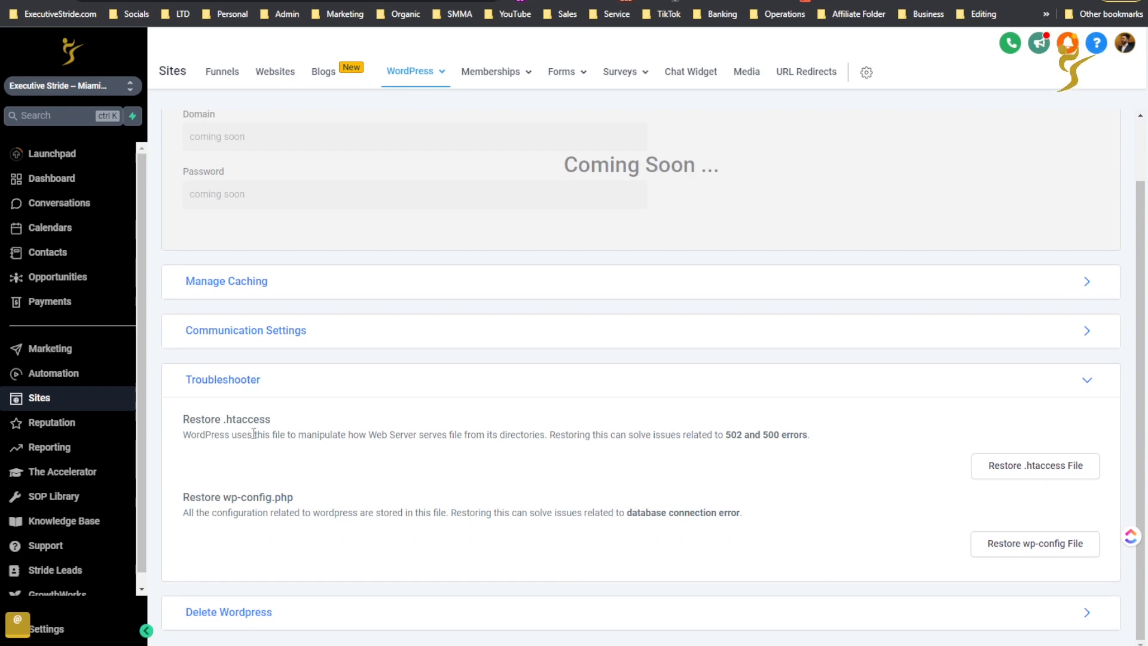
mouse_move(385, 451)
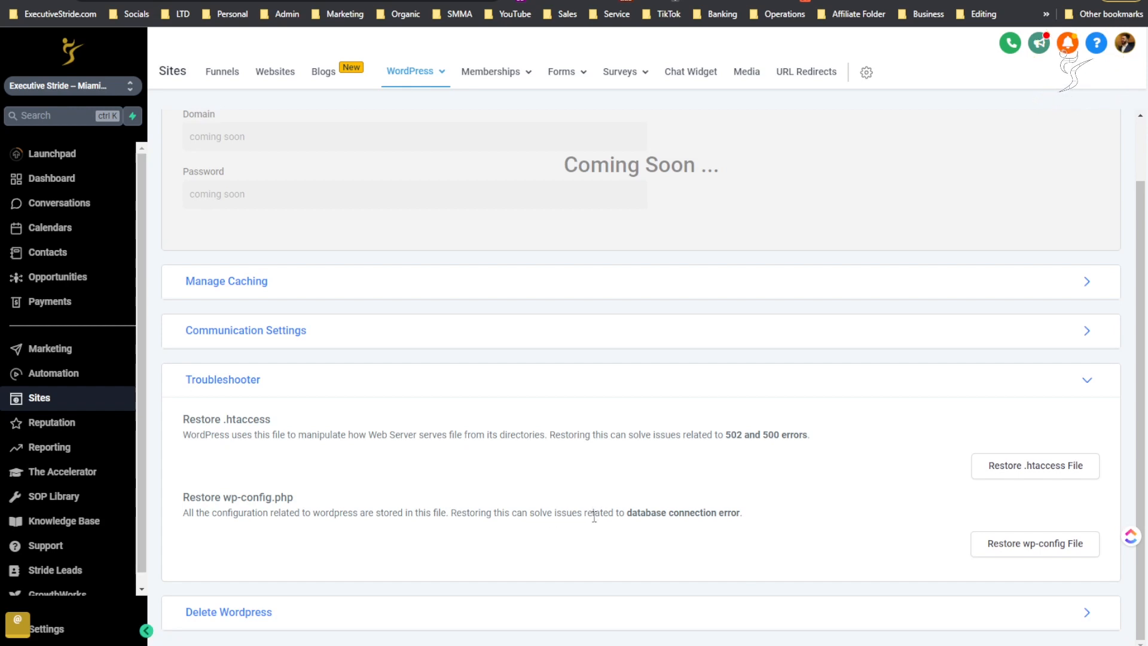
mouse_move(643, 567)
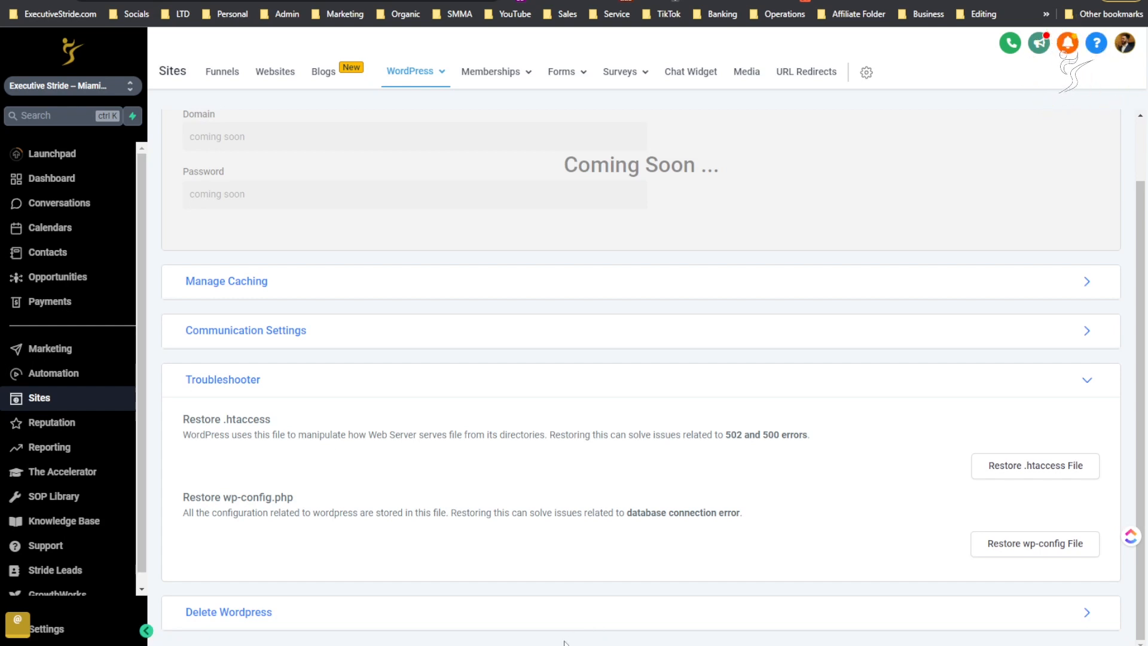
mouse_move(525, 580)
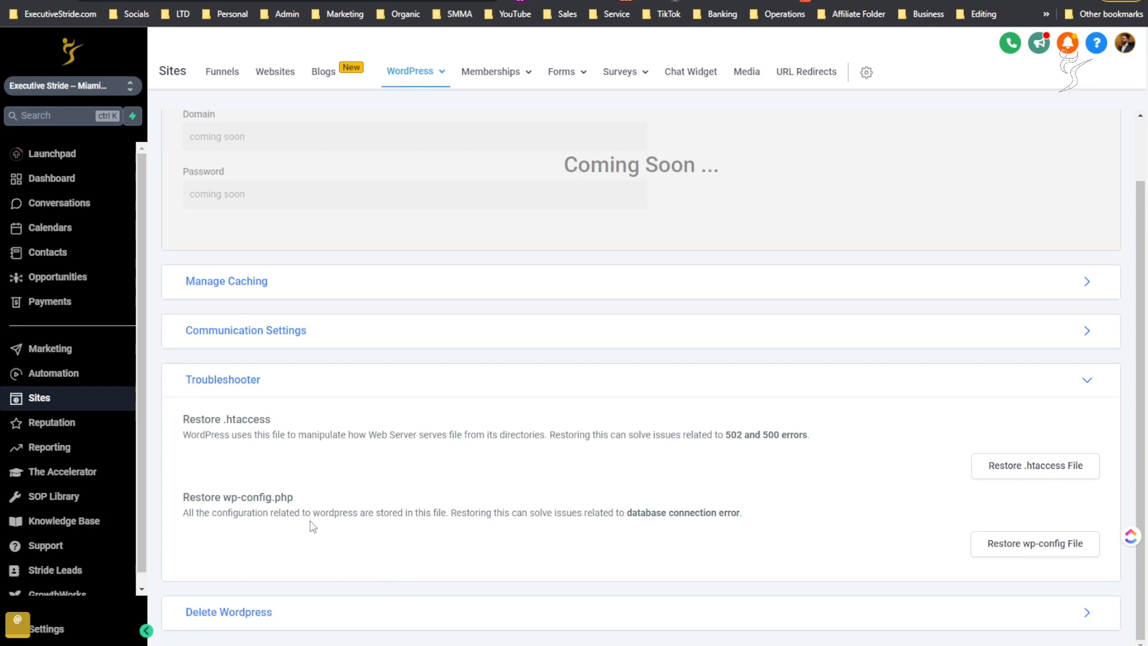
mouse_move(362, 546)
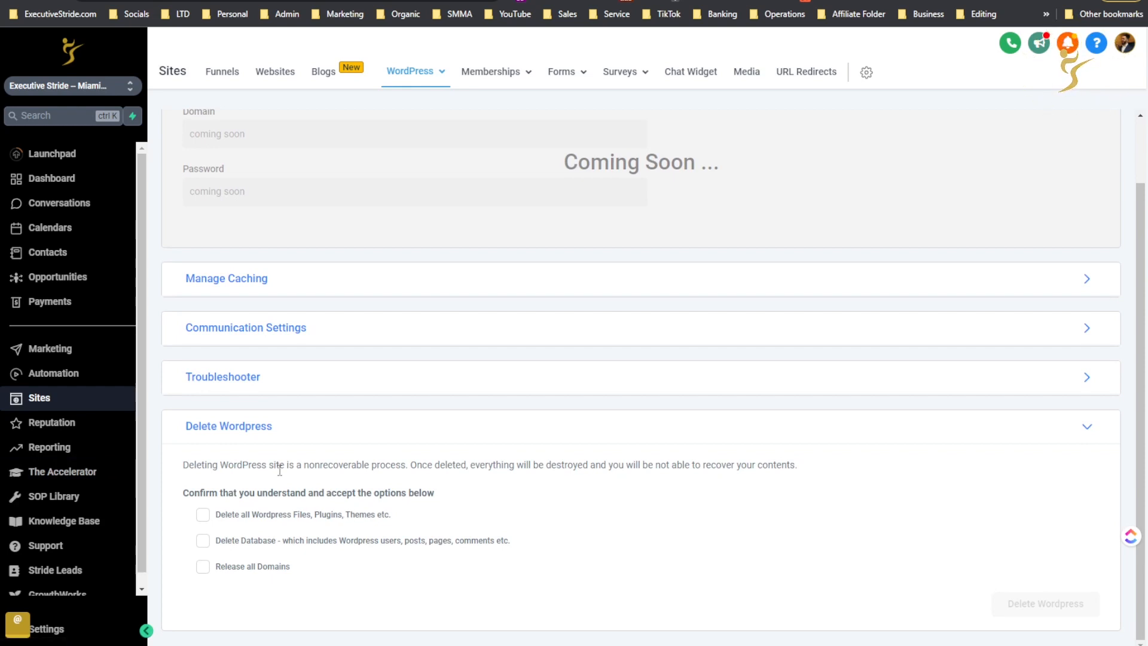
mouse_move(424, 478)
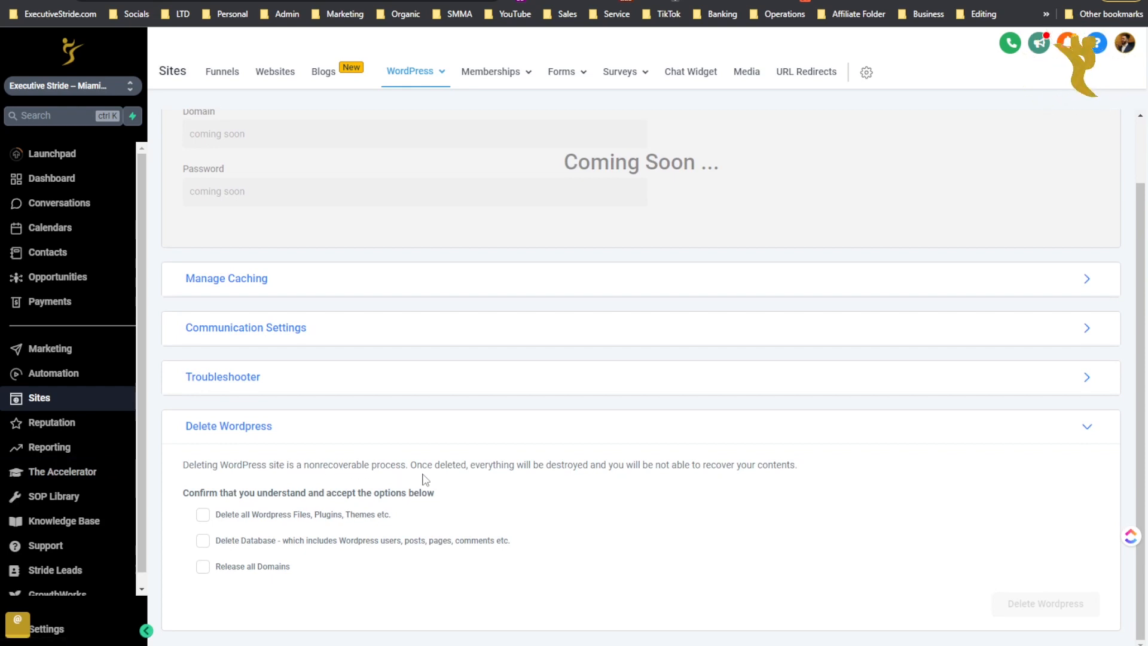
mouse_move(632, 478)
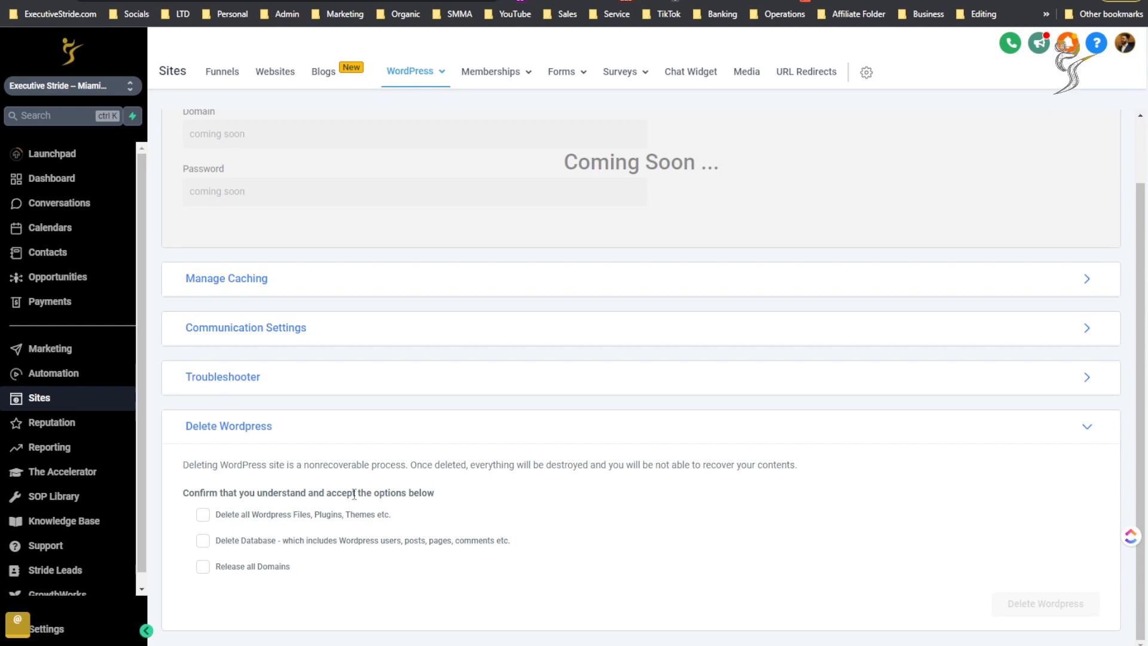
mouse_move(306, 522)
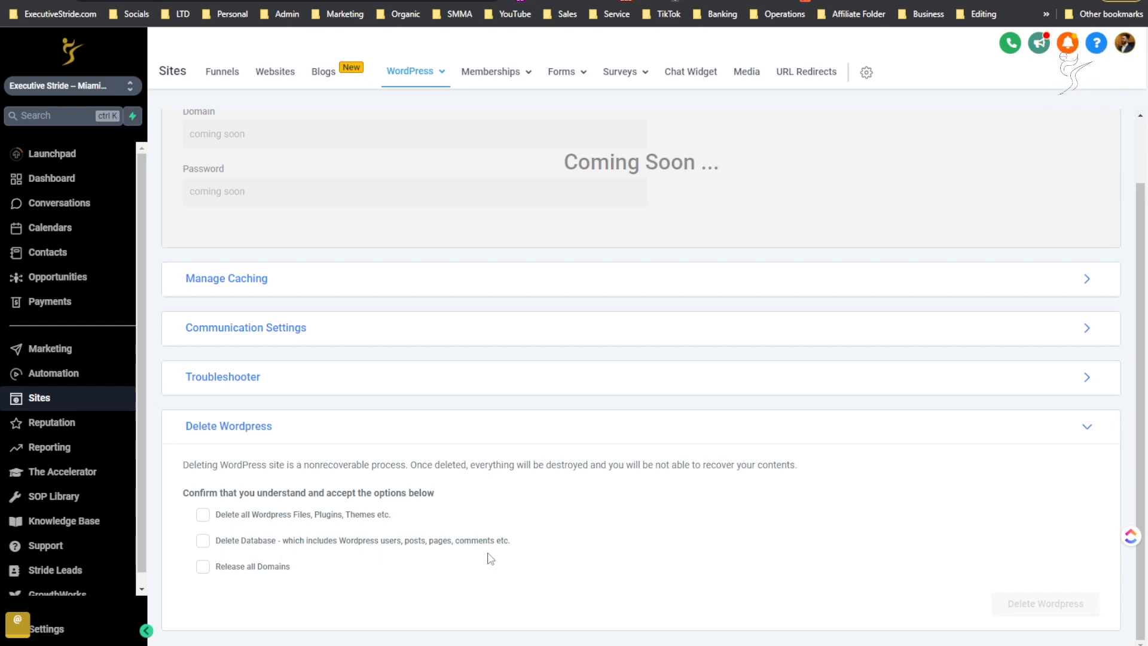
mouse_move(292, 584)
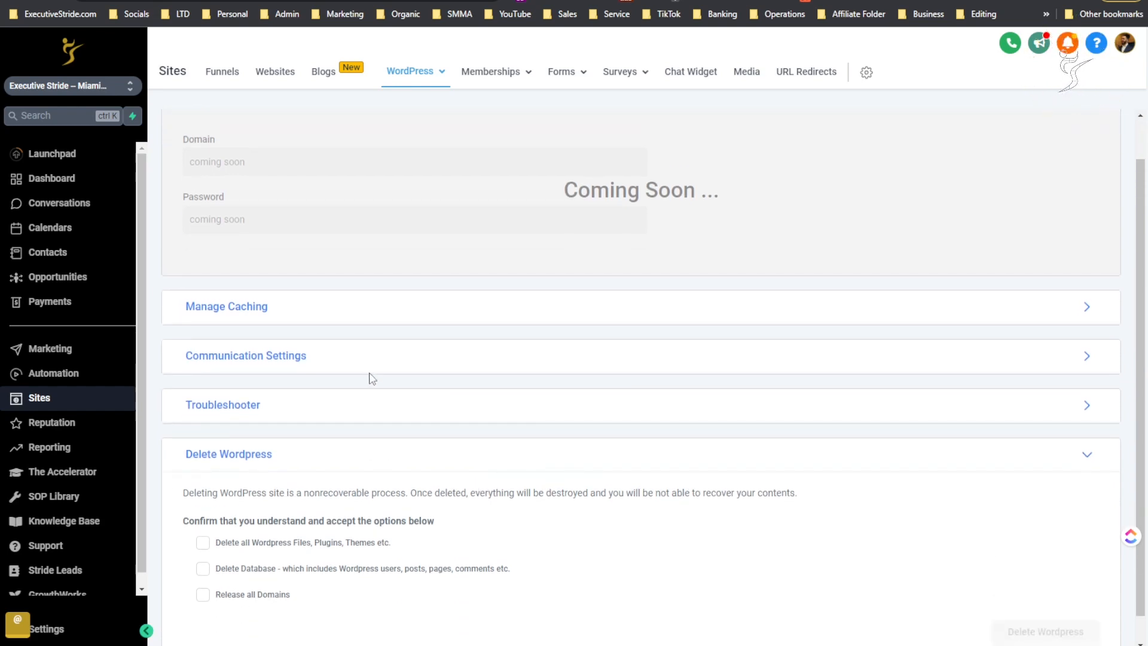
mouse_move(350, 326)
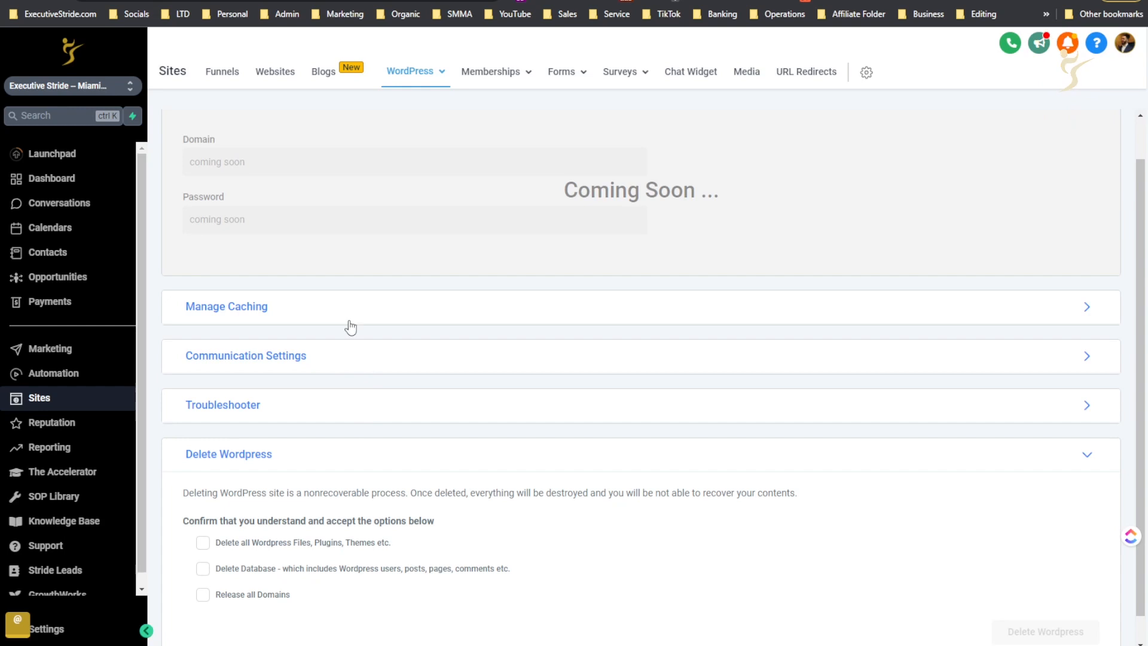
mouse_move(358, 281)
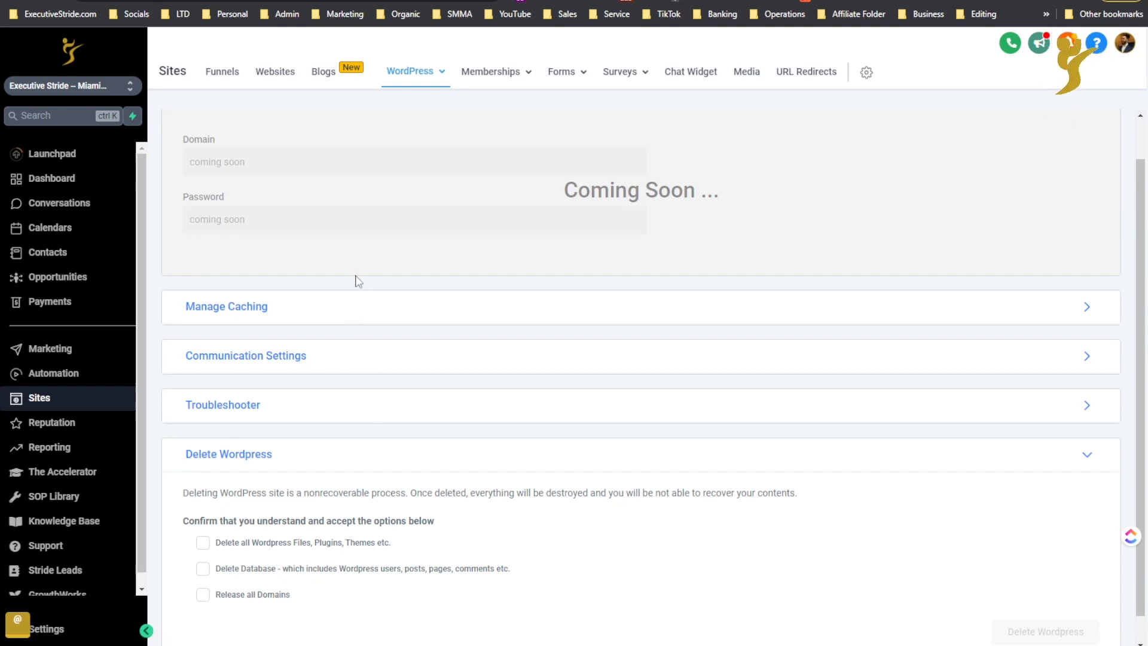
- Reopen the WordPress menu with Delete Wordpress confirmation options left unchecked
click(411, 71)
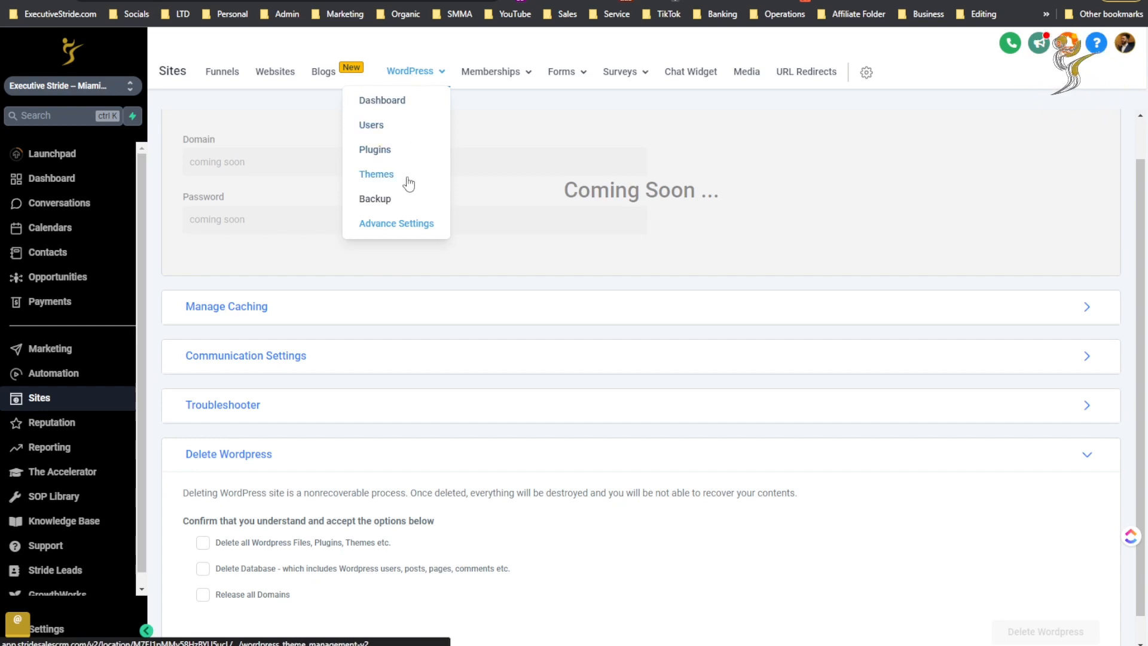
- View the Coming Soon WordPress Themes page, then reopen the WordPress menu
click(413, 71)
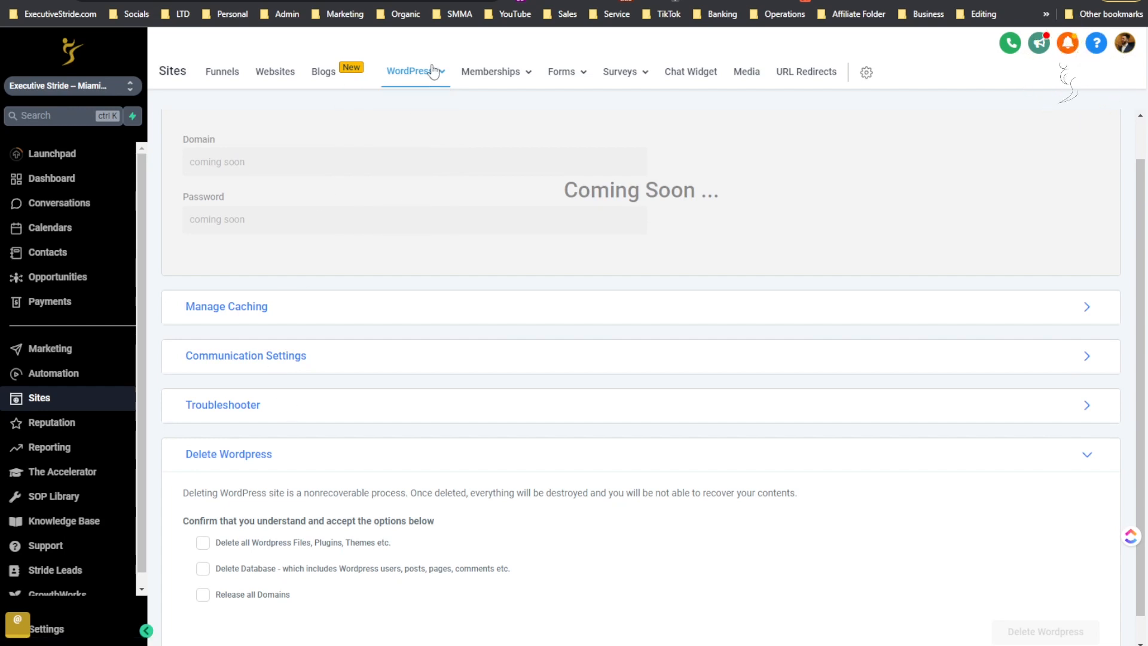
click(410, 71)
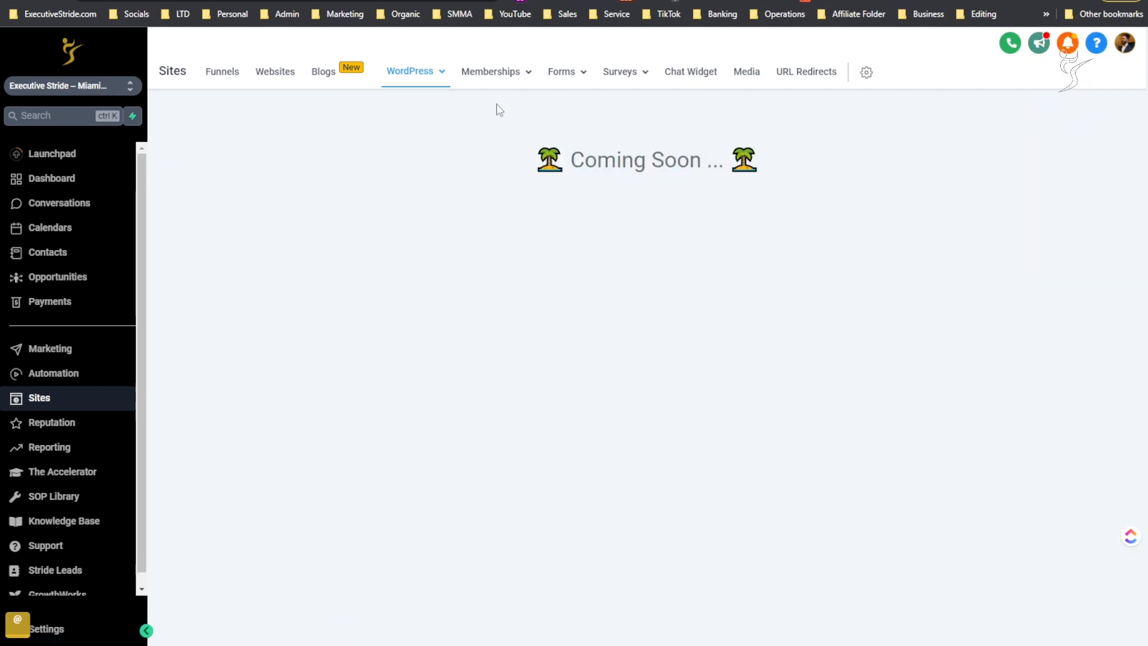
click(409, 71)
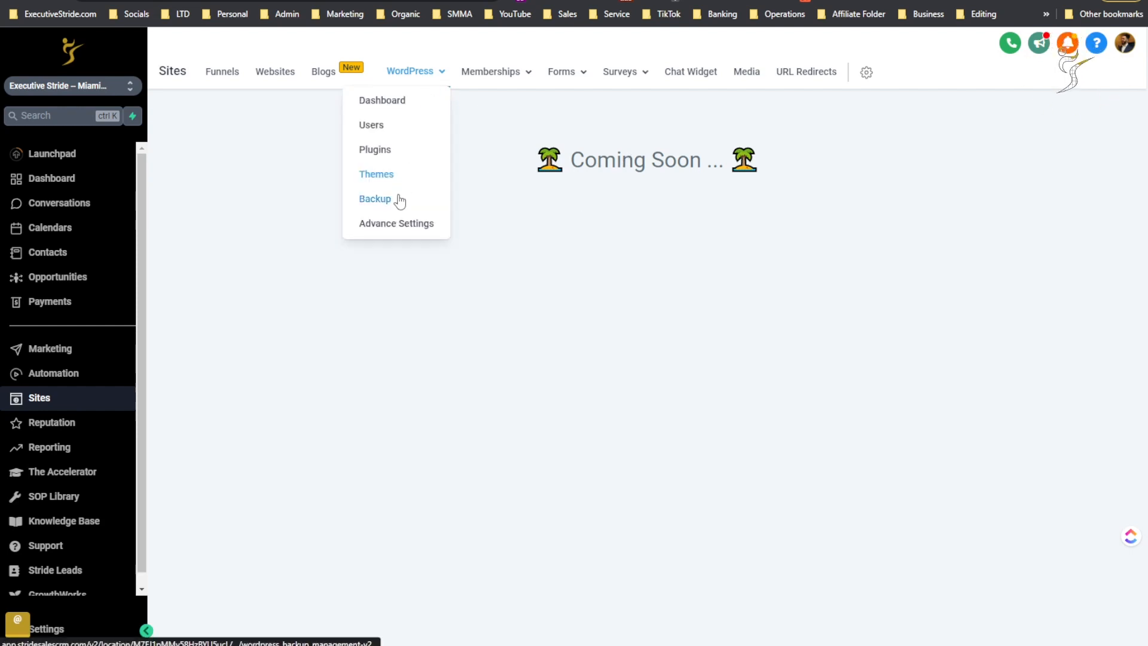
- View the three dated WordPress site backups and their Restore options
click(375, 199)
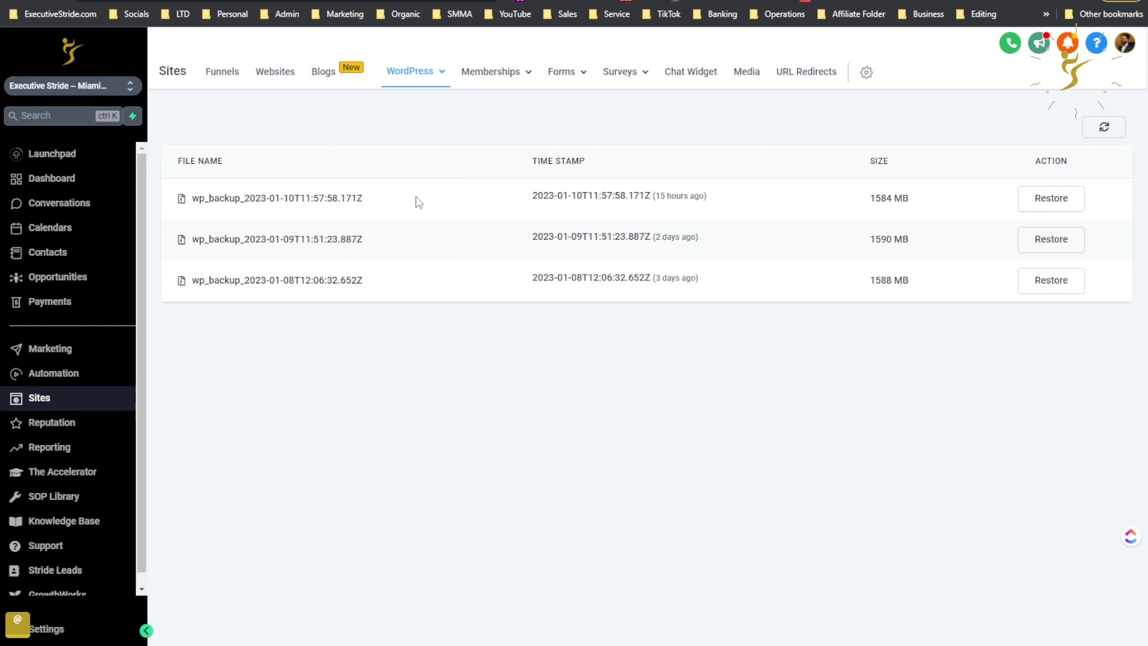
mouse_move(389, 243)
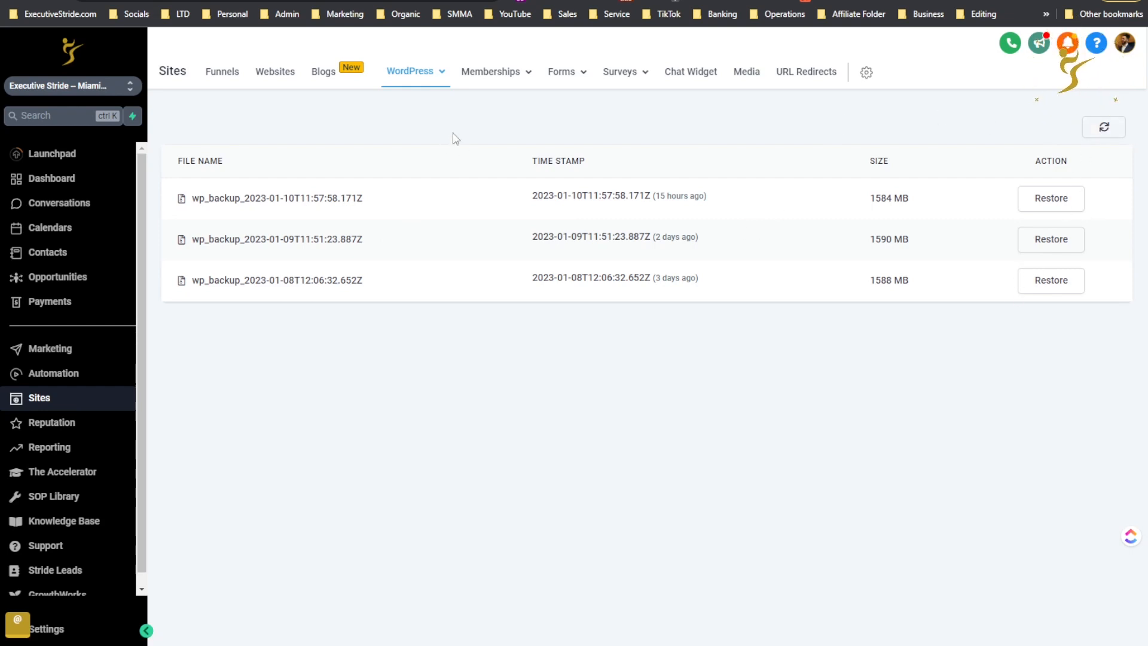
click(564, 71)
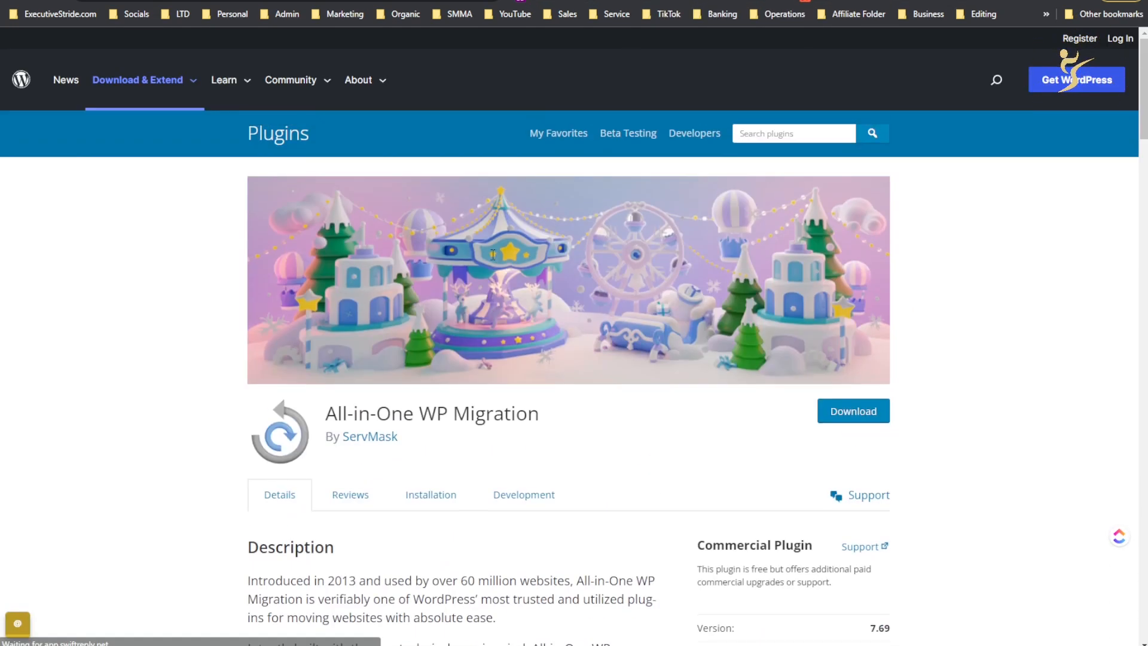
scroll(down, 3)
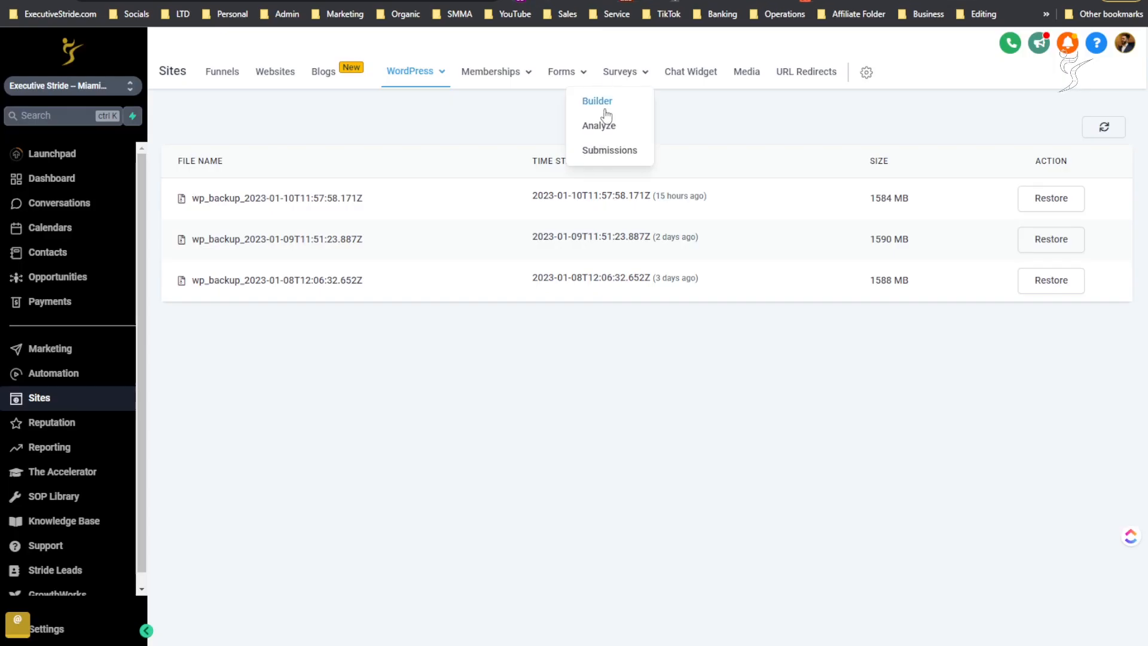
mouse_move(337, 79)
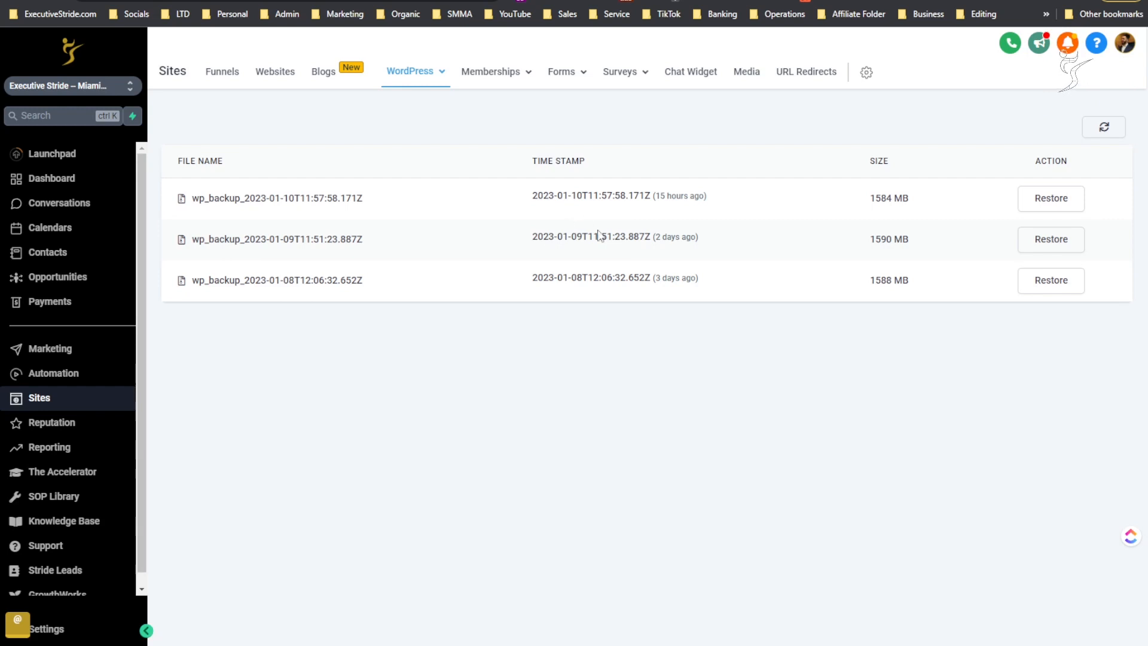
mouse_move(638, 356)
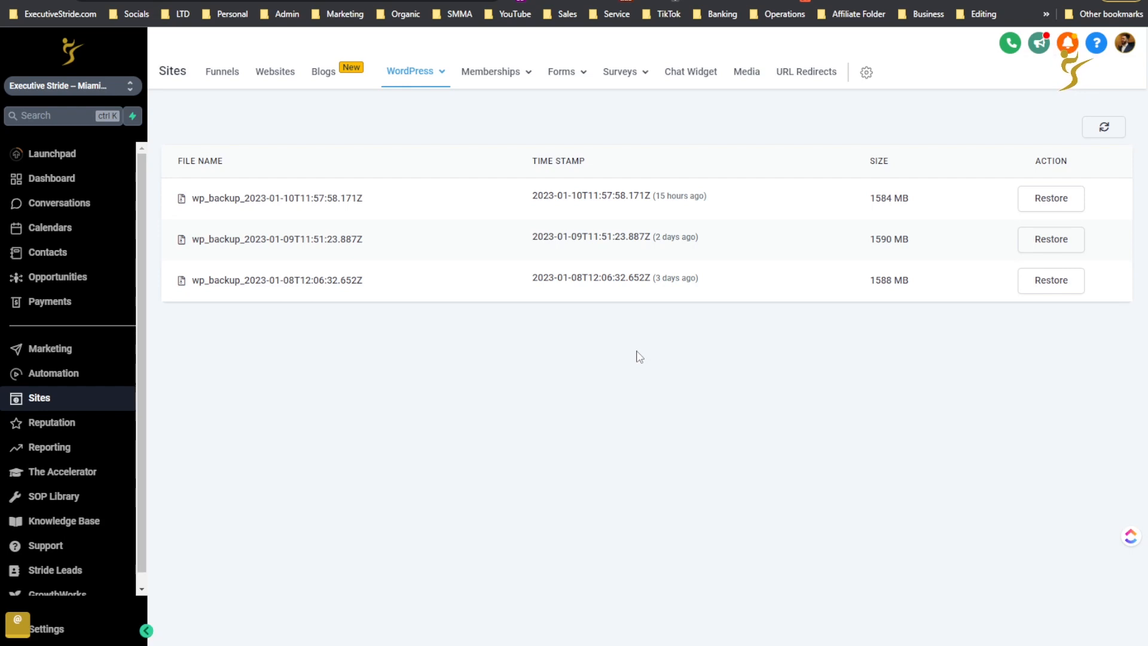
mouse_move(270, 409)
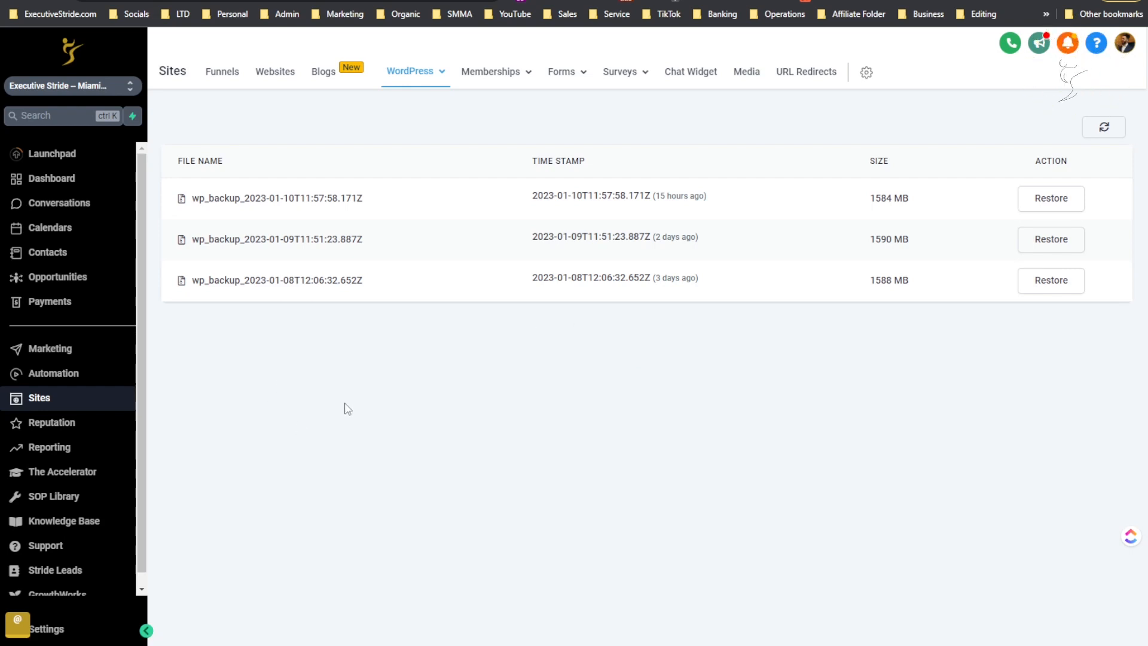
mouse_move(431, 383)
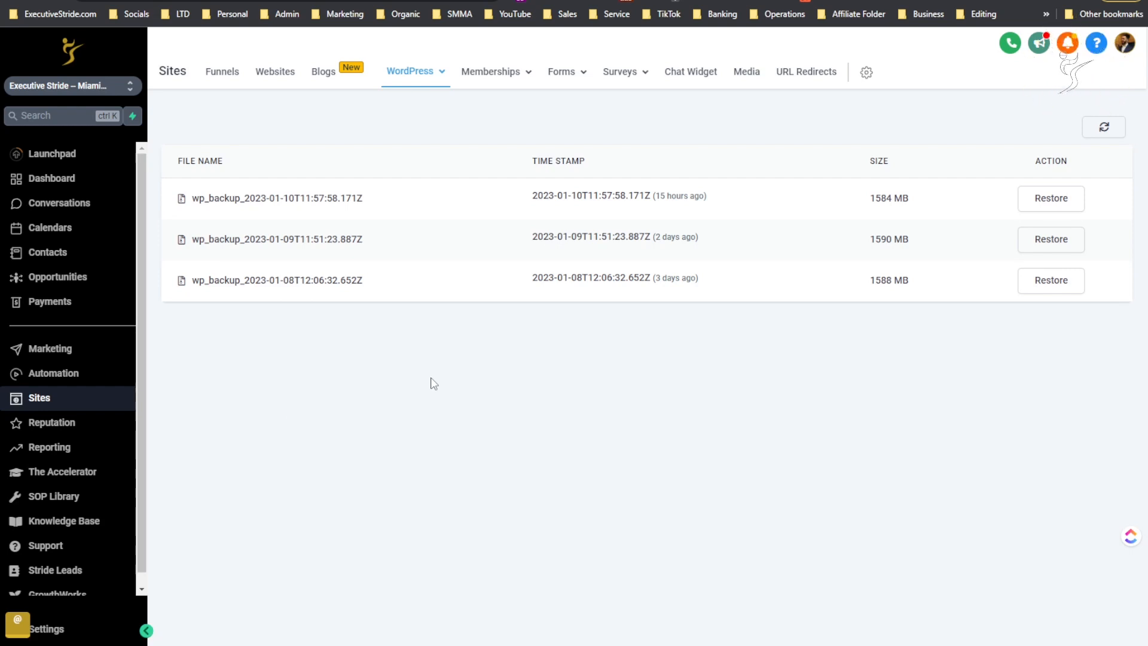
mouse_move(775, 140)
text(stride)
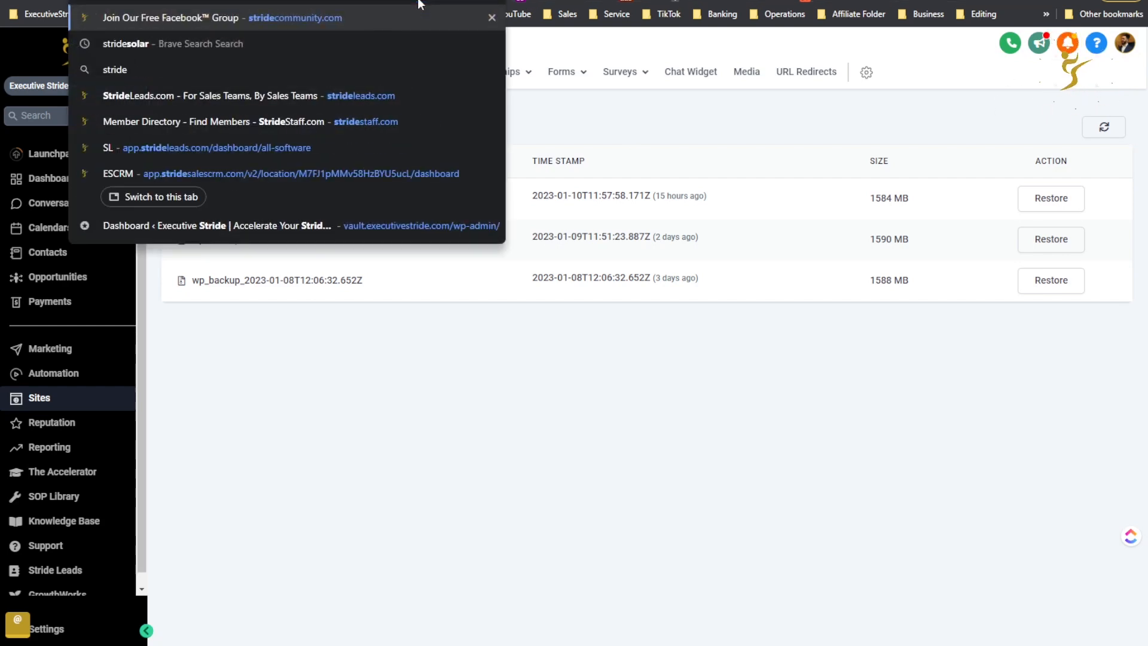
- Load stridecommunity.com from the address bar suggestions to show the Facebook group invite
click(492, 17)
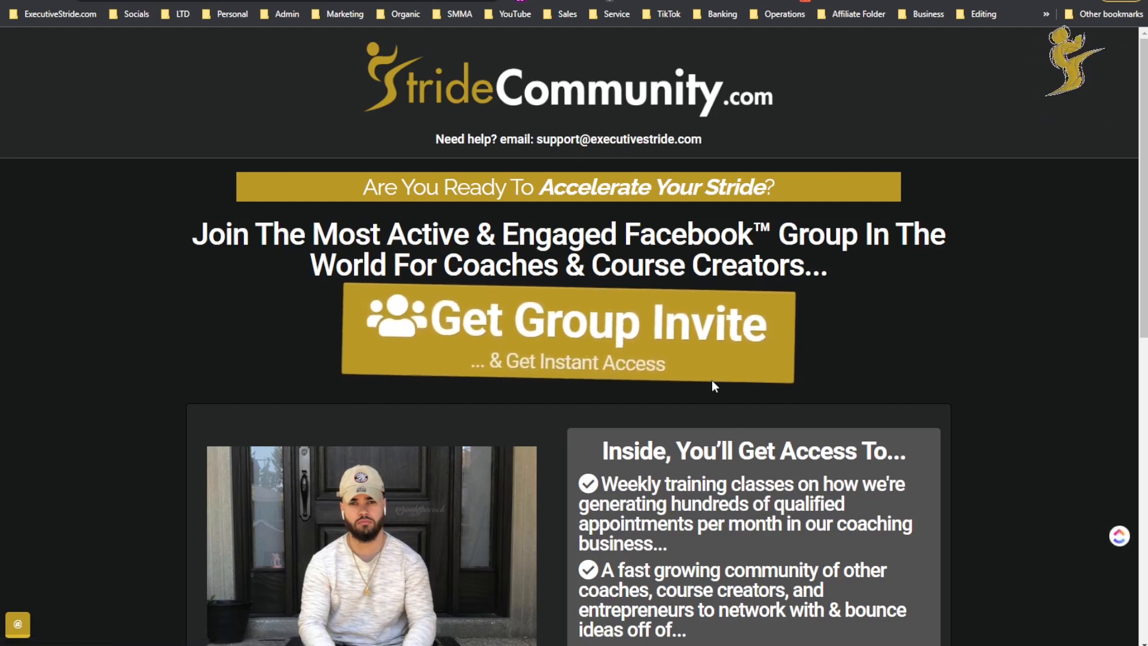
mouse_move(266, 333)
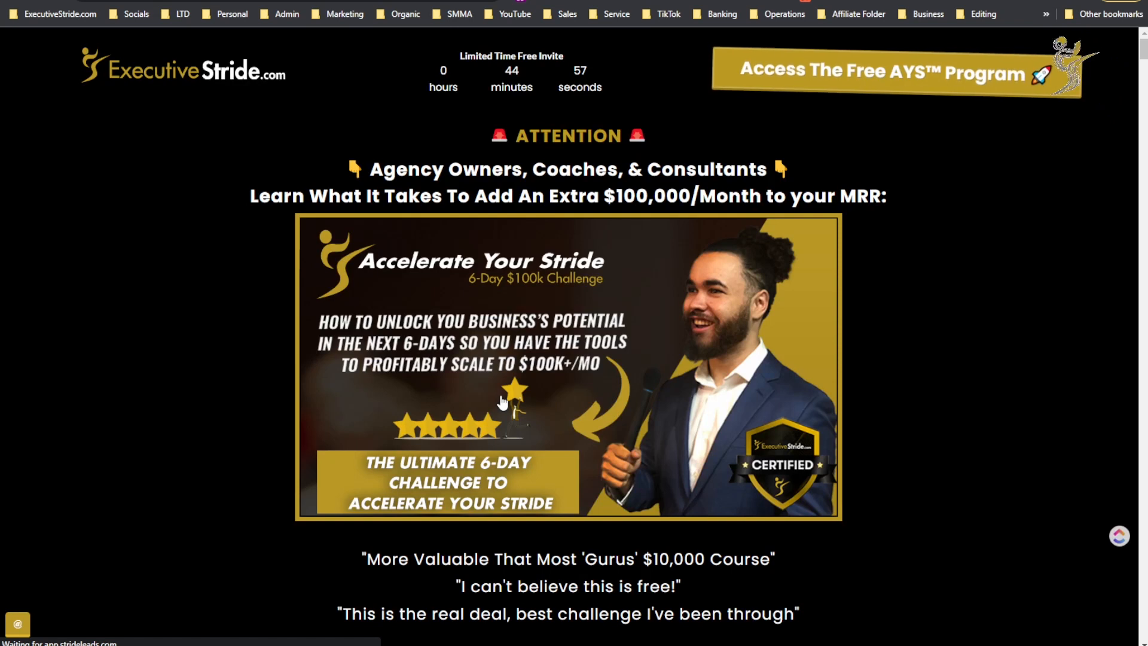
mouse_move(341, 472)
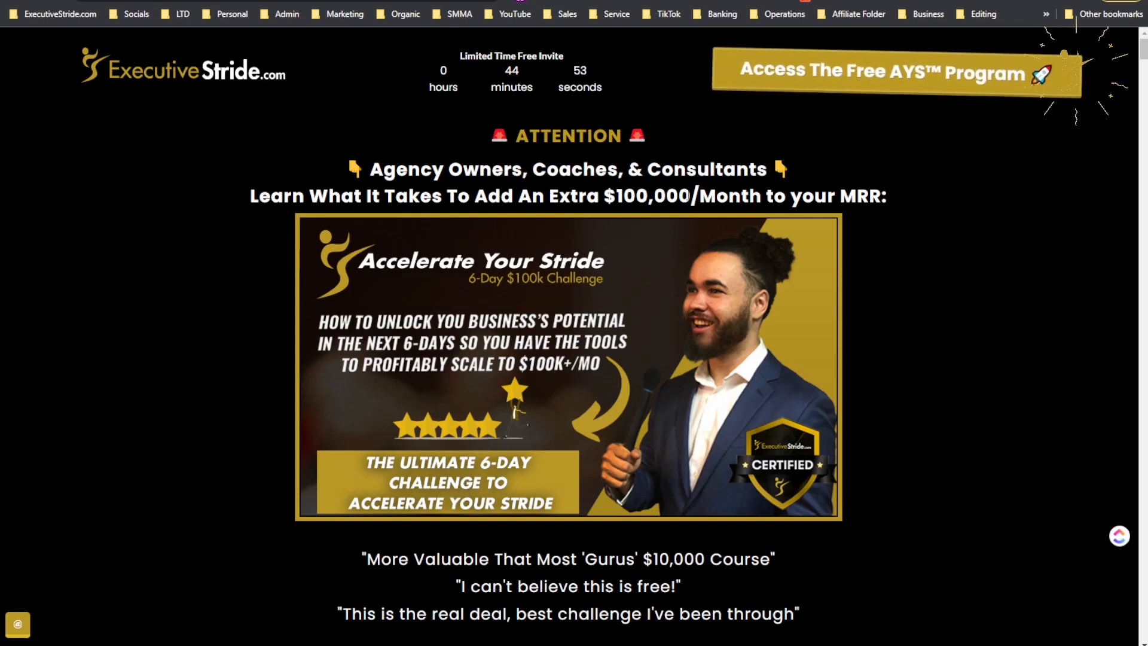
mouse_move(670, 247)
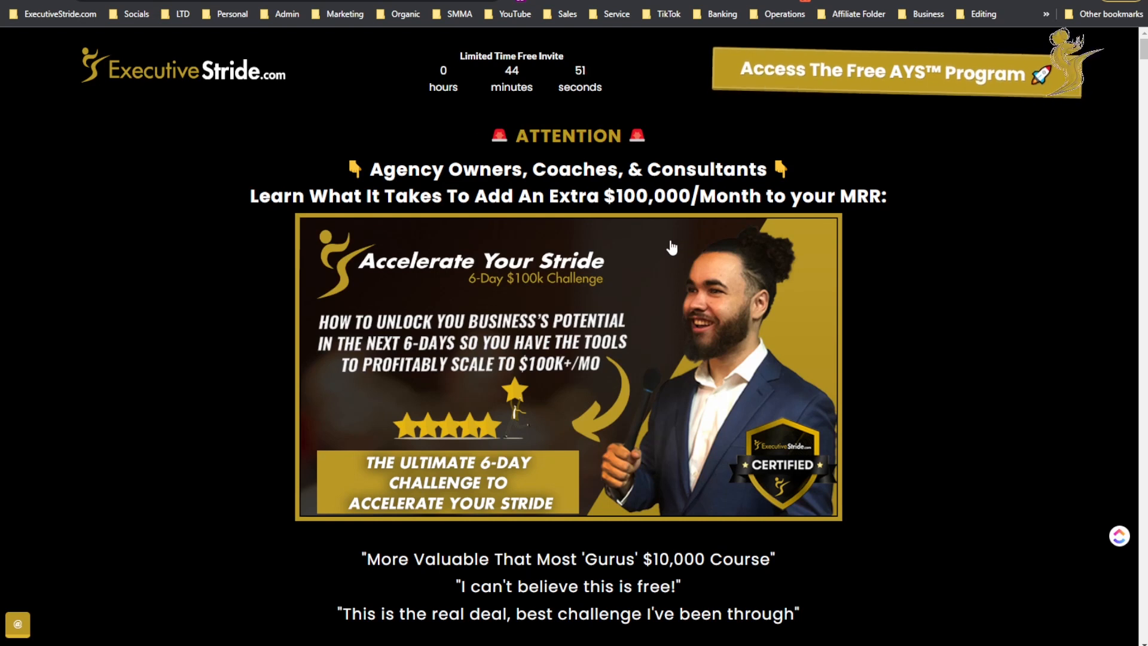
mouse_move(661, 308)
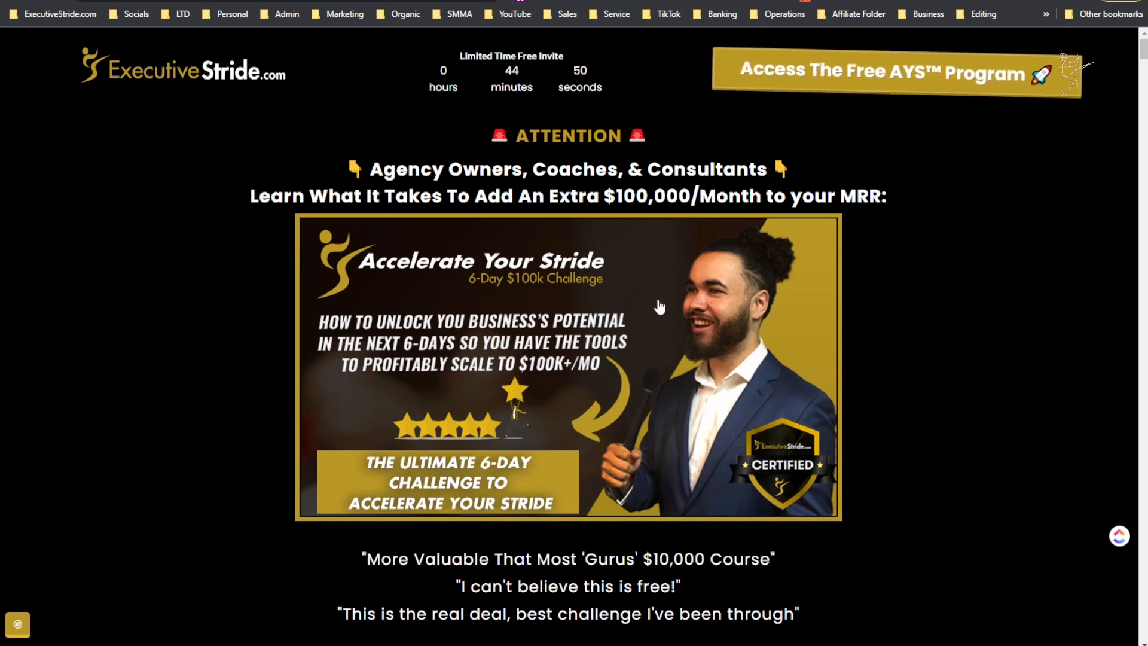
mouse_move(685, 288)
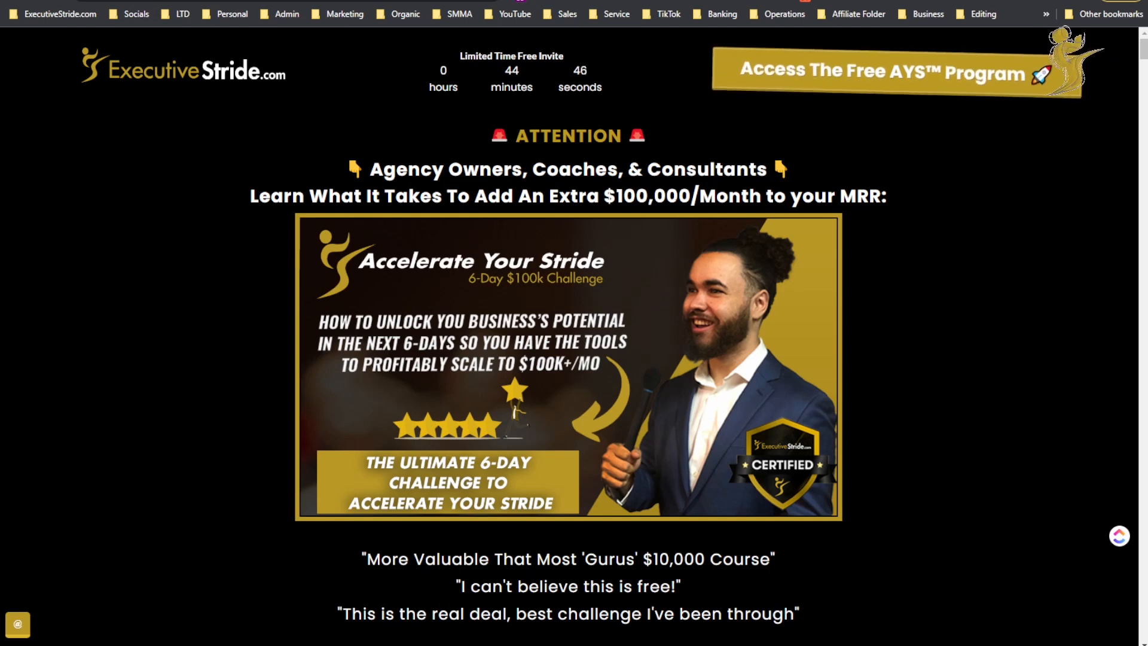
scroll(down, 3)
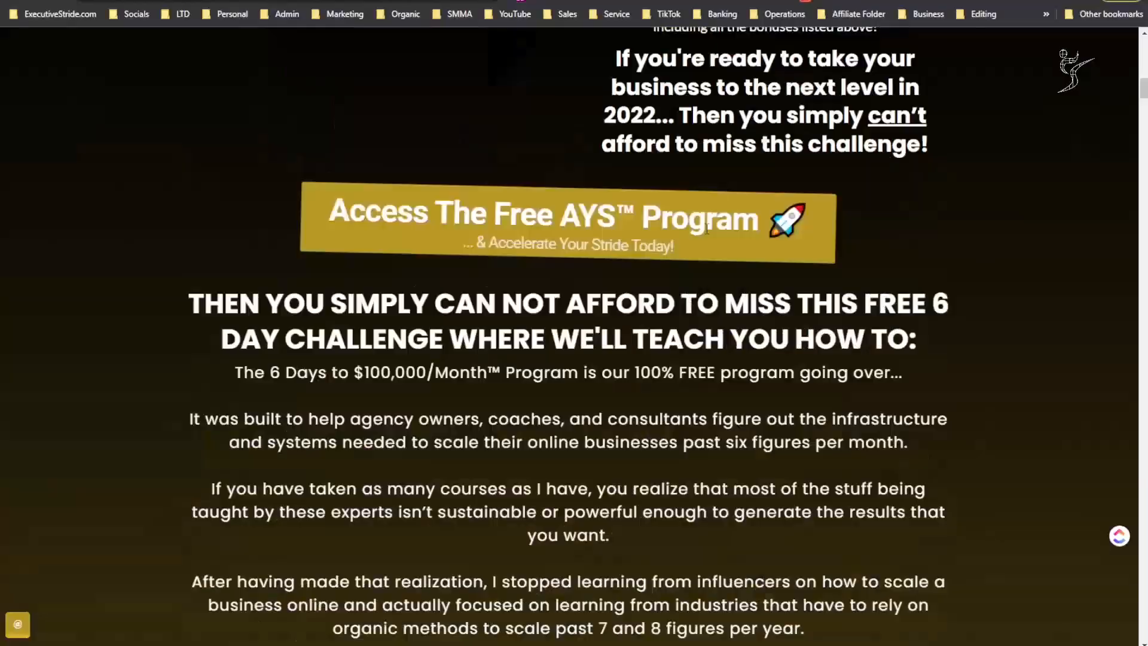
scroll(down, 3)
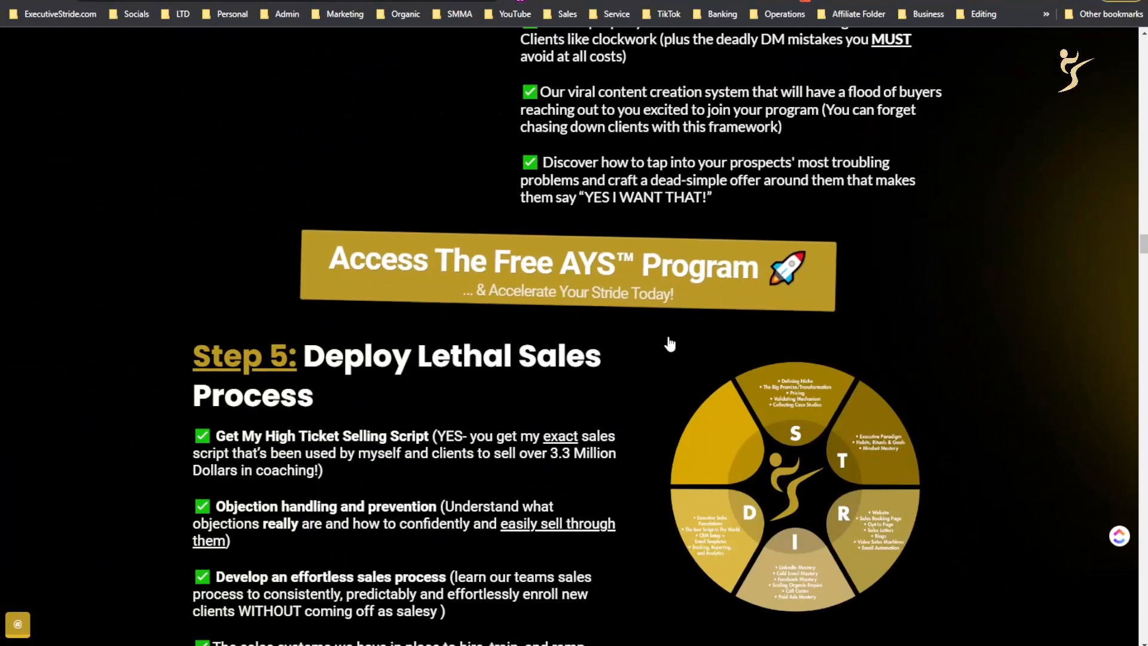
scroll(down, 3)
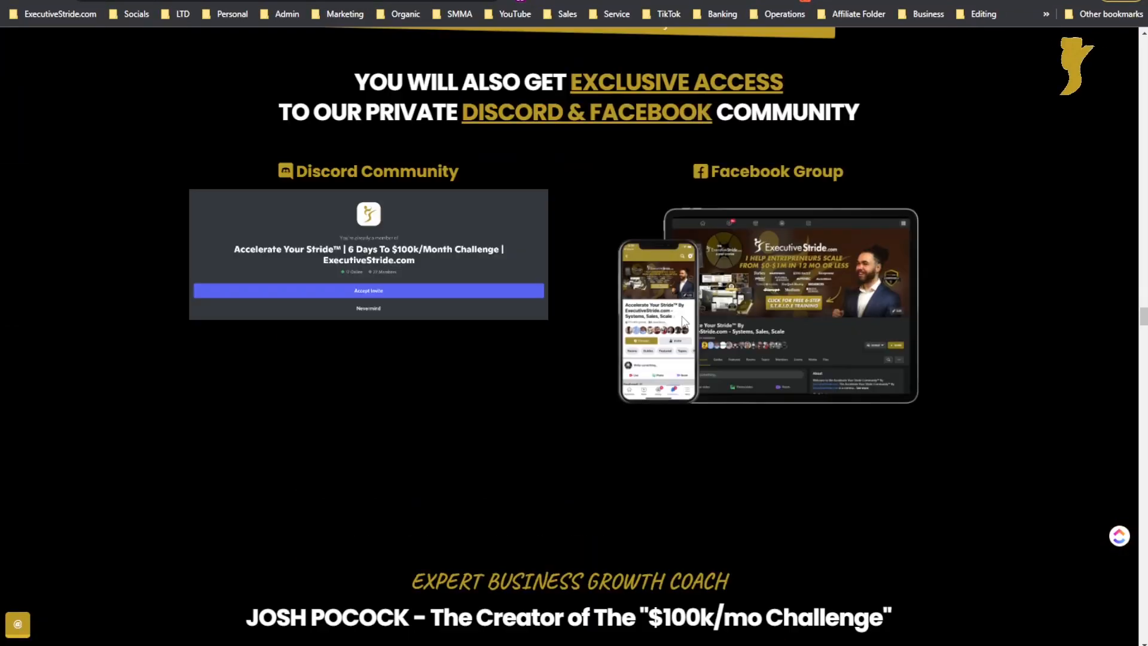
scroll(down, 3)
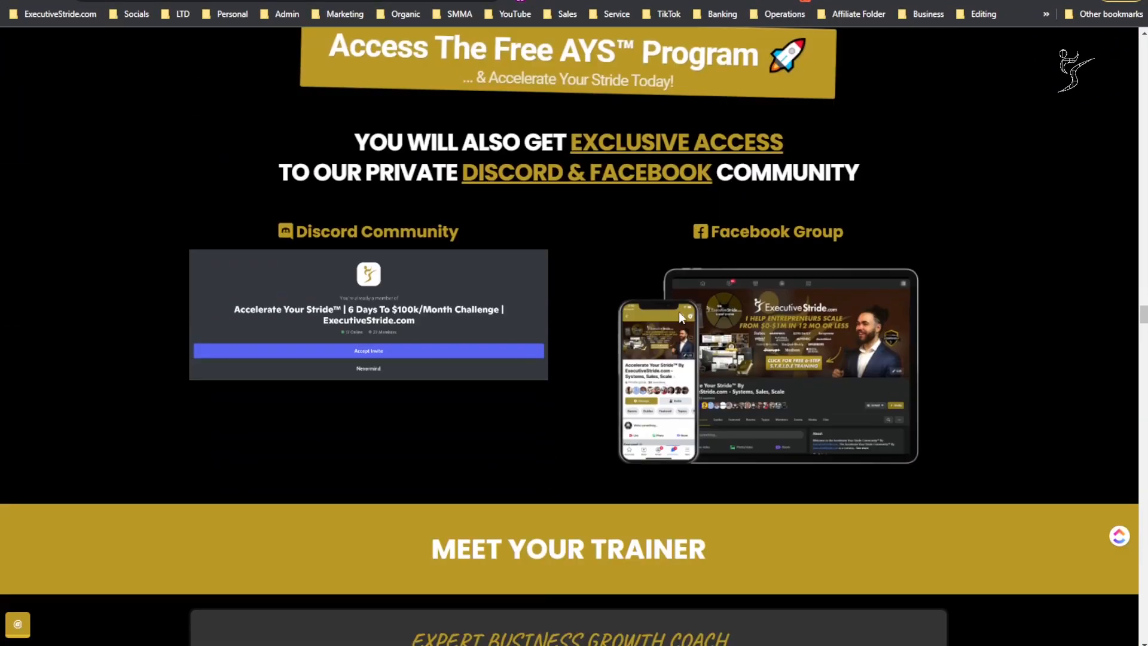
scroll(down, 3)
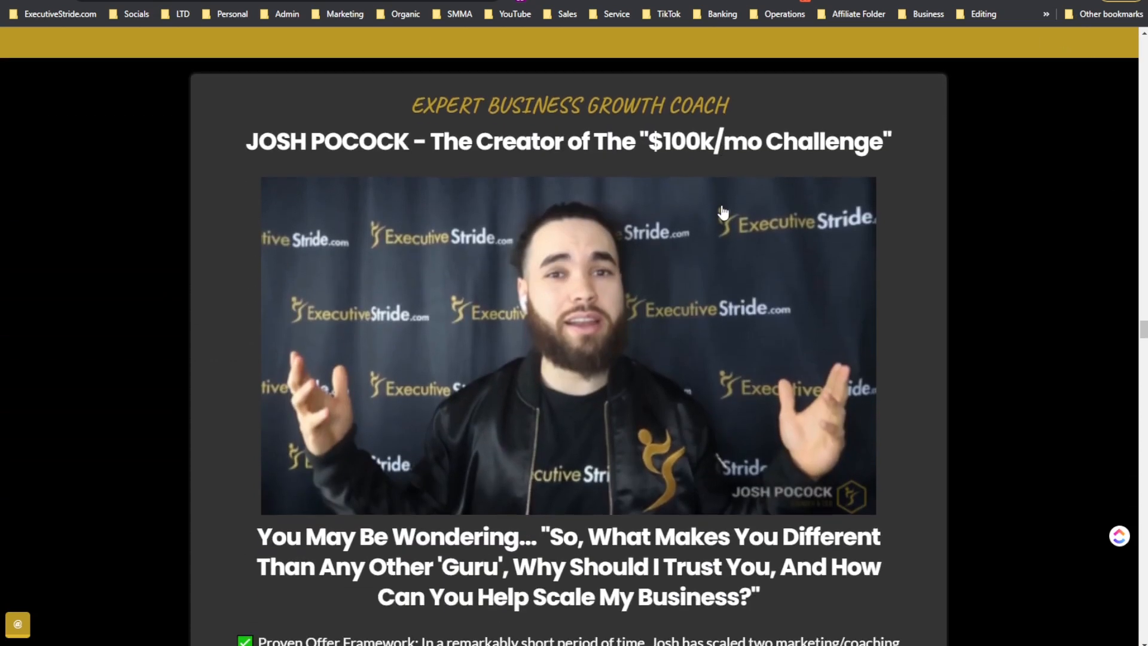
scroll(down, 3)
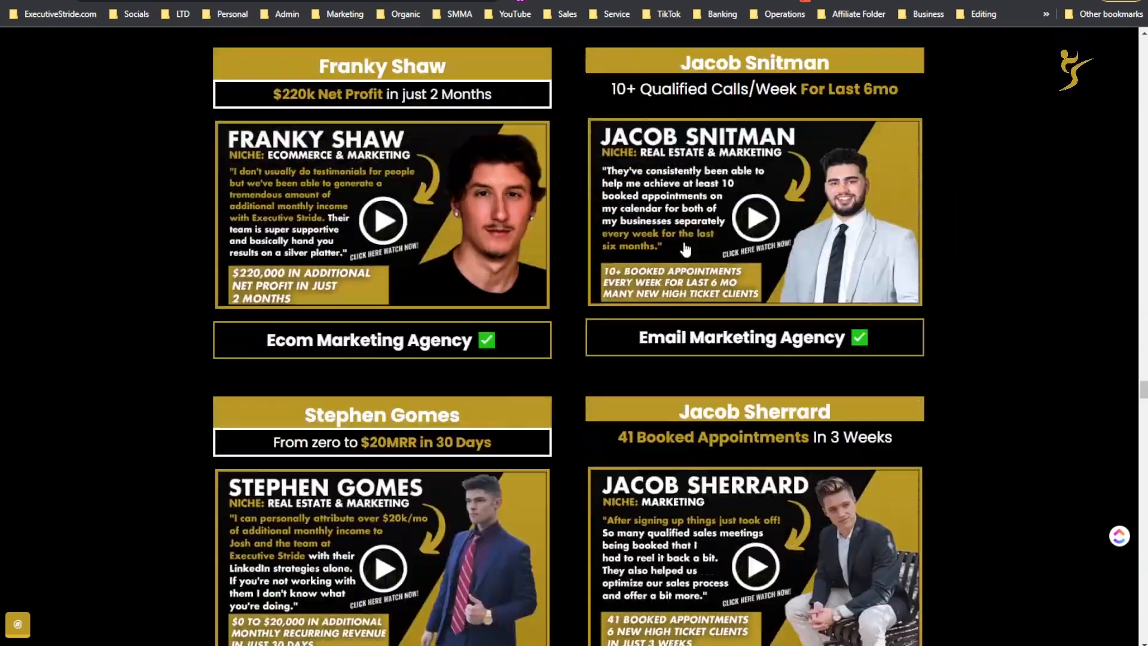
scroll(down, 3)
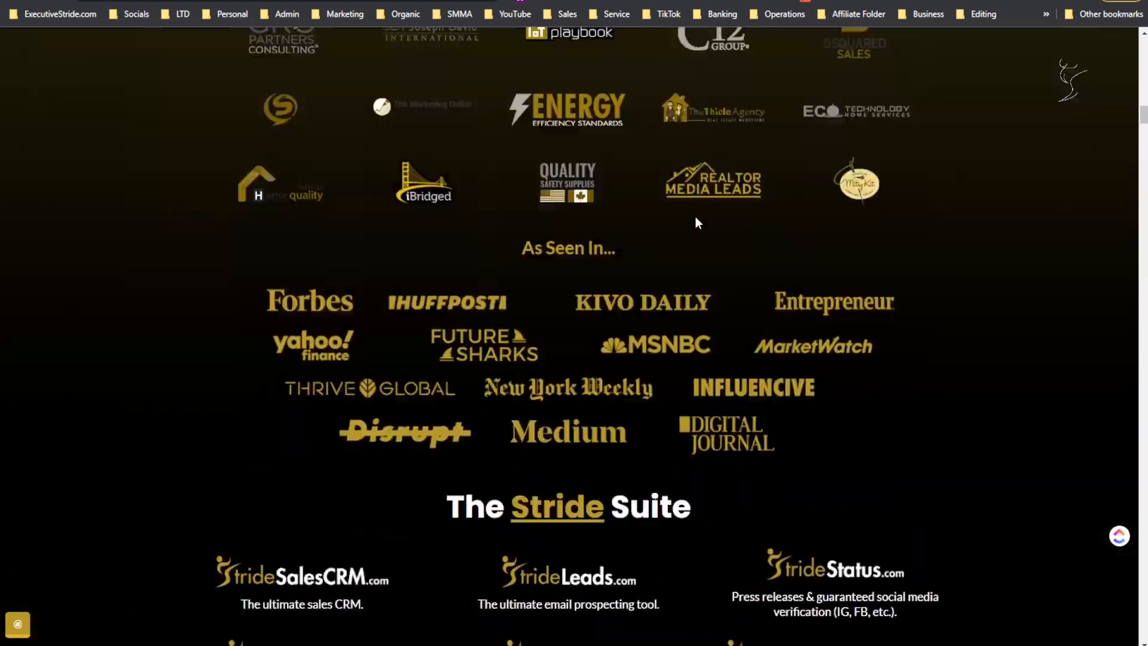
scroll(up, 3)
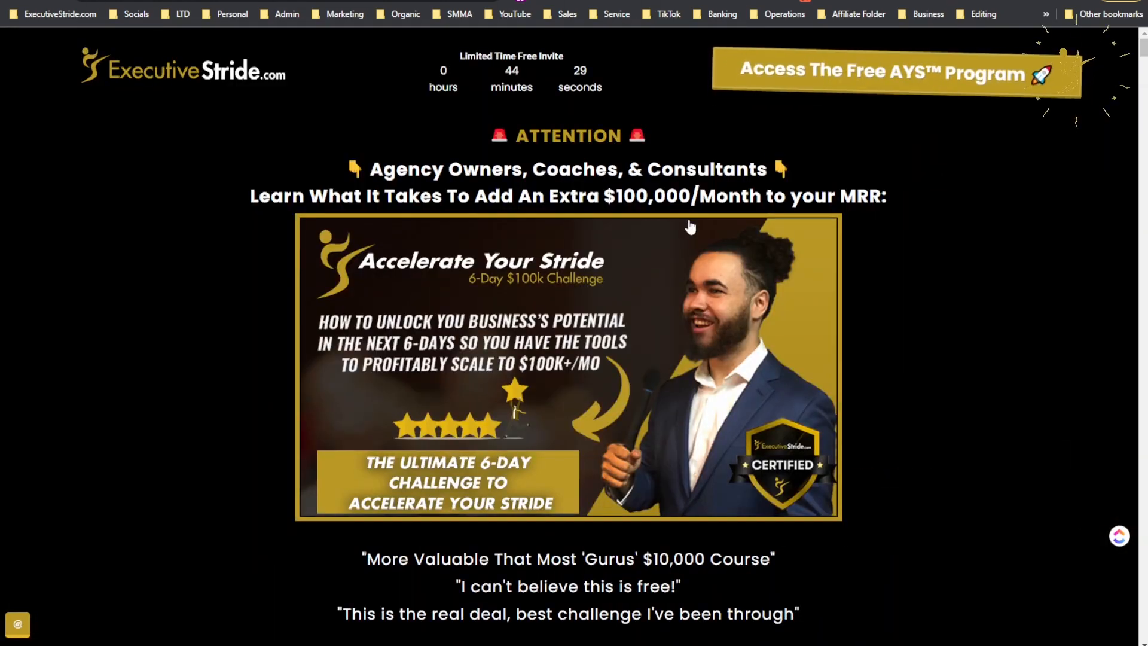
scroll(down, 3)
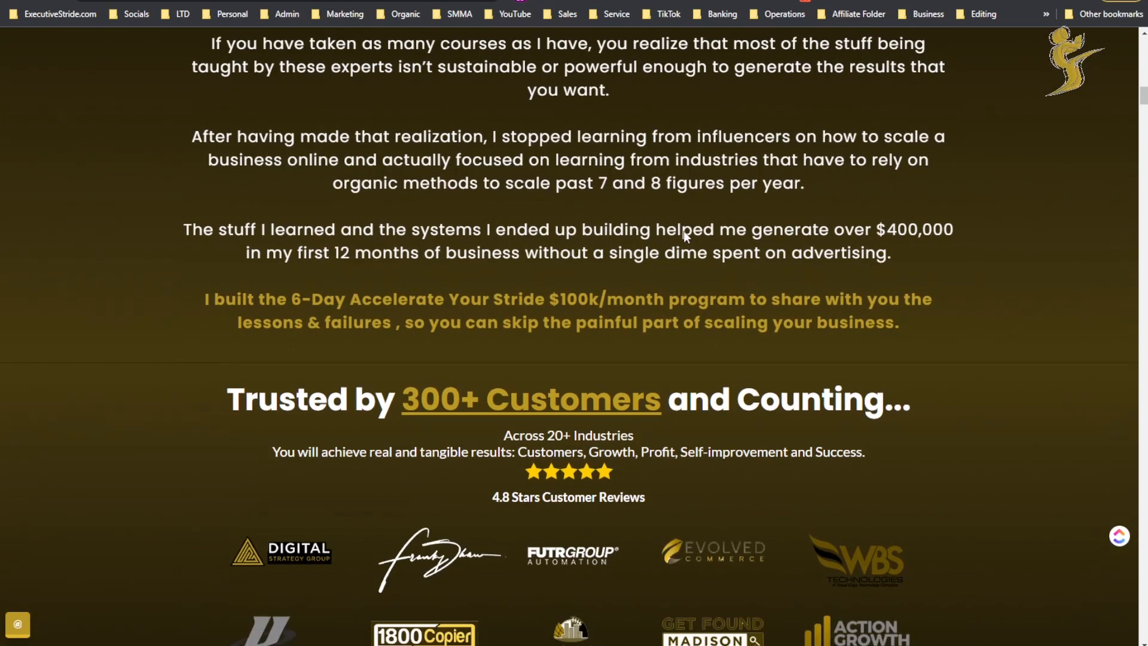
scroll(down, 3)
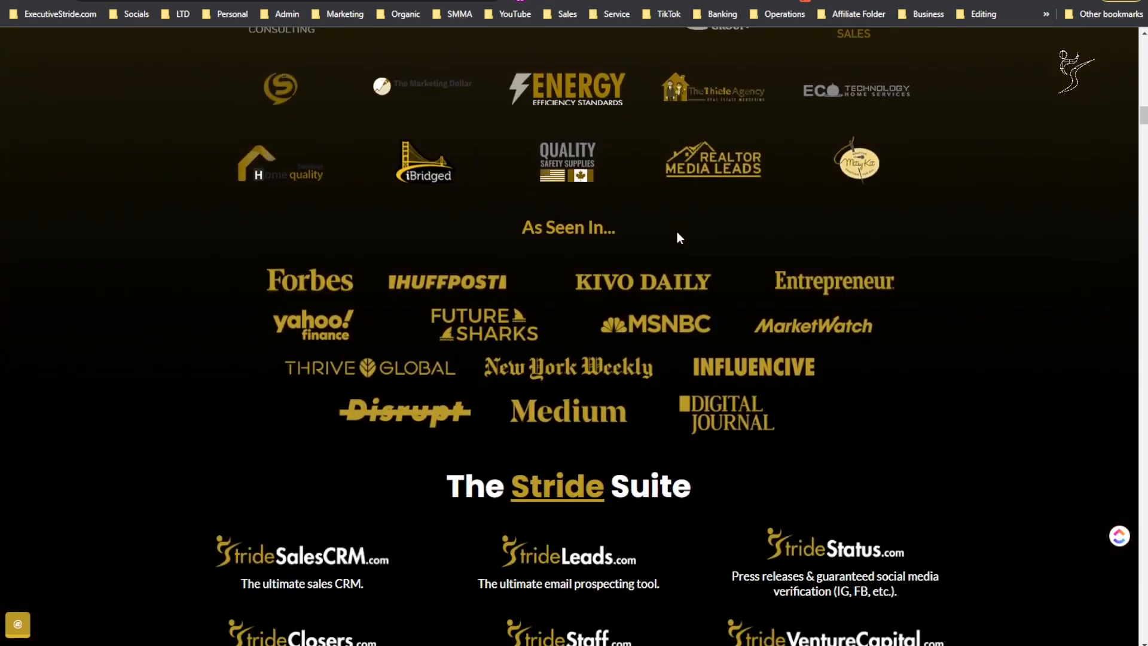
scroll(down, 3)
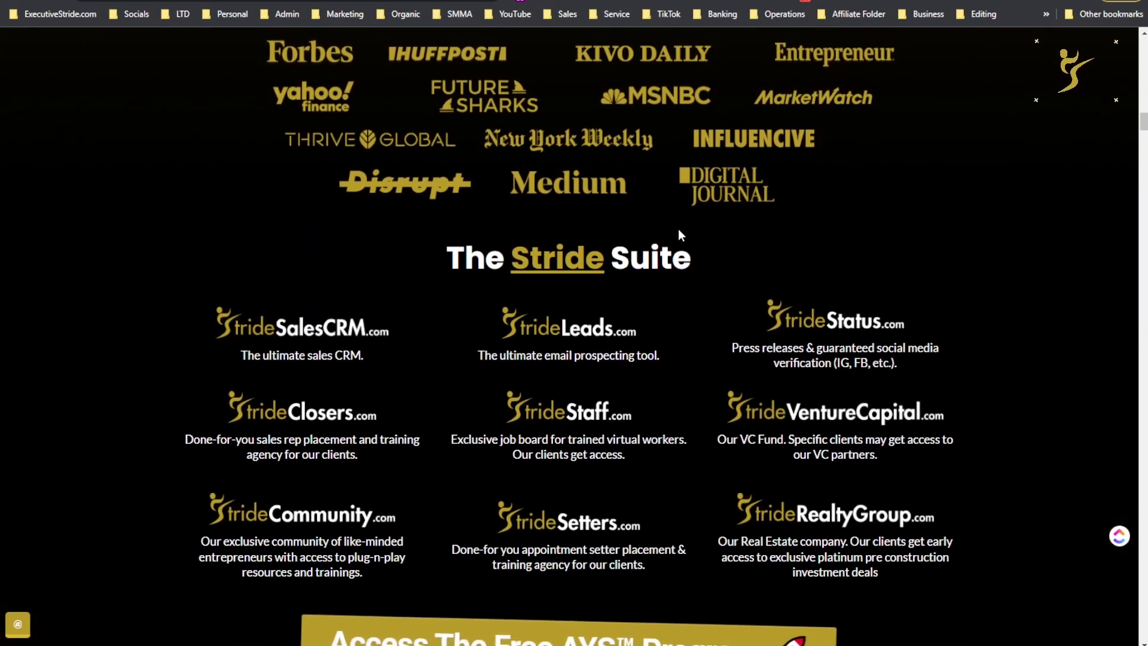
scroll(down, 3)
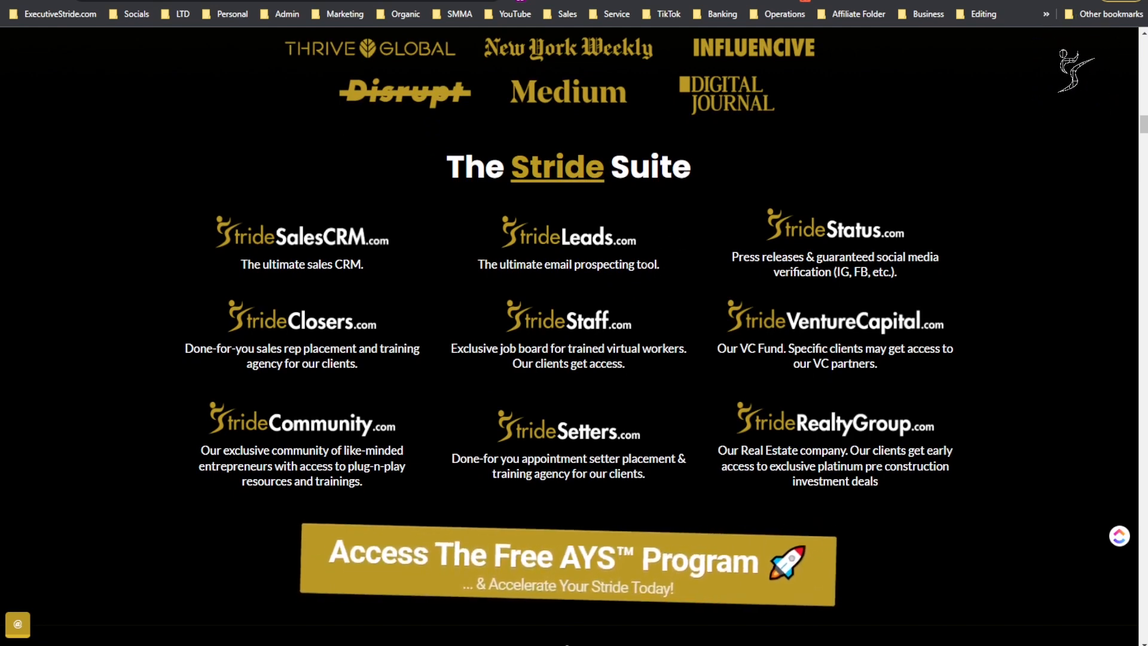
scroll(down, 3)
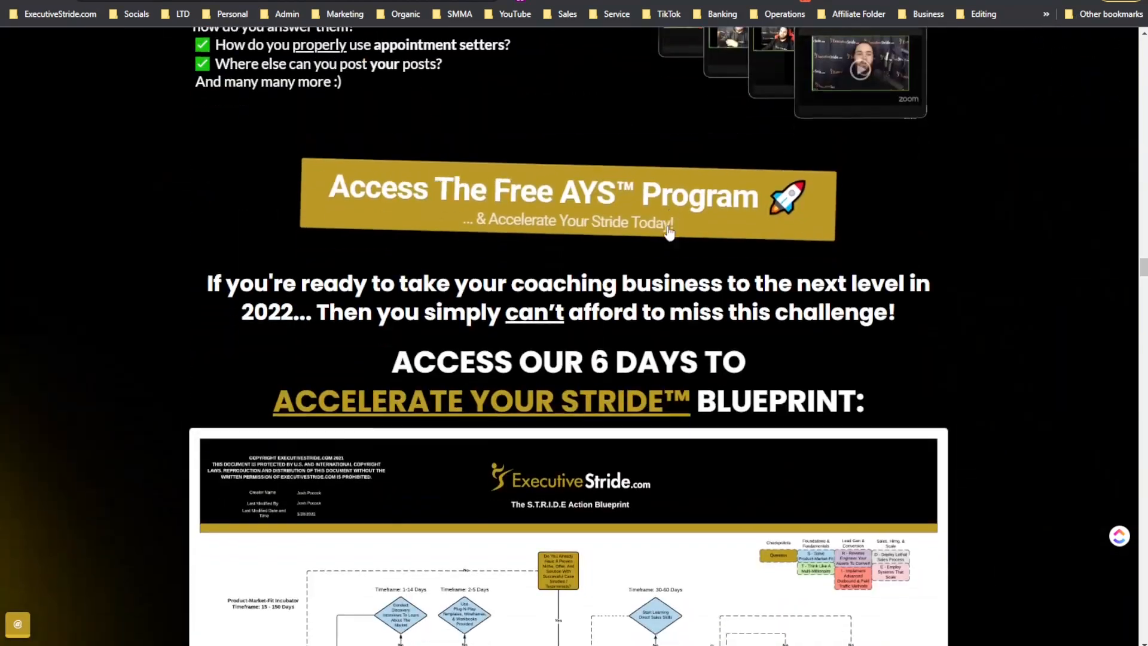
scroll(down, 3)
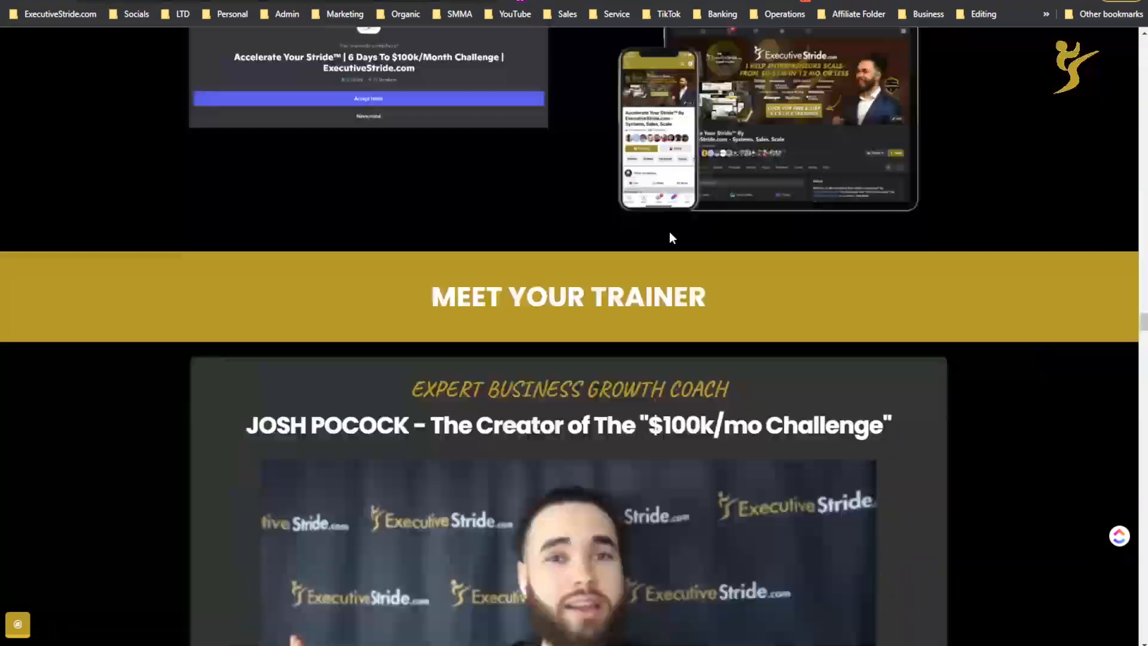
scroll(down, 3)
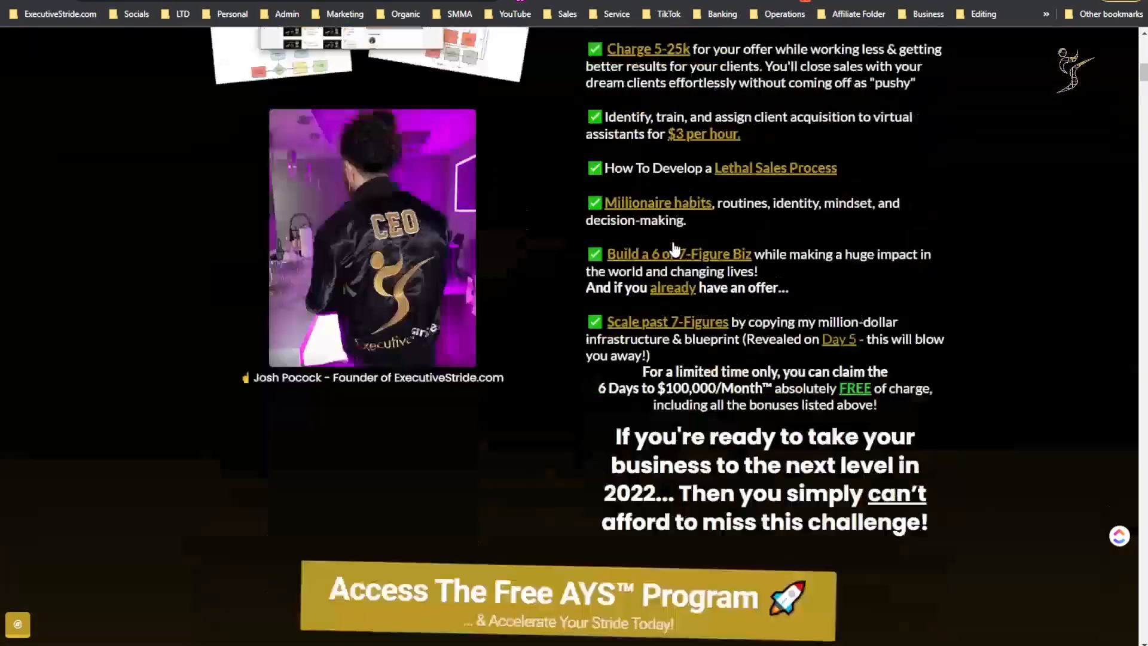
scroll(up, 3)
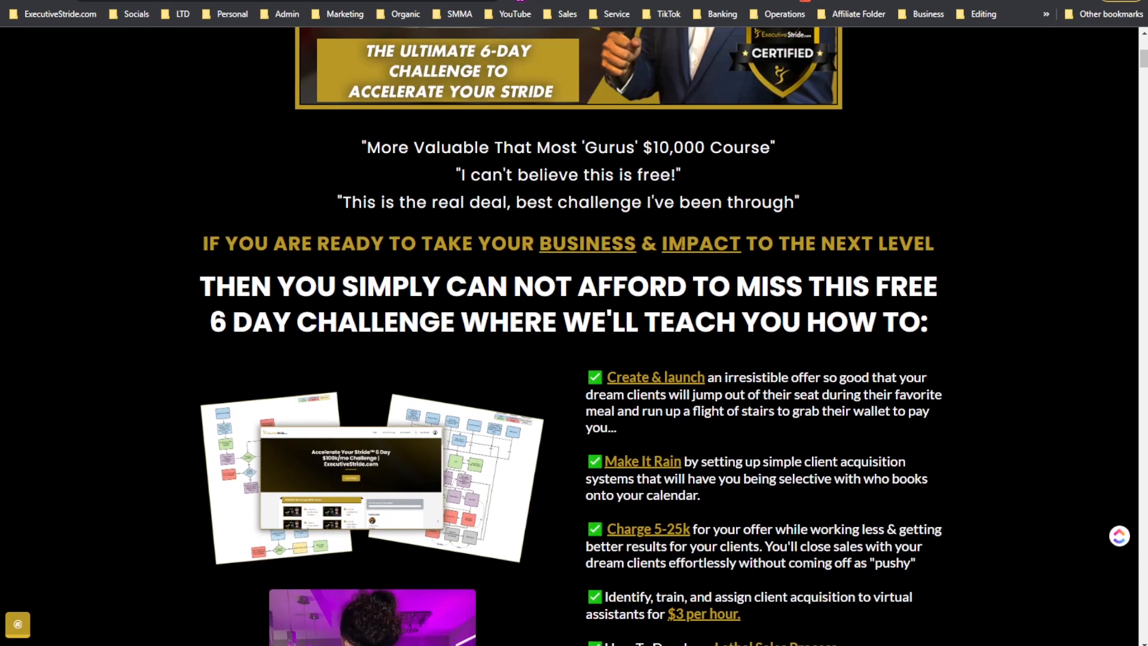
scroll(up, 3)
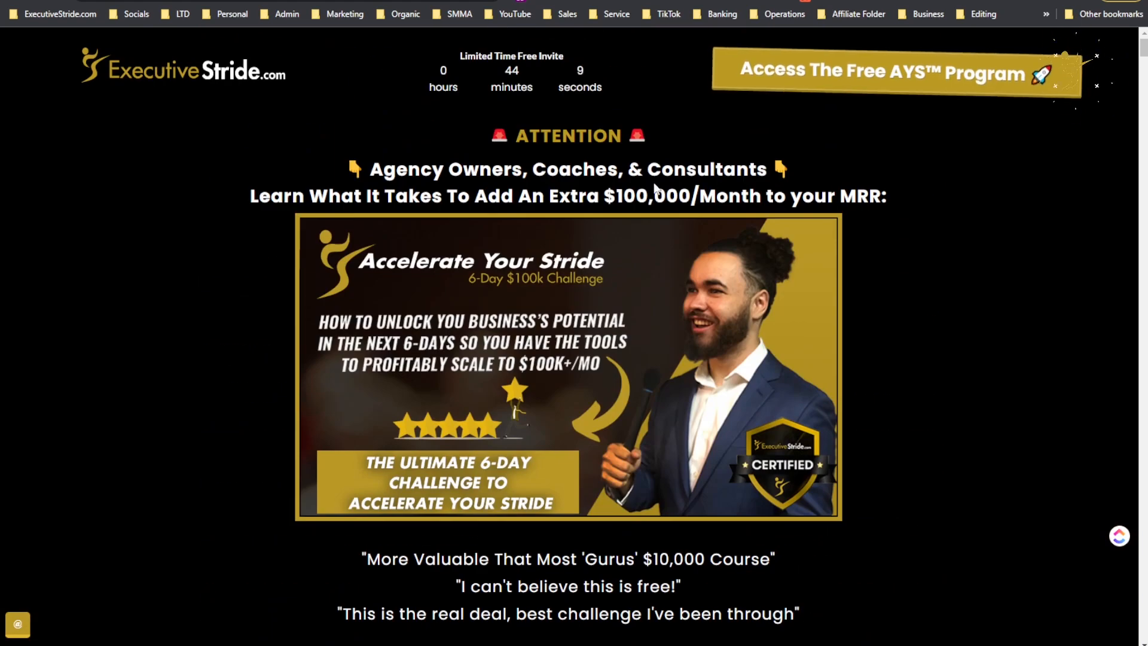
click(888, 73)
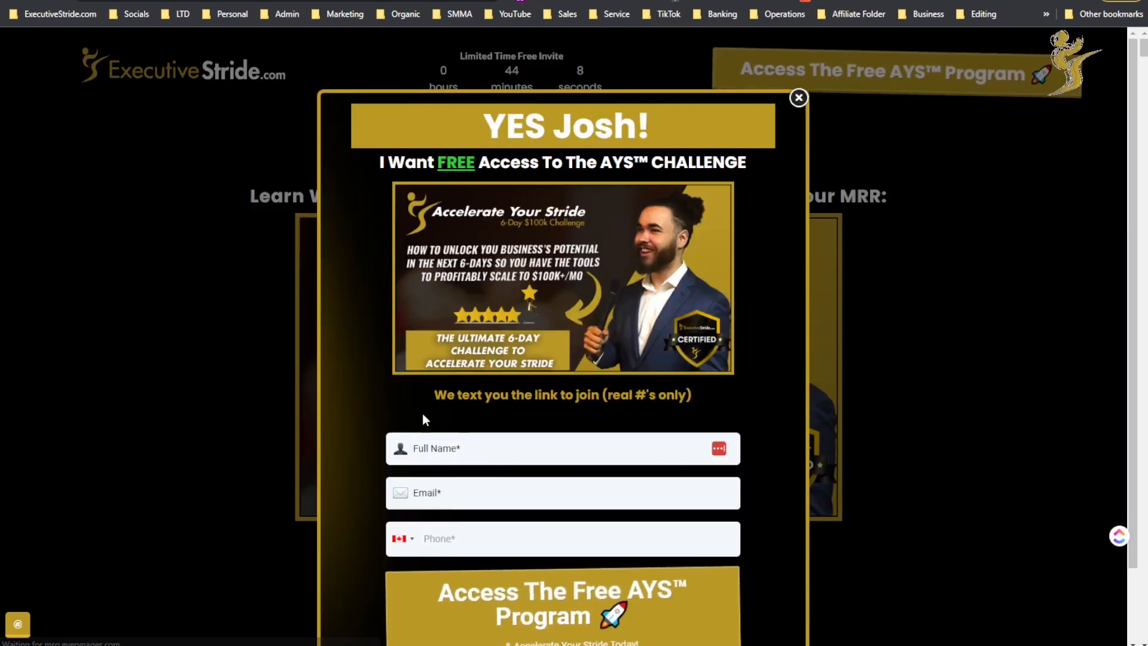
mouse_move(645, 527)
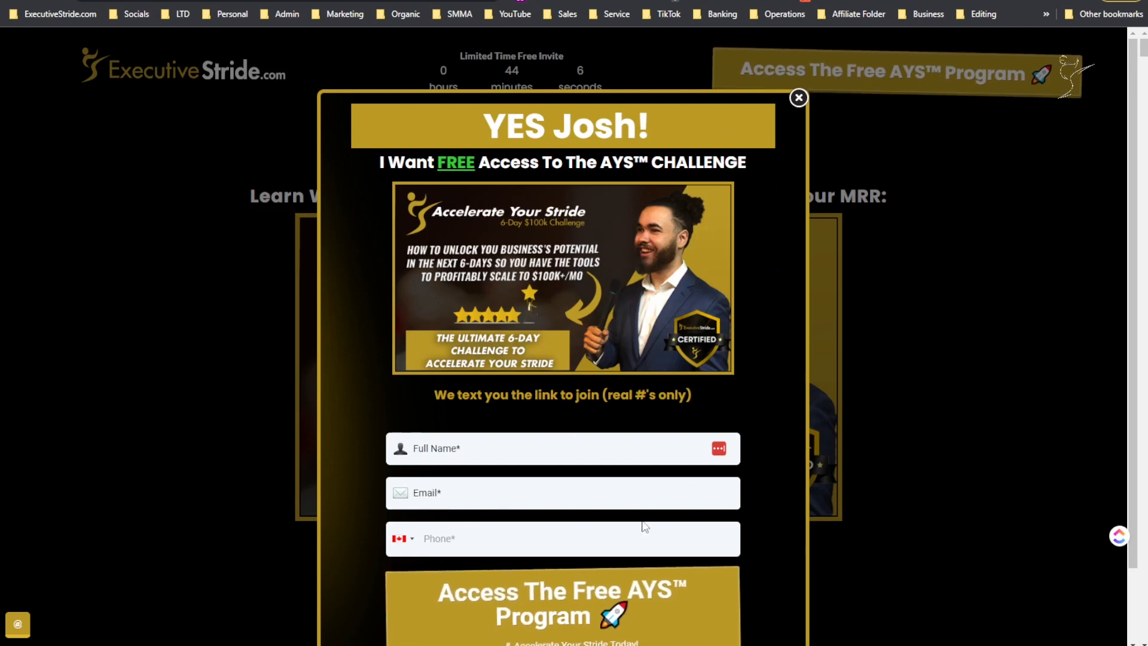
click(799, 97)
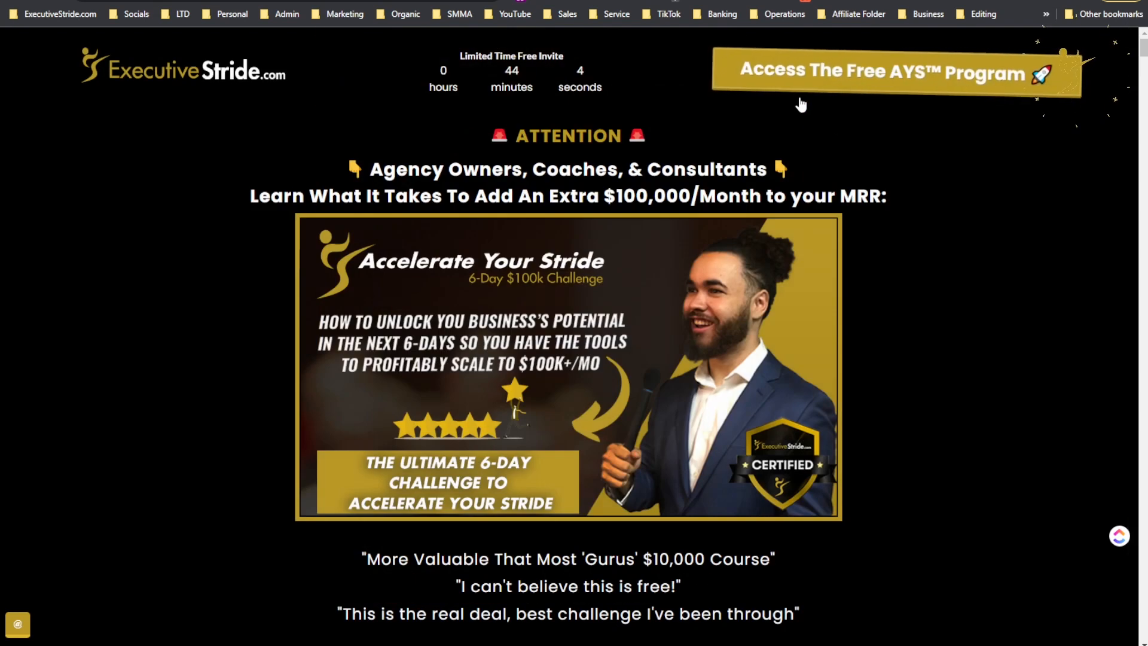
mouse_move(800, 273)
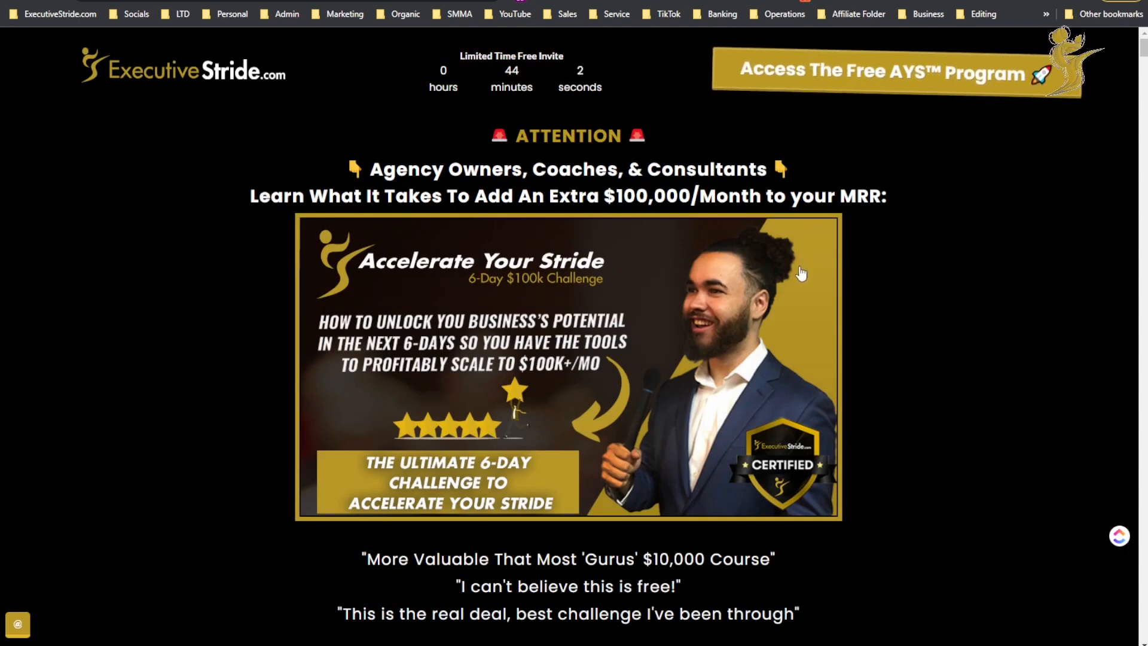
mouse_move(827, 279)
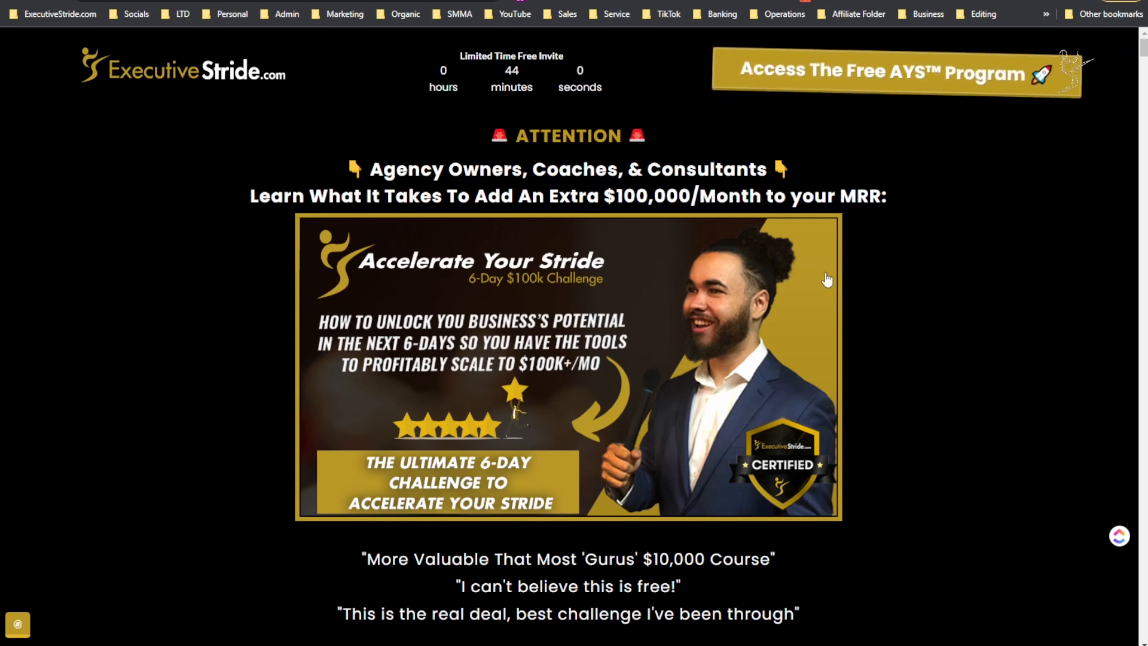
mouse_move(756, 325)
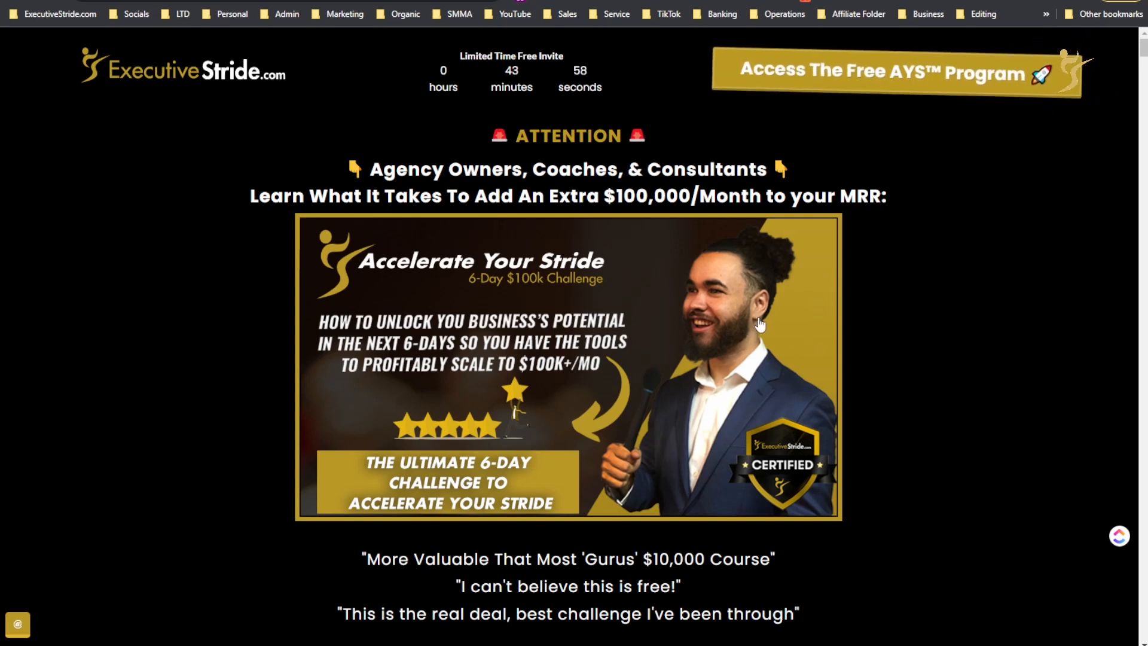
mouse_move(661, 454)
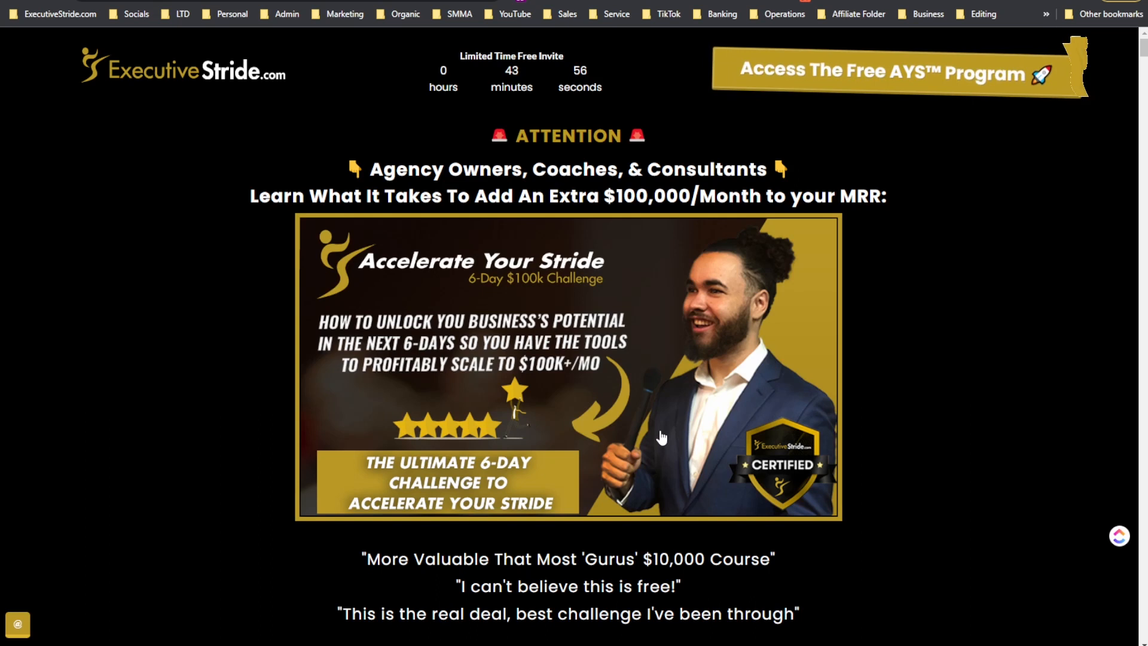
mouse_move(187, 442)
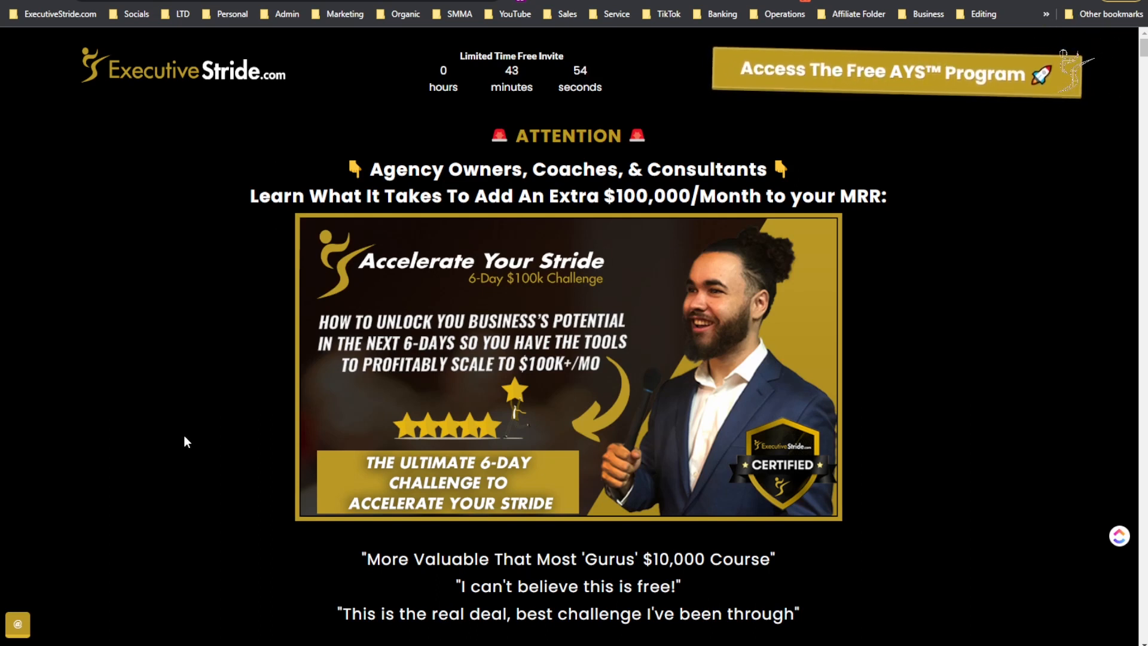
mouse_move(202, 435)
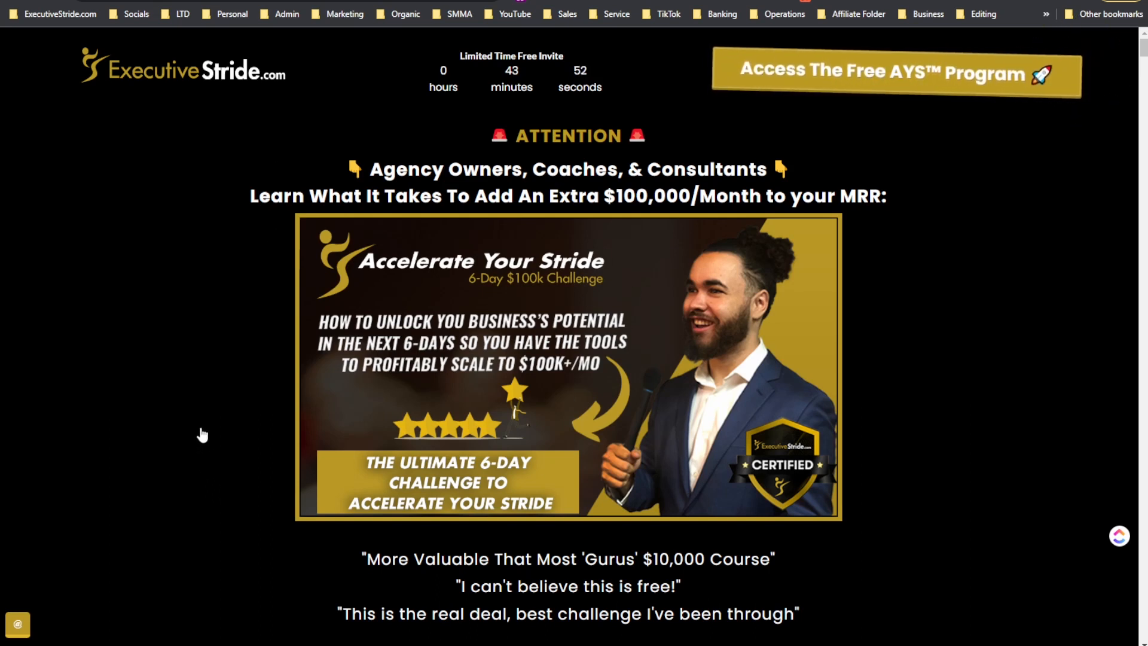